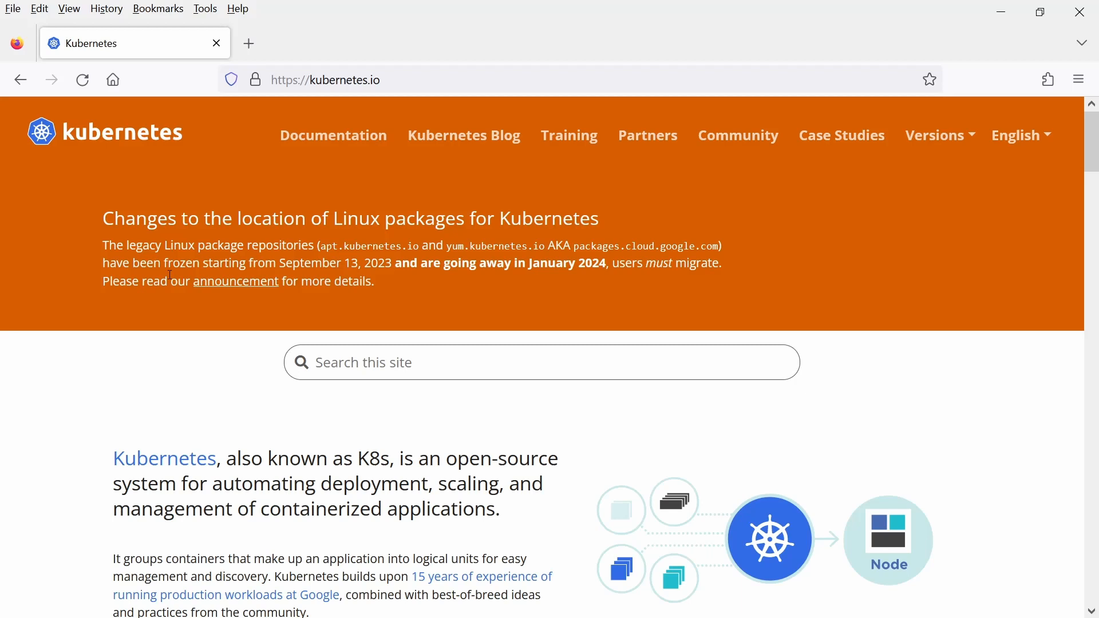
{"action": "mouse_move", "coordinate": [333, 135]}
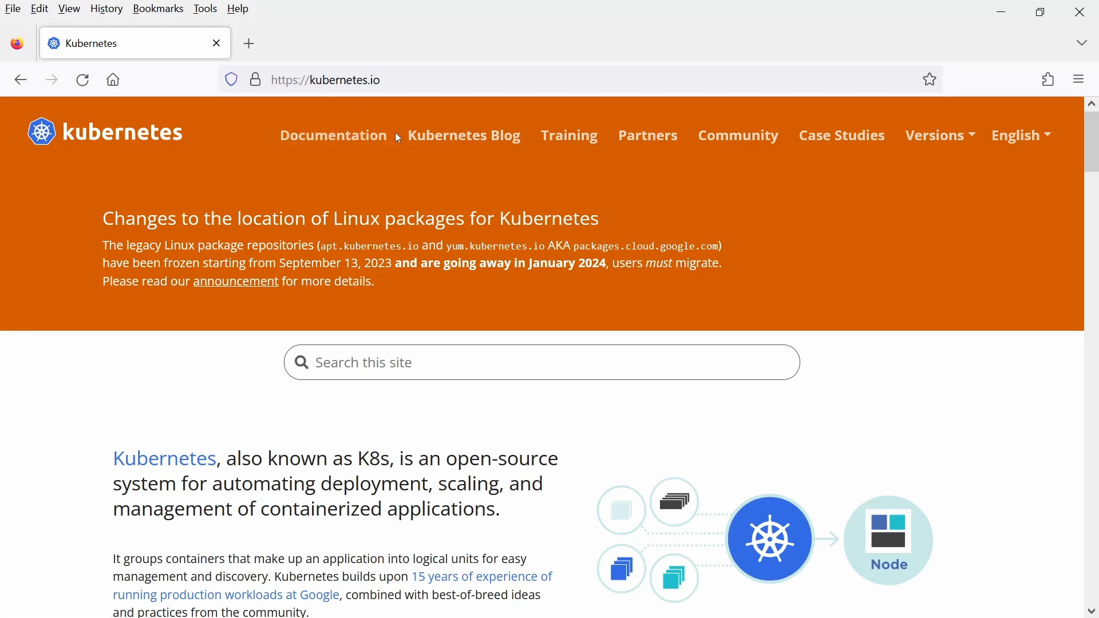
{"action": "mouse_move", "coordinate": [334, 135]}
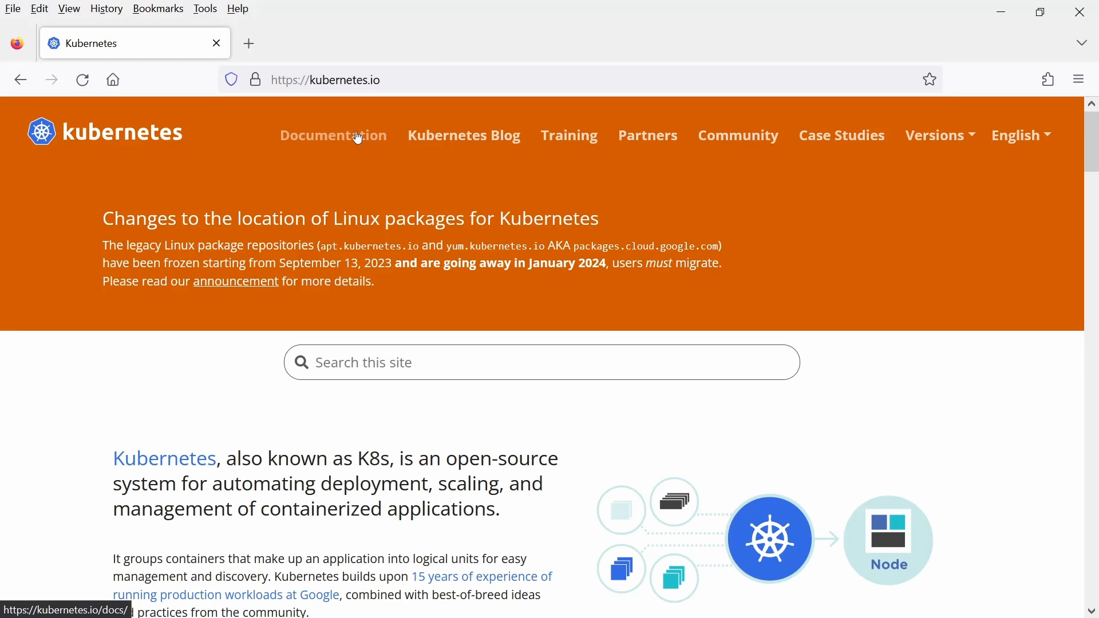
Step: Search the Kubernetes docs for 'pv' and open Persistent Volumes in a new tab
{"action": "left_click", "coordinate": [333, 136]}
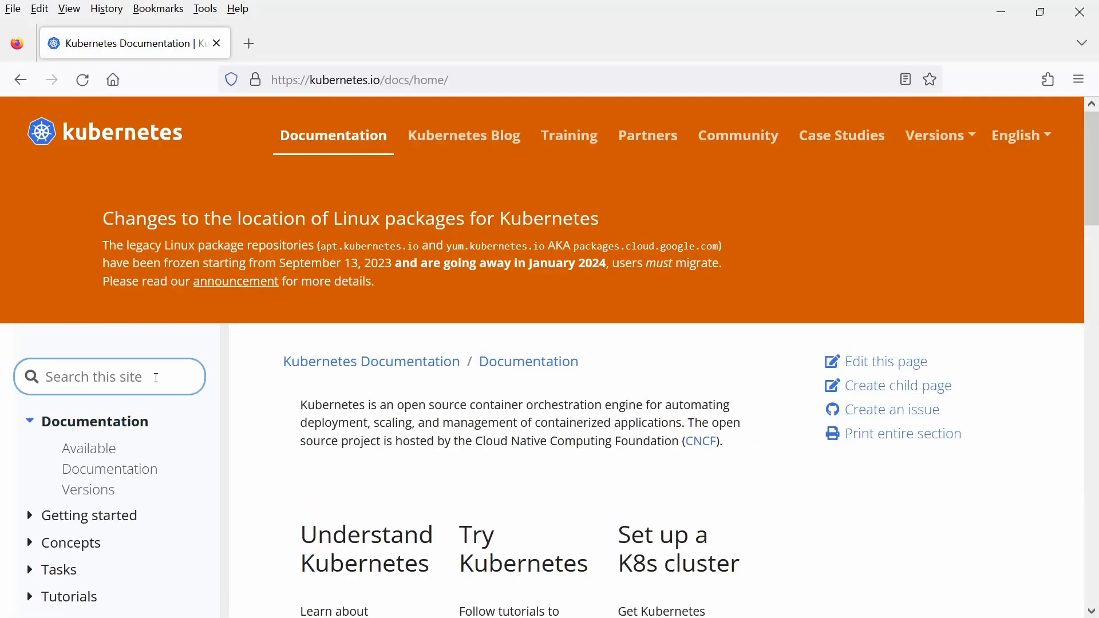
{"action": "type", "text": "pv"}
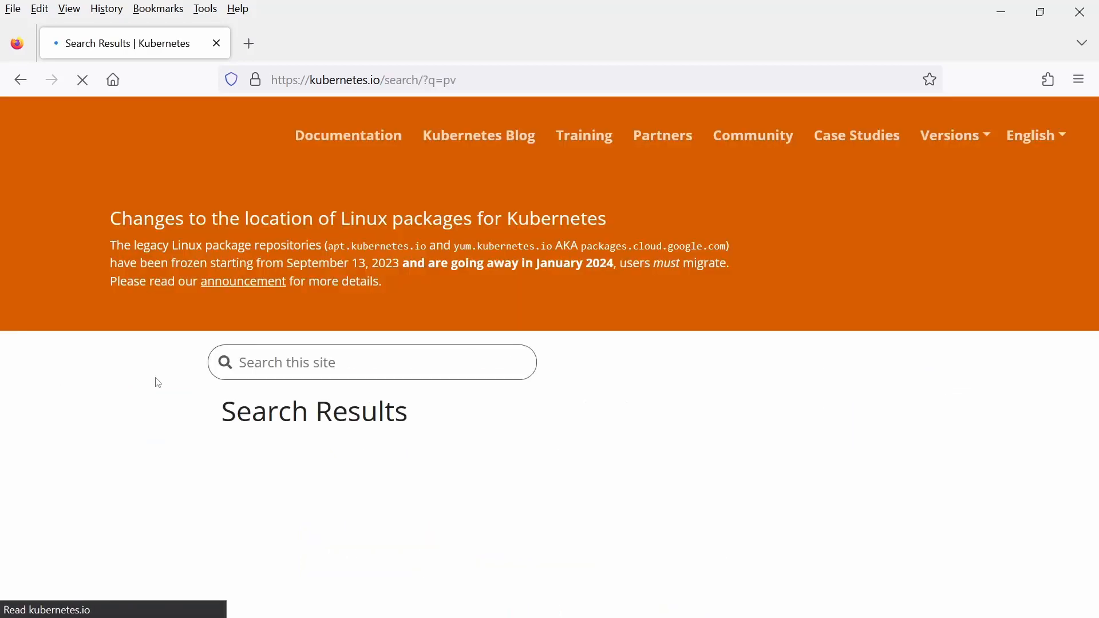
{"action": "type", "text": "pv"}
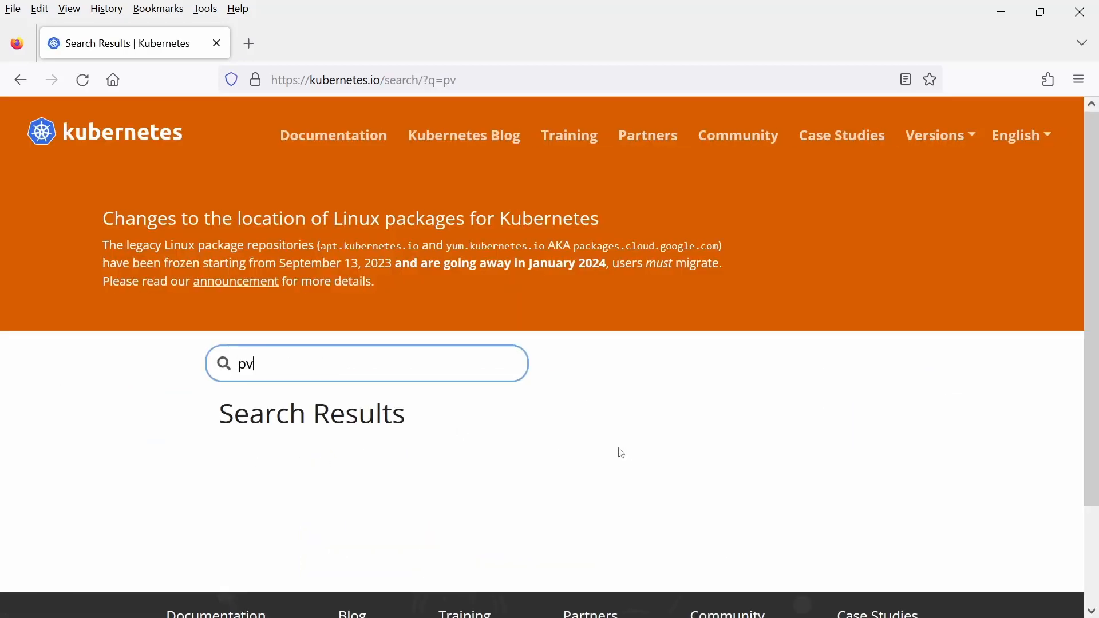
{"action": "right_click", "coordinate": [284, 503]}
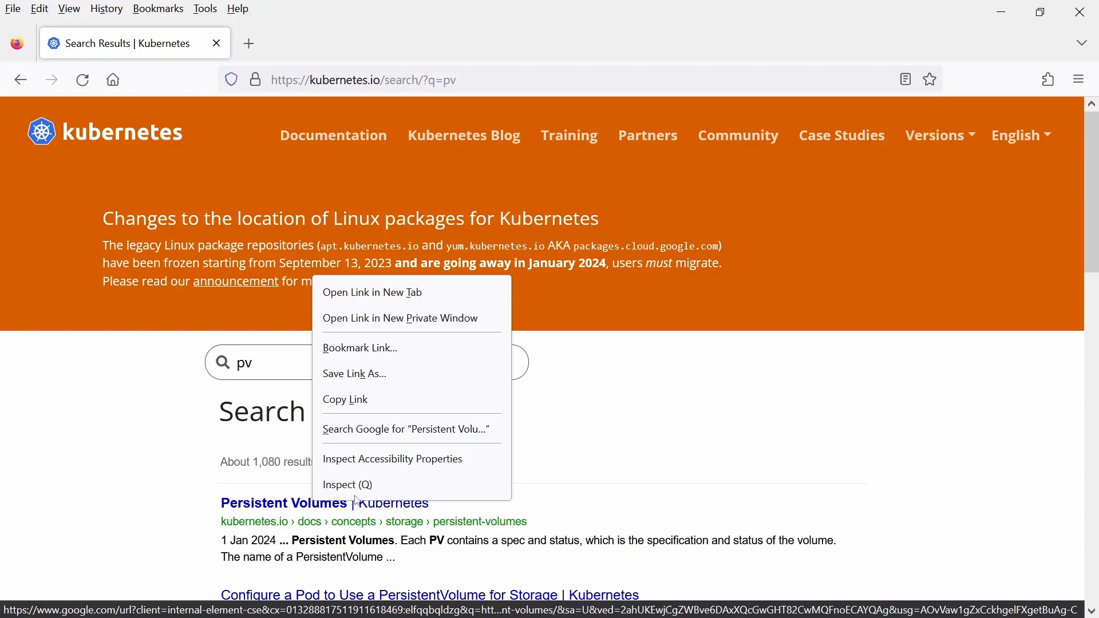
{"action": "left_click", "coordinate": [371, 292]}
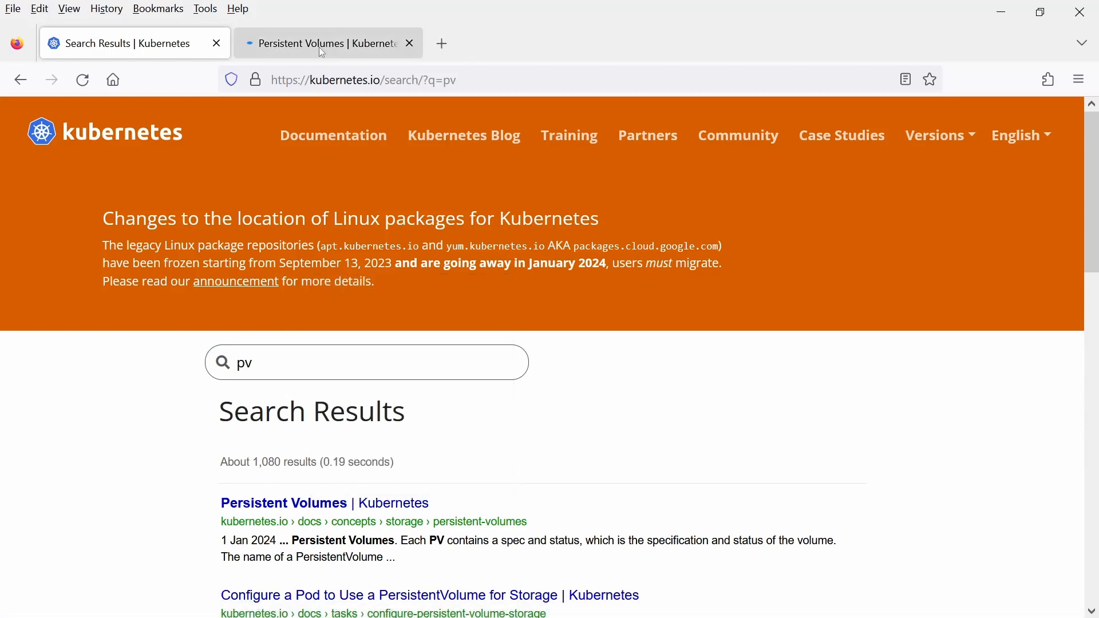
{"action": "left_click", "coordinate": [325, 42]}
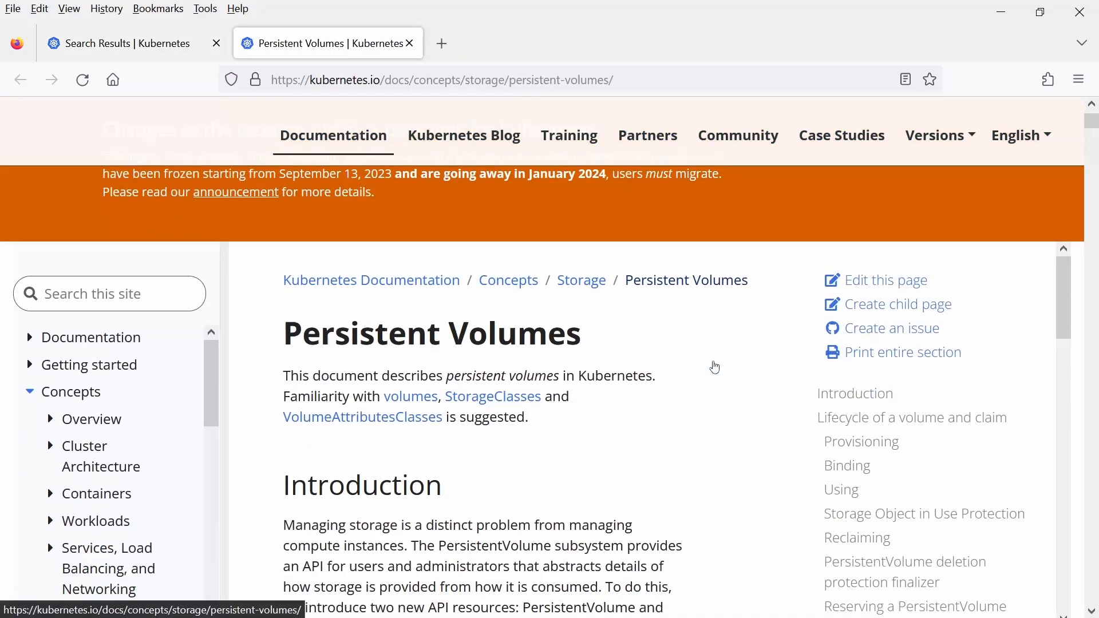
Step: Find 'accessmode' on the page and select the example PersistentVolume manifest
{"action": "scroll", "scroll_direction": "up", "scroll_amount": 3}
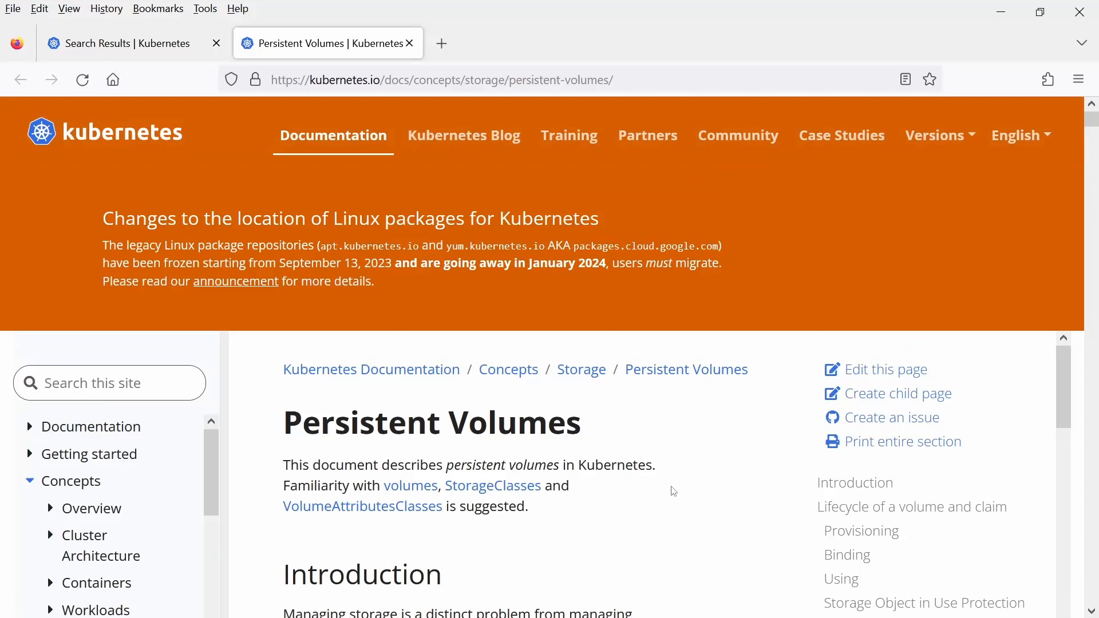
{"action": "key", "text": "ctrl+f"}
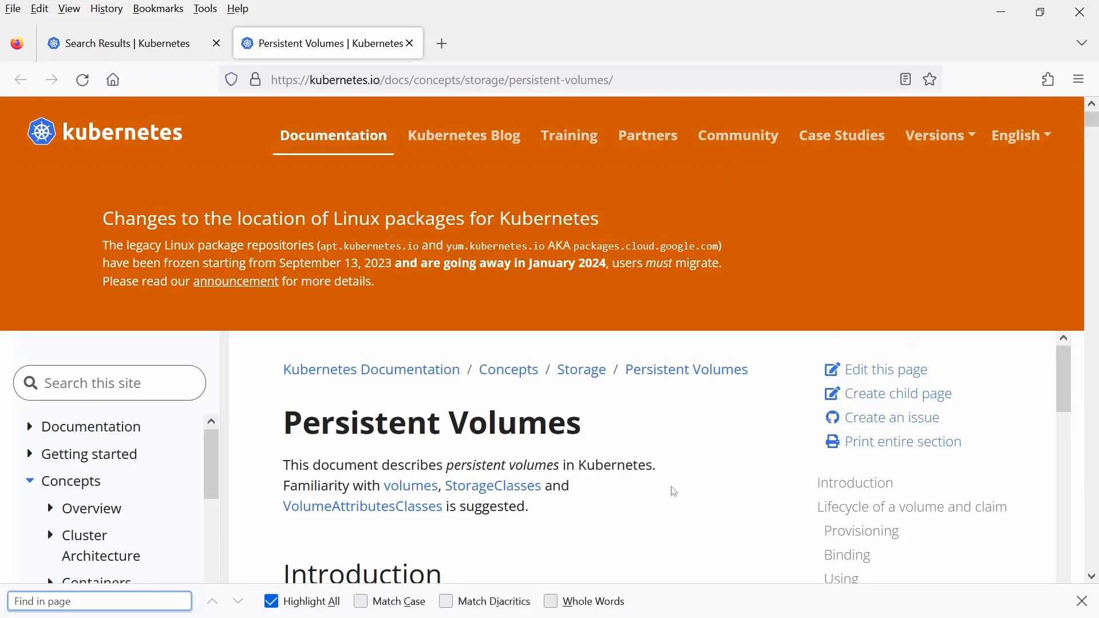
{"action": "type", "text": "a"}
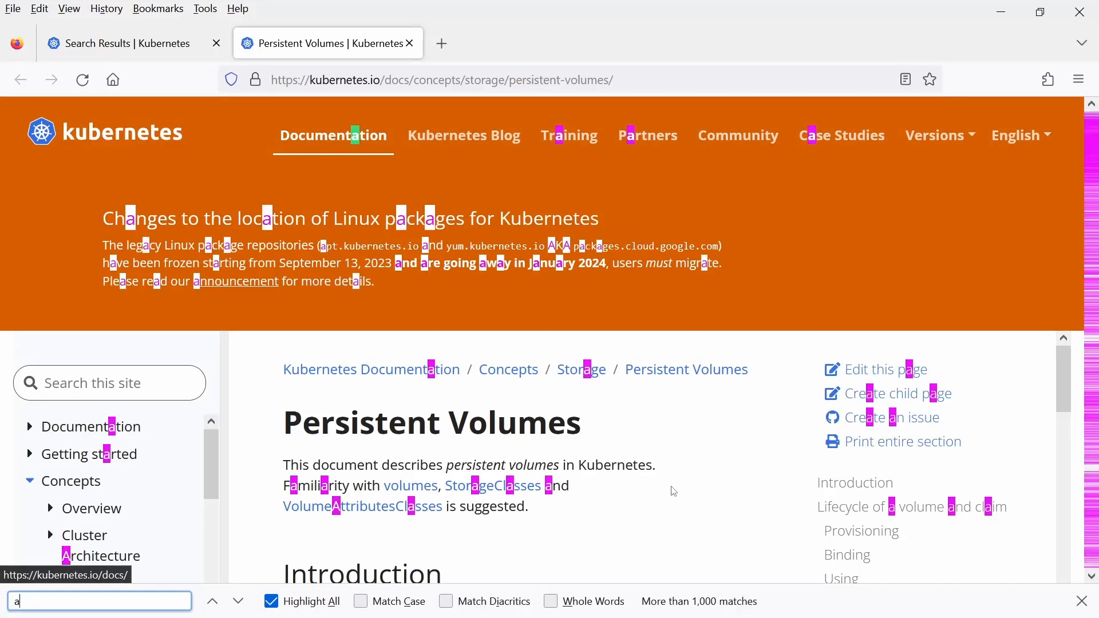
{"action": "type", "text": "ccessmode"}
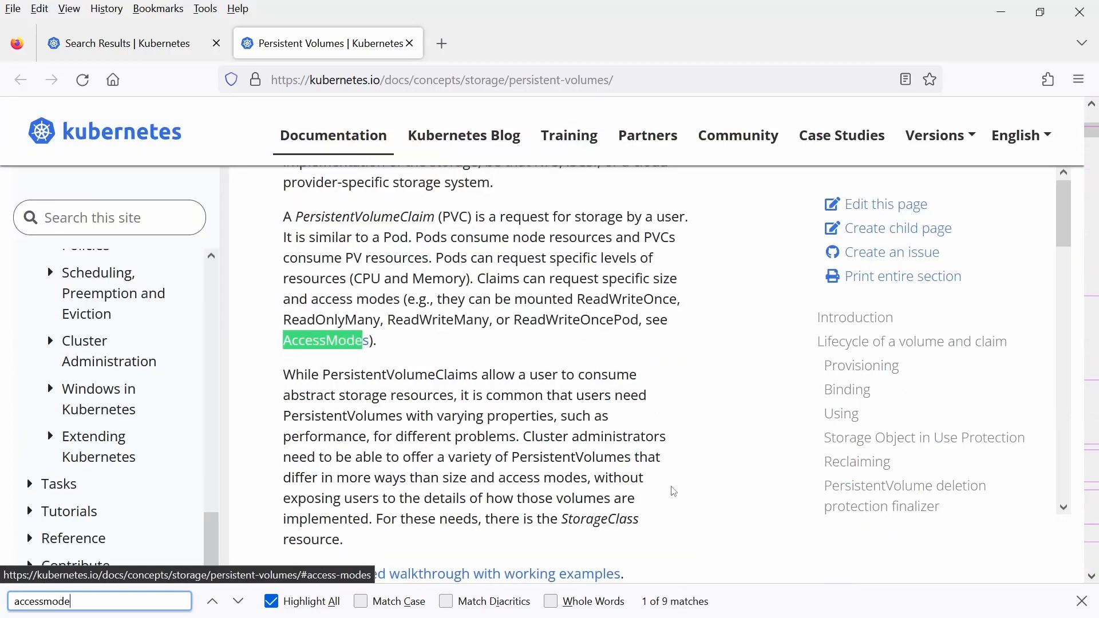
{"action": "left_click", "coordinate": [238, 602]}
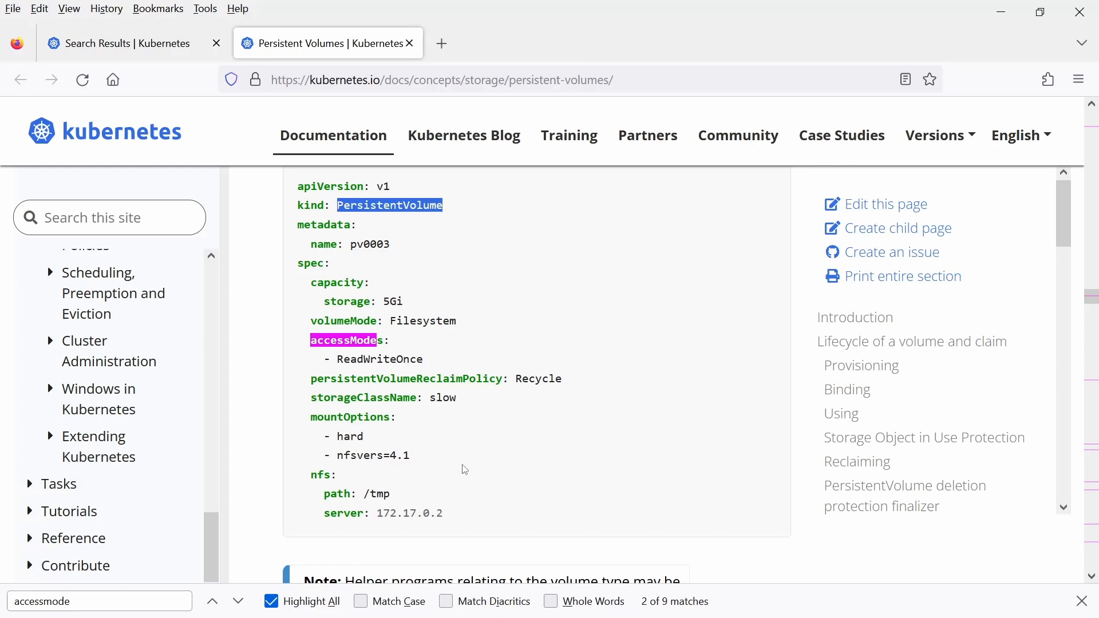
{"action": "left_click_drag", "start_coordinate": [306, 185], "coordinate": [442, 512]}
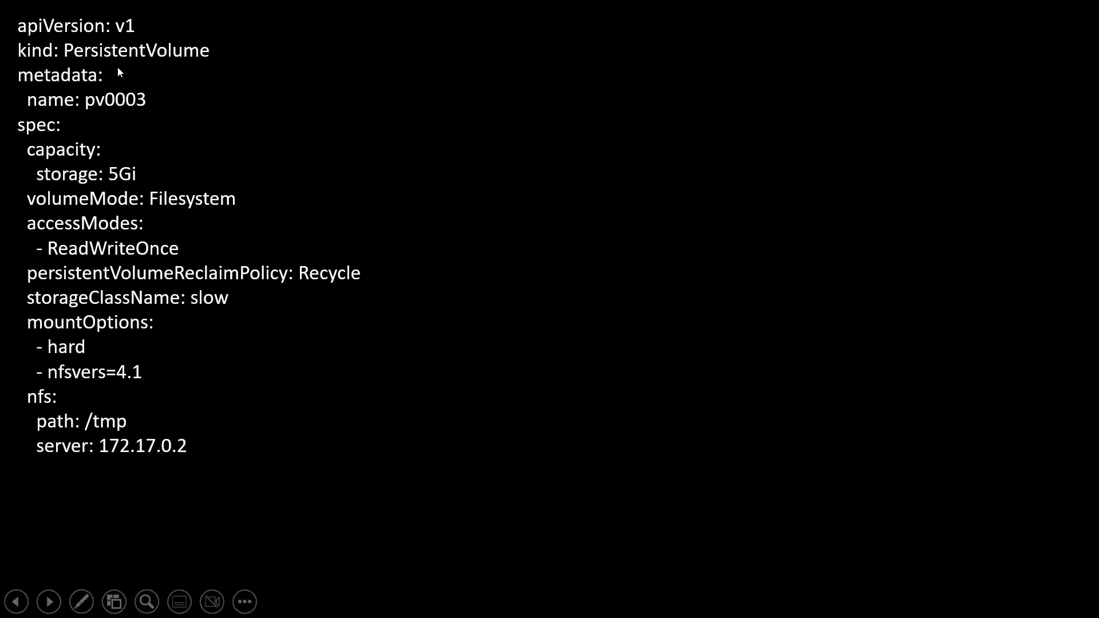
{"action": "mouse_move", "coordinate": [189, 177]}
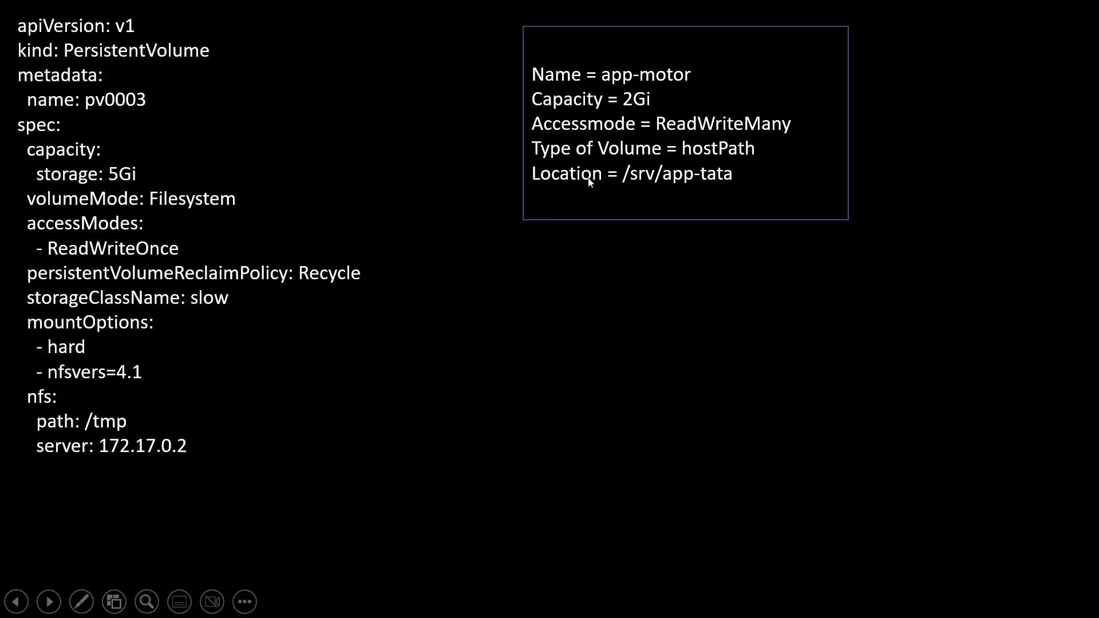
{"action": "mouse_move", "coordinate": [36, 287]}
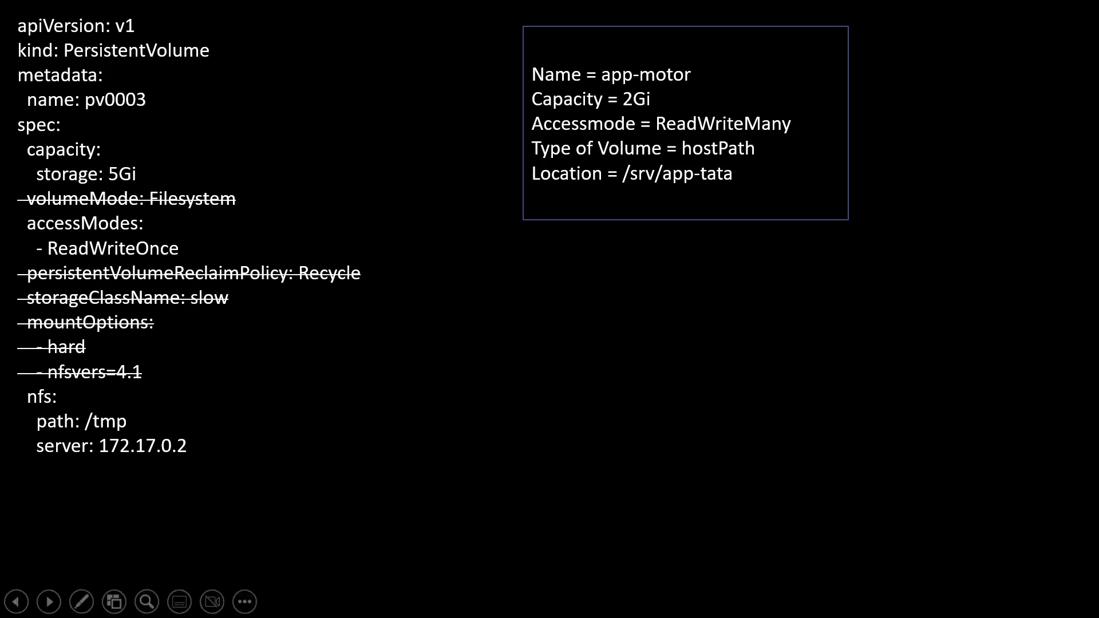
{"action": "mouse_move", "coordinate": [69, 324]}
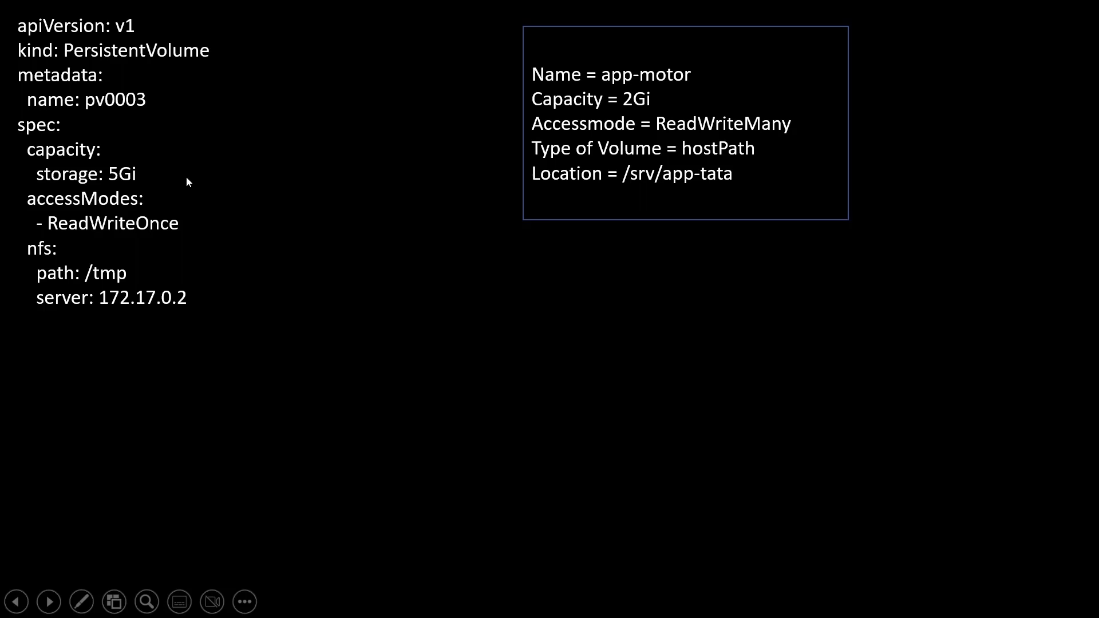
{"action": "mouse_move", "coordinate": [149, 134]}
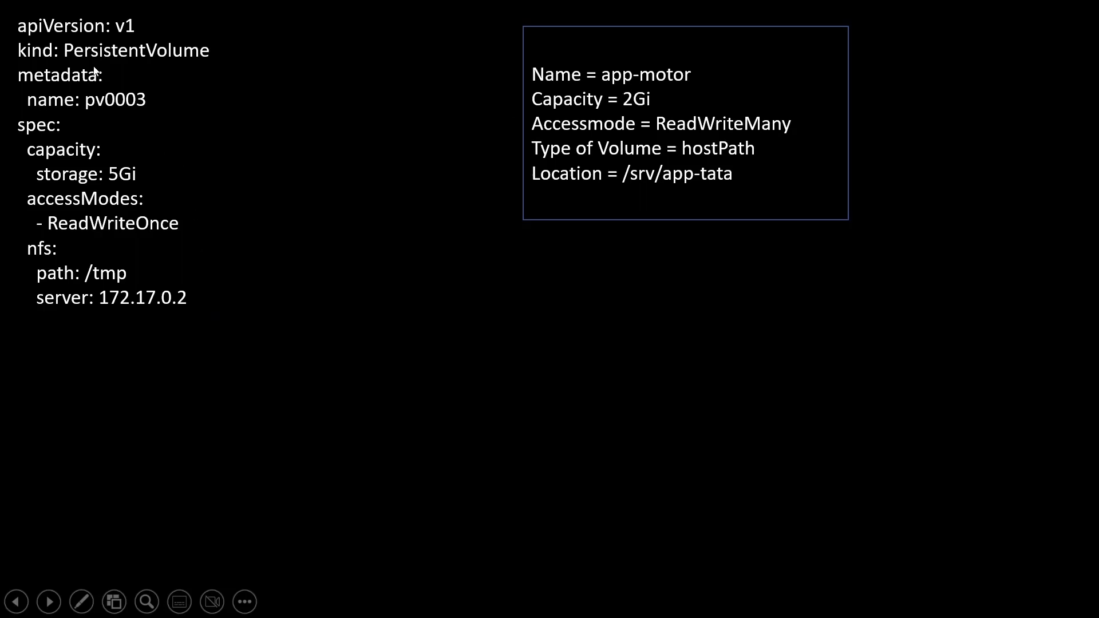
{"action": "mouse_move", "coordinate": [110, 218]}
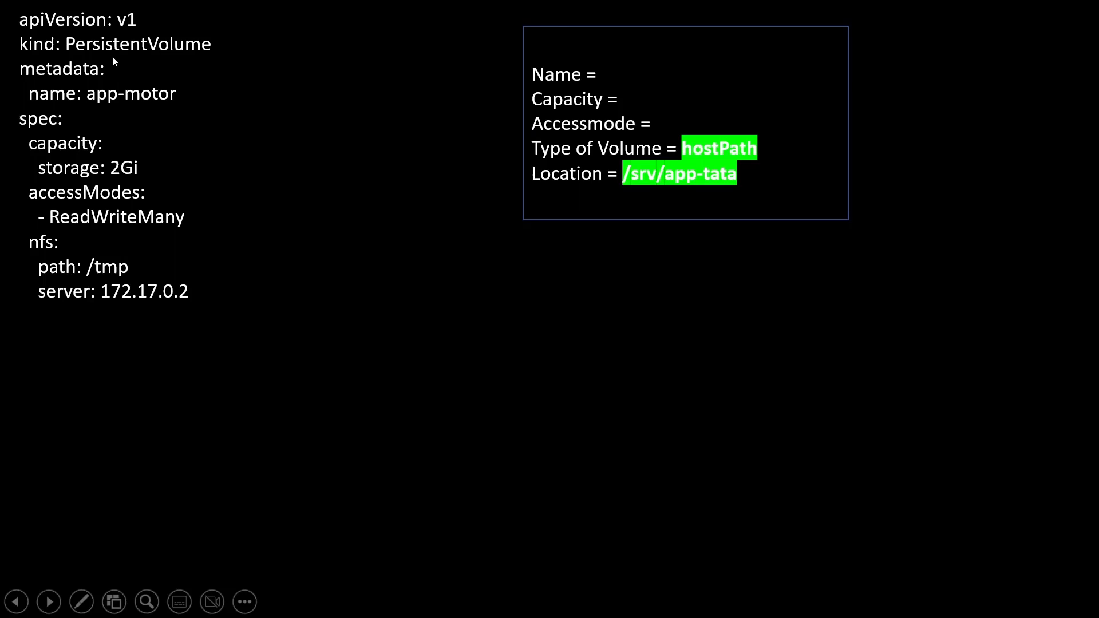
{"action": "mouse_move", "coordinate": [47, 249]}
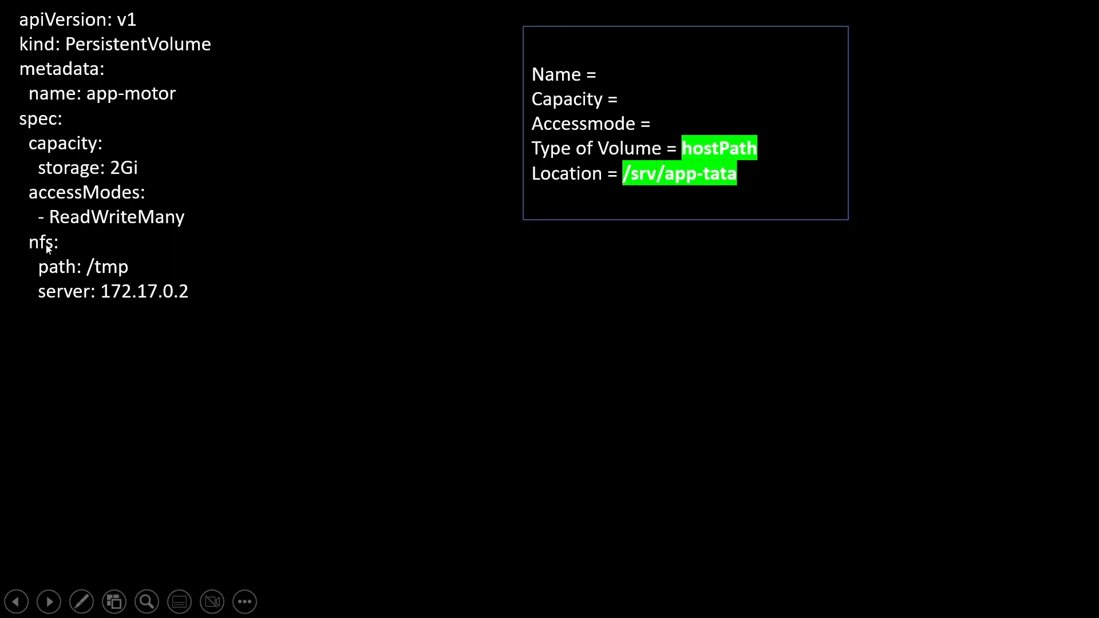
{"action": "mouse_move", "coordinate": [543, 236]}
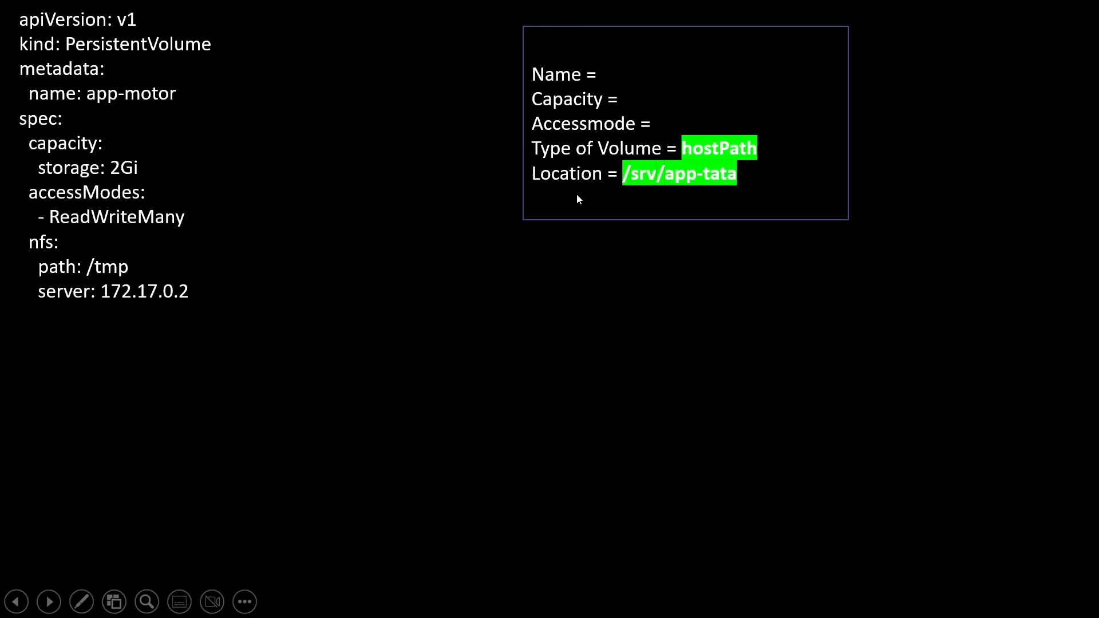
{"action": "mouse_move", "coordinate": [703, 162]}
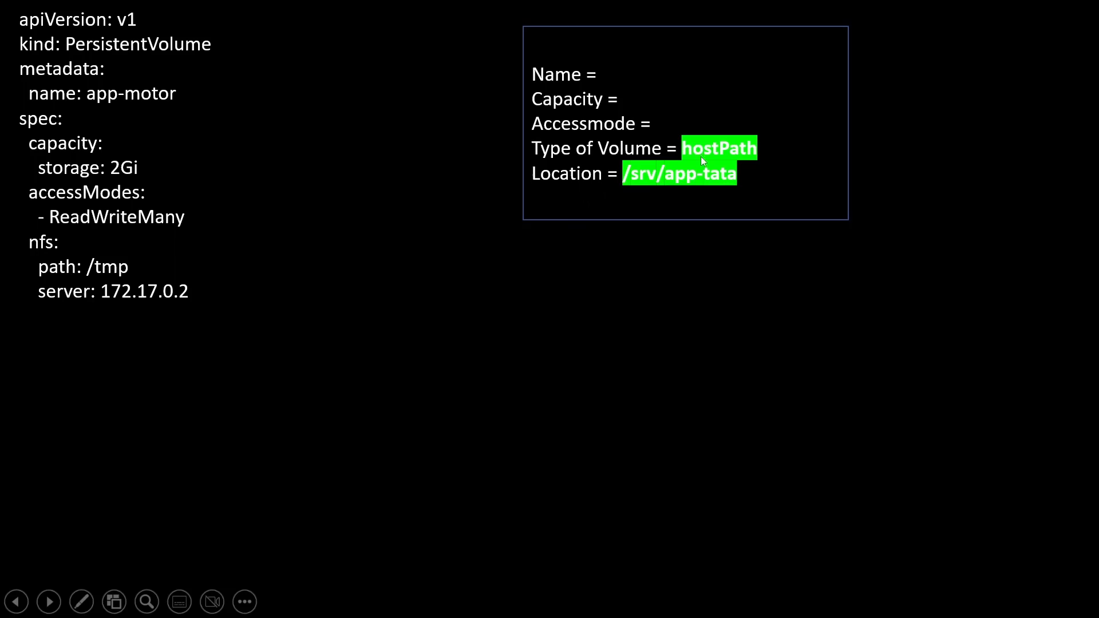
{"action": "mouse_move", "coordinate": [659, 189]}
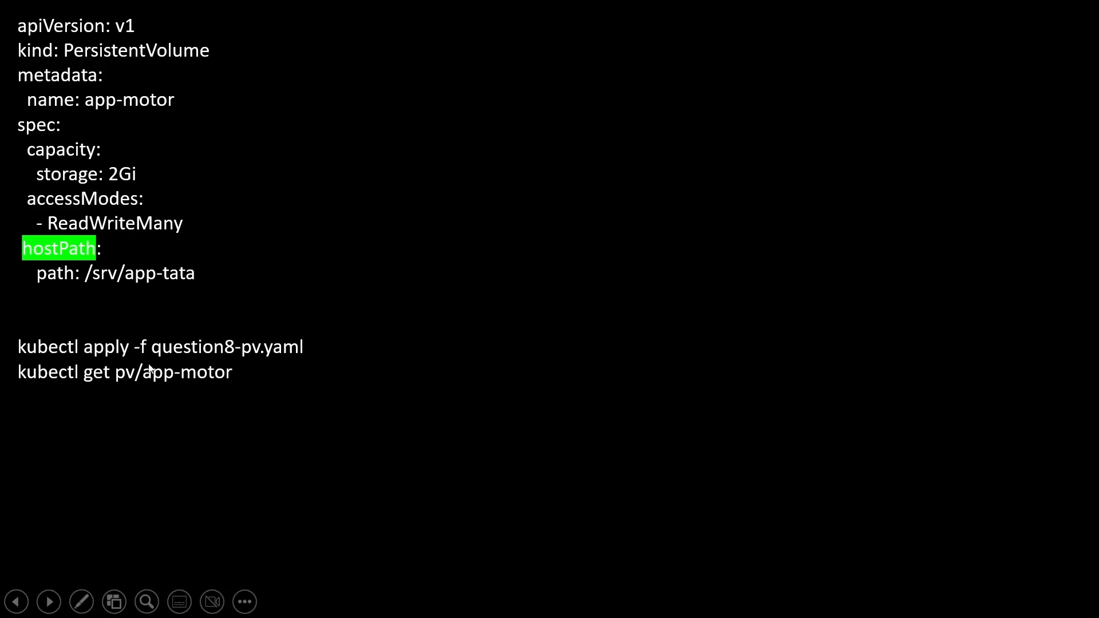
{"action": "mouse_move", "coordinate": [32, 390]}
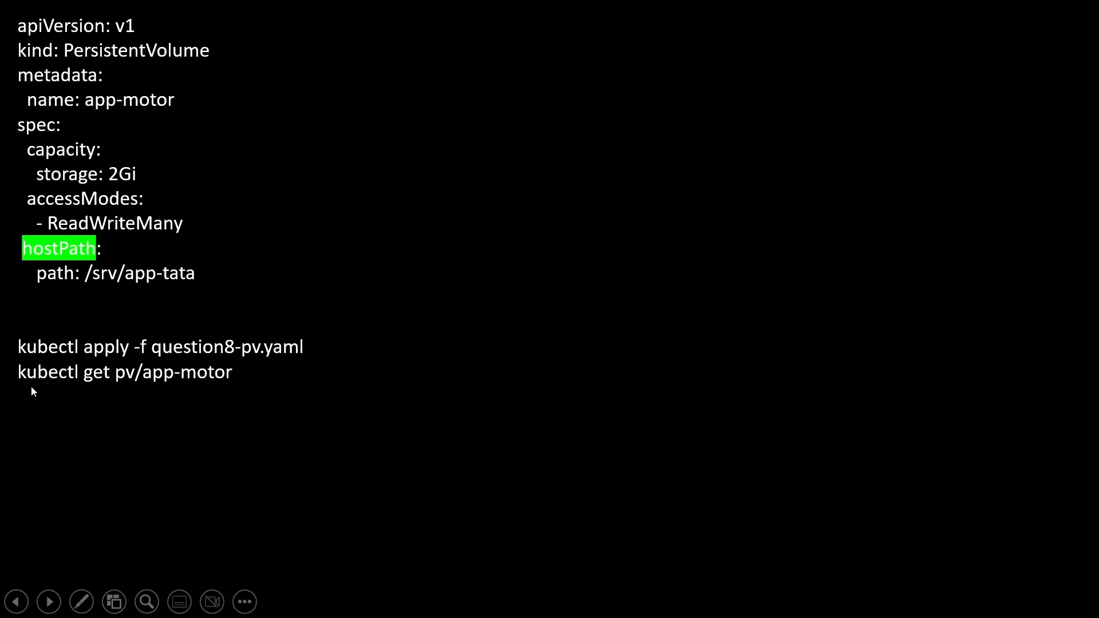
{"action": "mouse_move", "coordinate": [141, 390]}
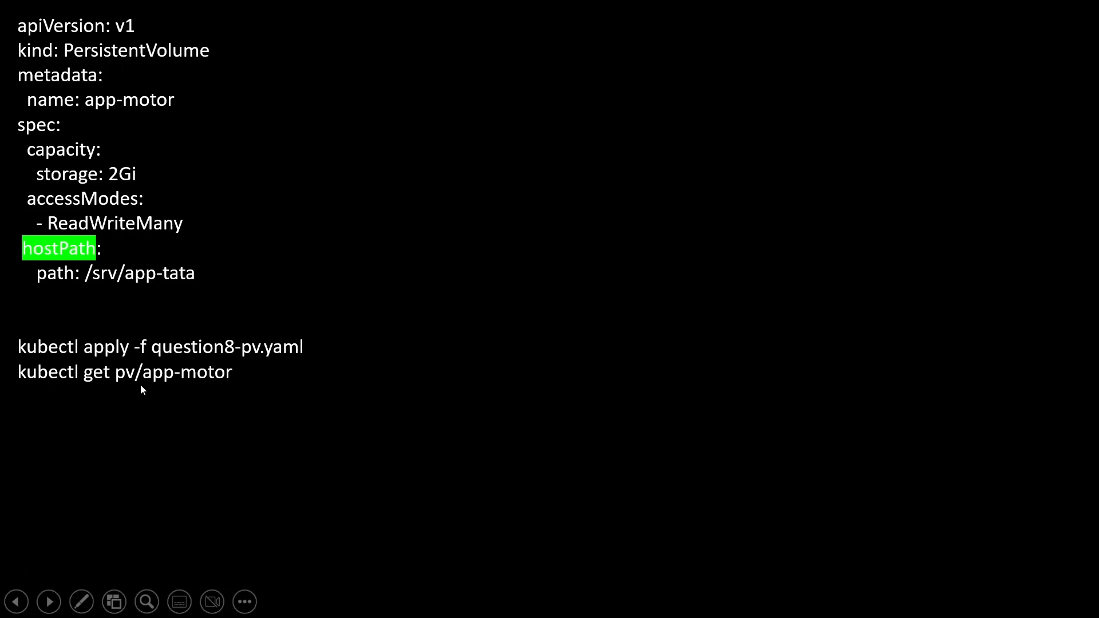
{"action": "mouse_move", "coordinate": [265, 391]}
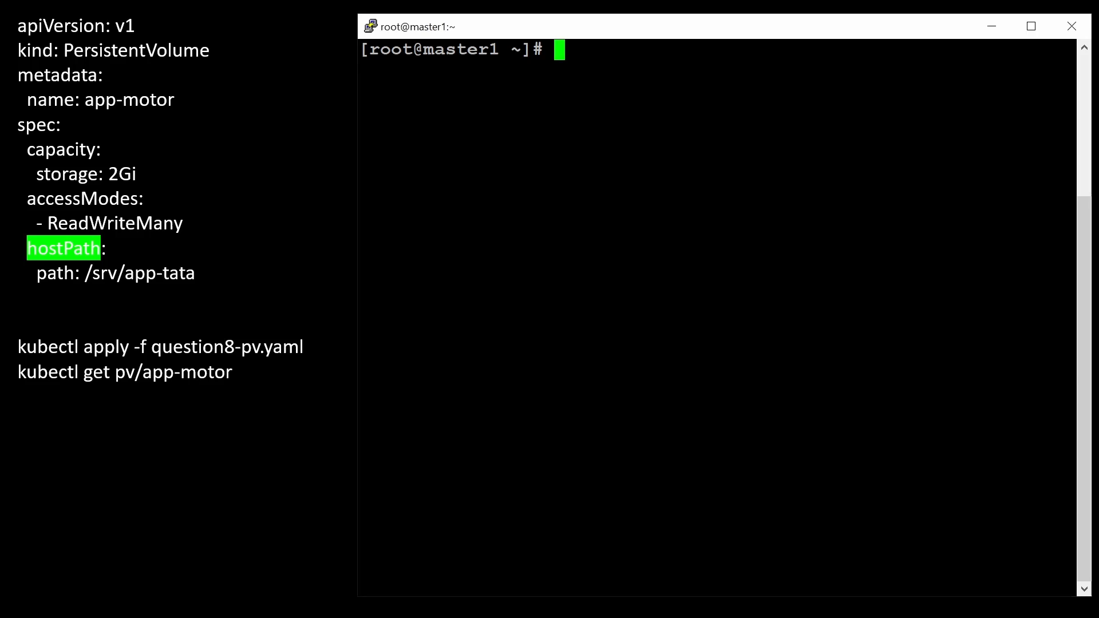
Step: Write the app-motor PersistentVolume YAML into question8-pv.yaml and highlight the output
{"action": "type", "text": "cat >"}
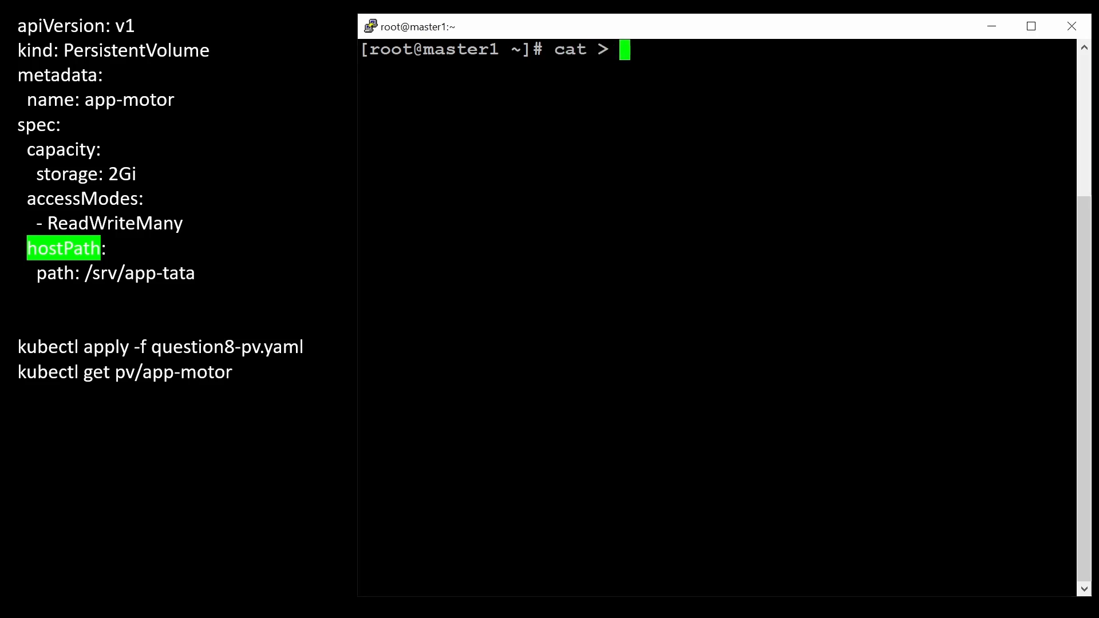
{"action": "type", "text": "question8-pv.yaml"}
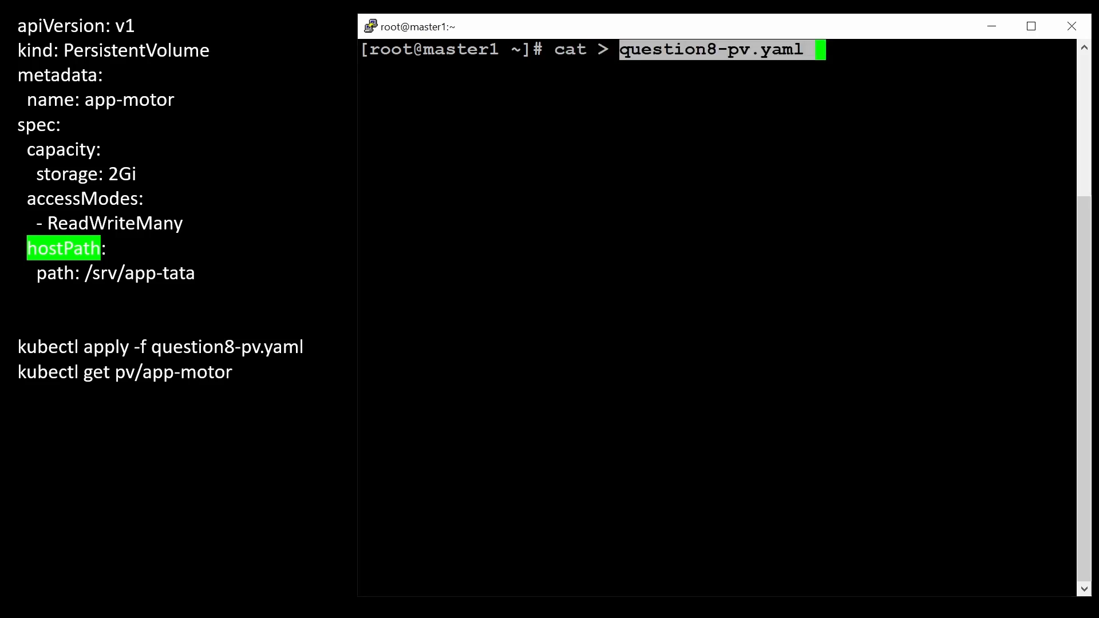
{"action": "key", "text": "Enter"}
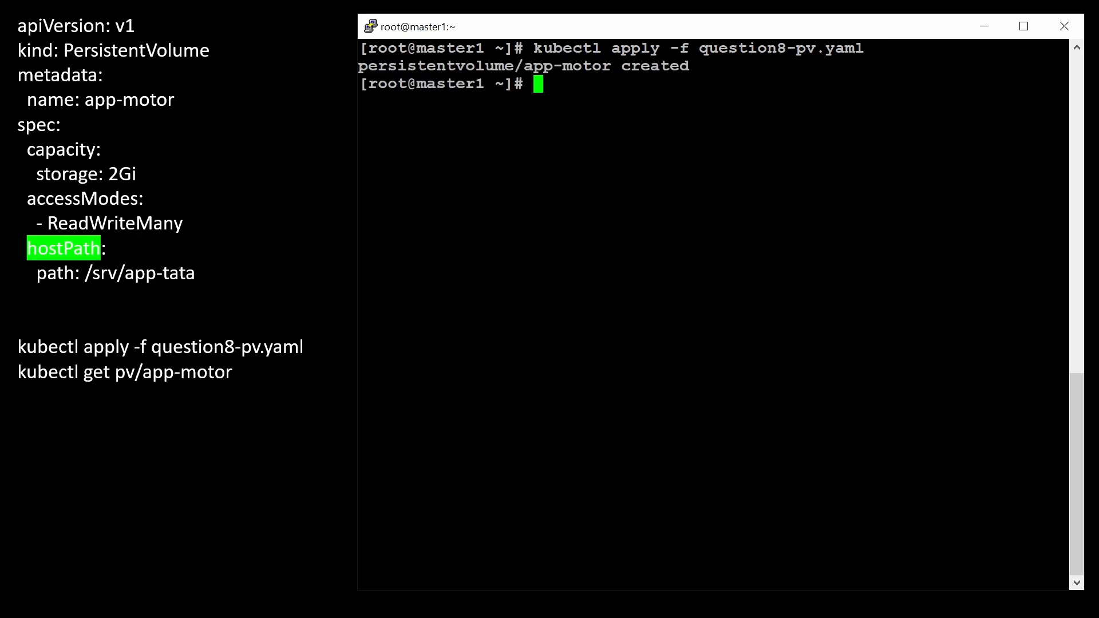
{"action": "mouse_move", "coordinate": [698, 34]}
{"action": "type", "text": "kubectl get pv/app-motor"}
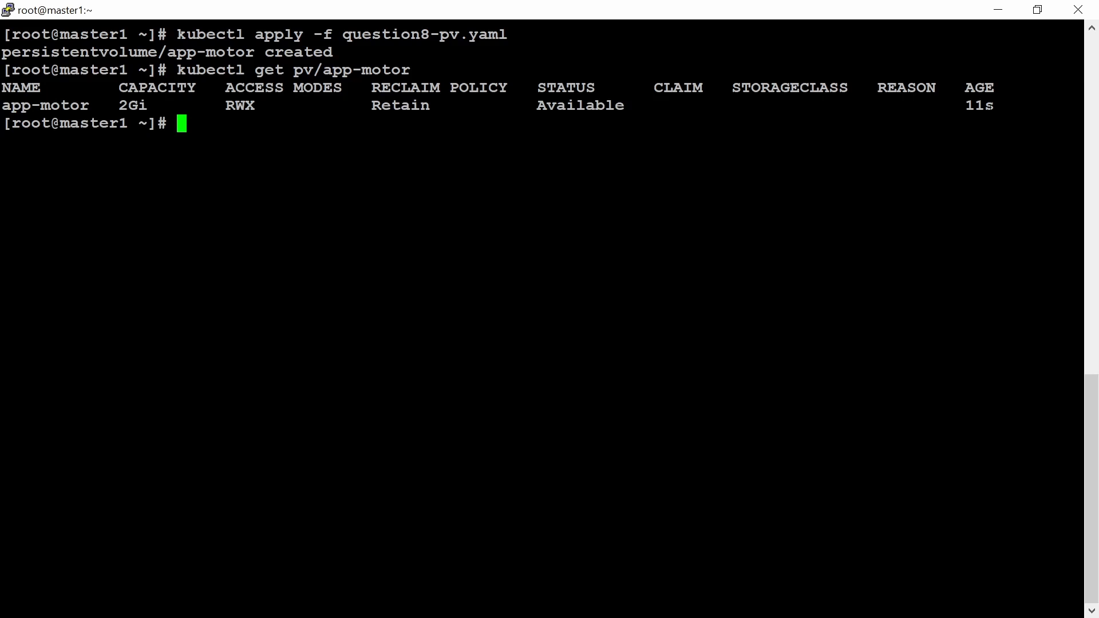
{"action": "double_click", "coordinate": [578, 105]}
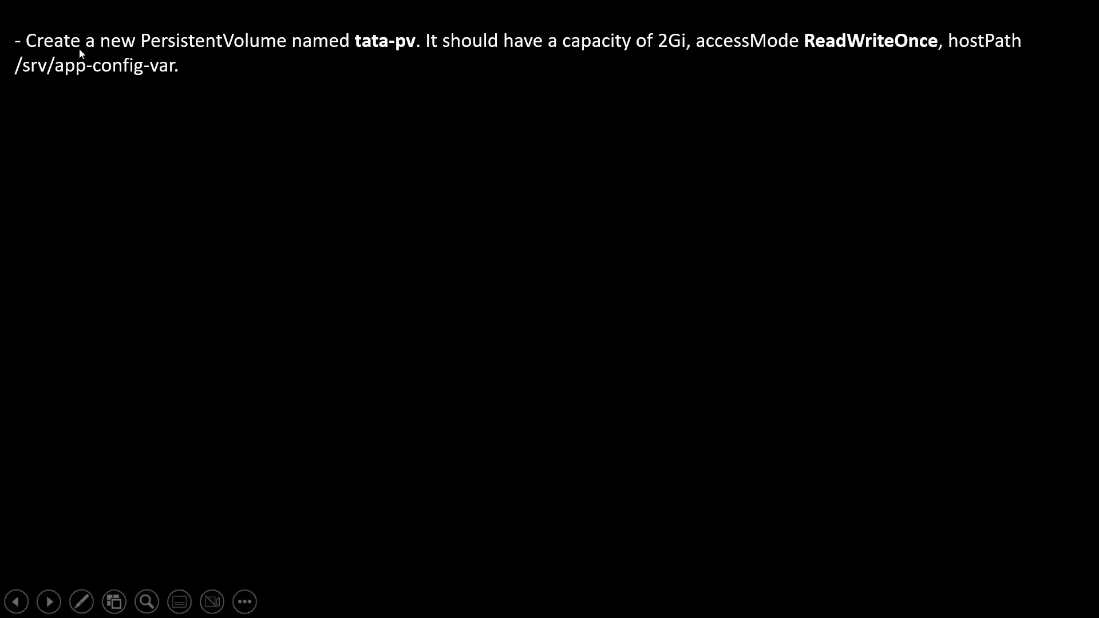
{"action": "mouse_move", "coordinate": [405, 55]}
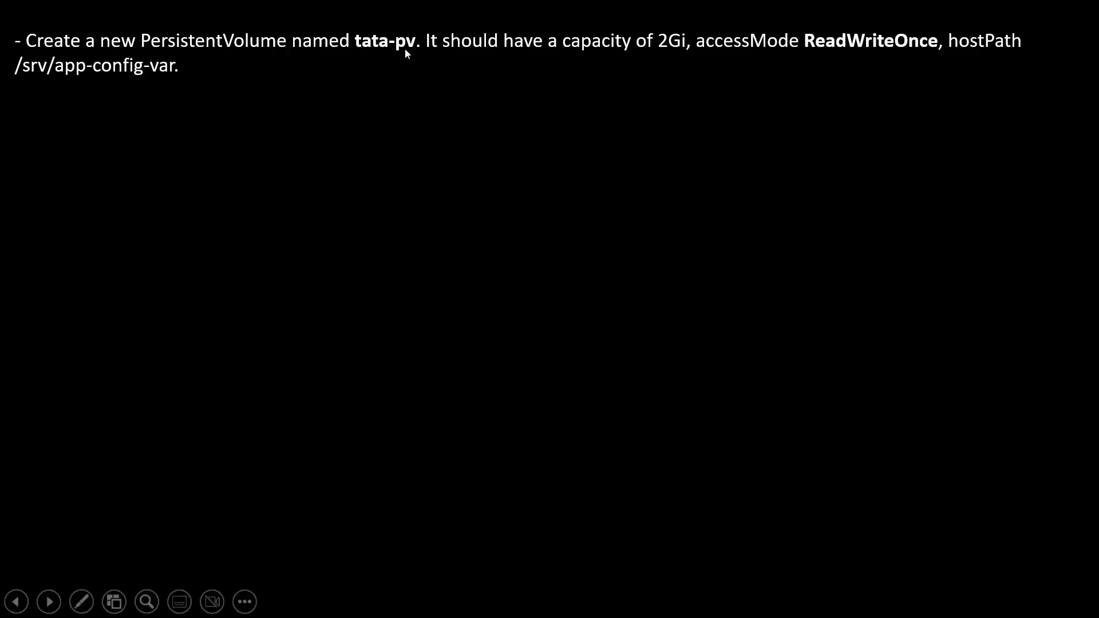
{"action": "mouse_move", "coordinate": [671, 59]}
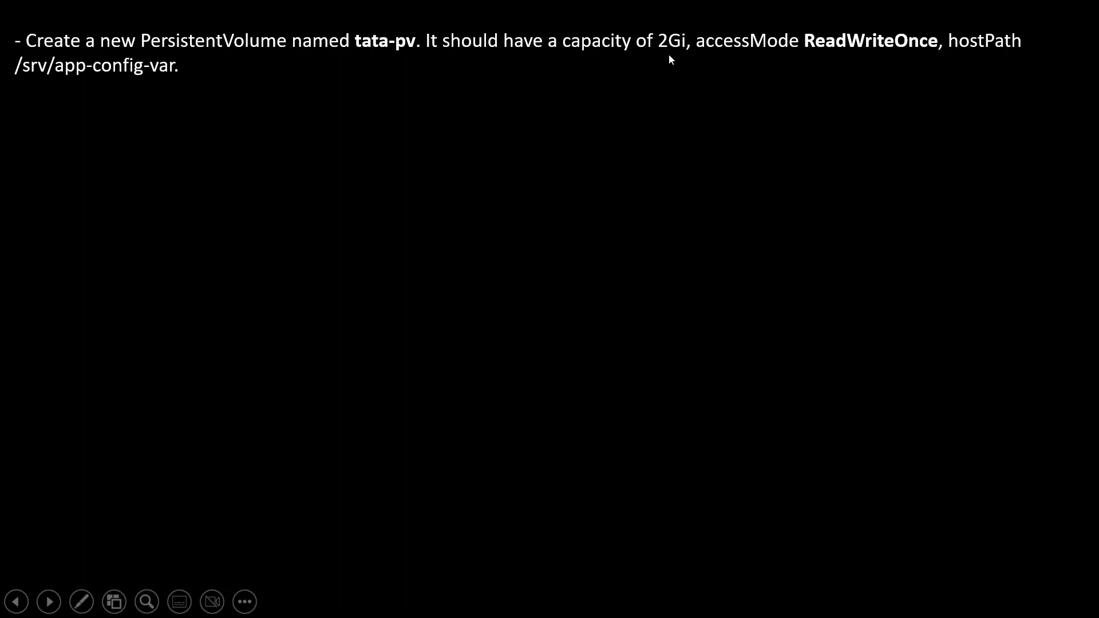
{"action": "mouse_move", "coordinate": [918, 51]}
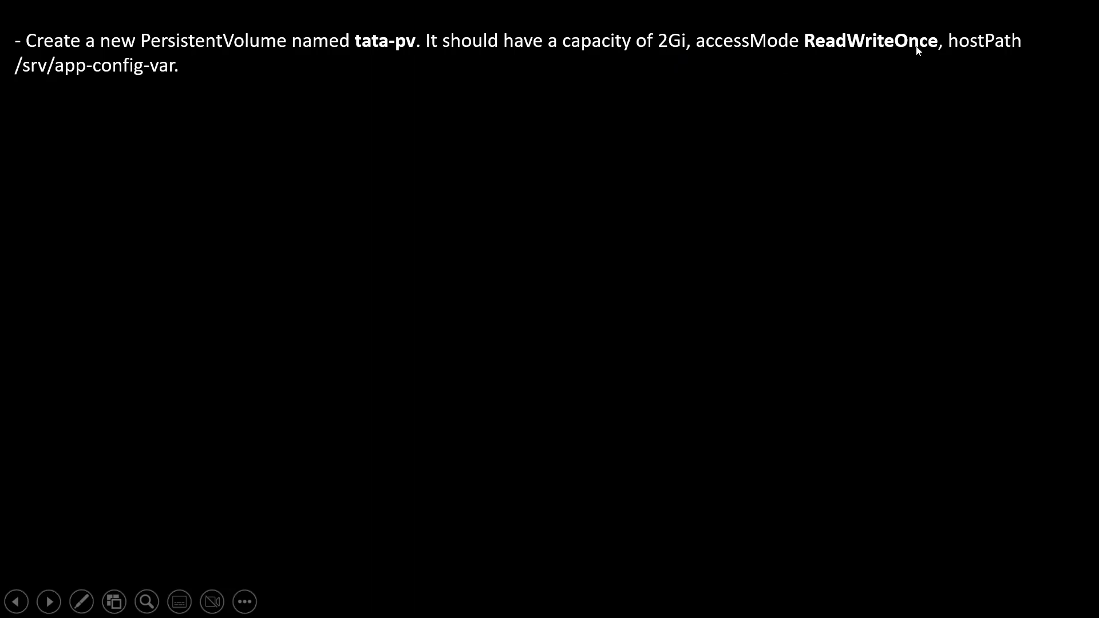
{"action": "mouse_move", "coordinate": [147, 87]}
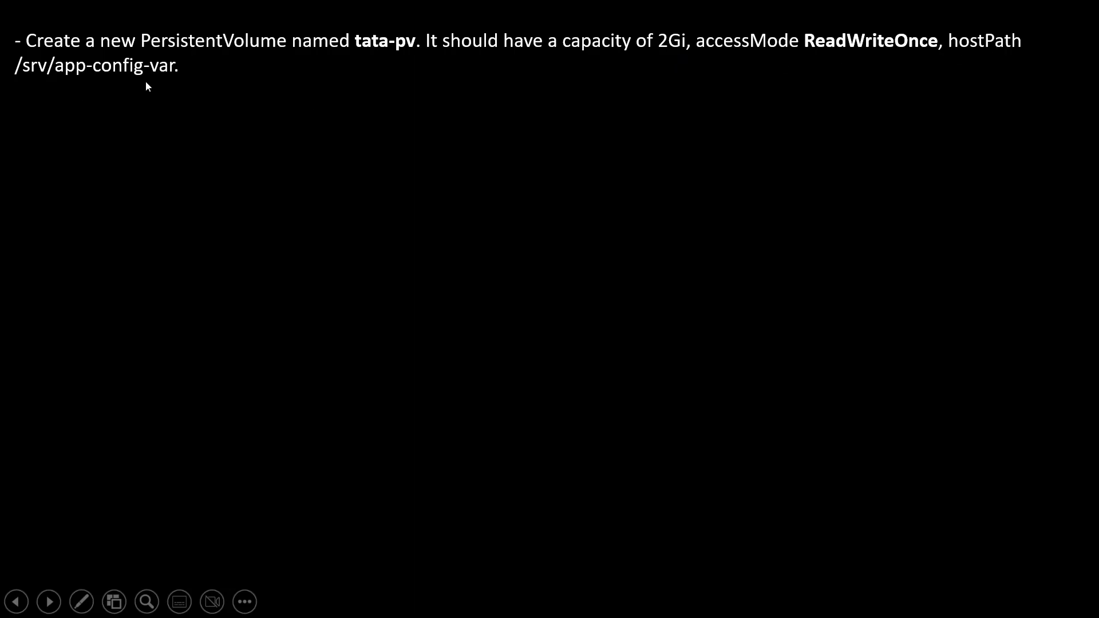
{"action": "mouse_move", "coordinate": [259, 65]}
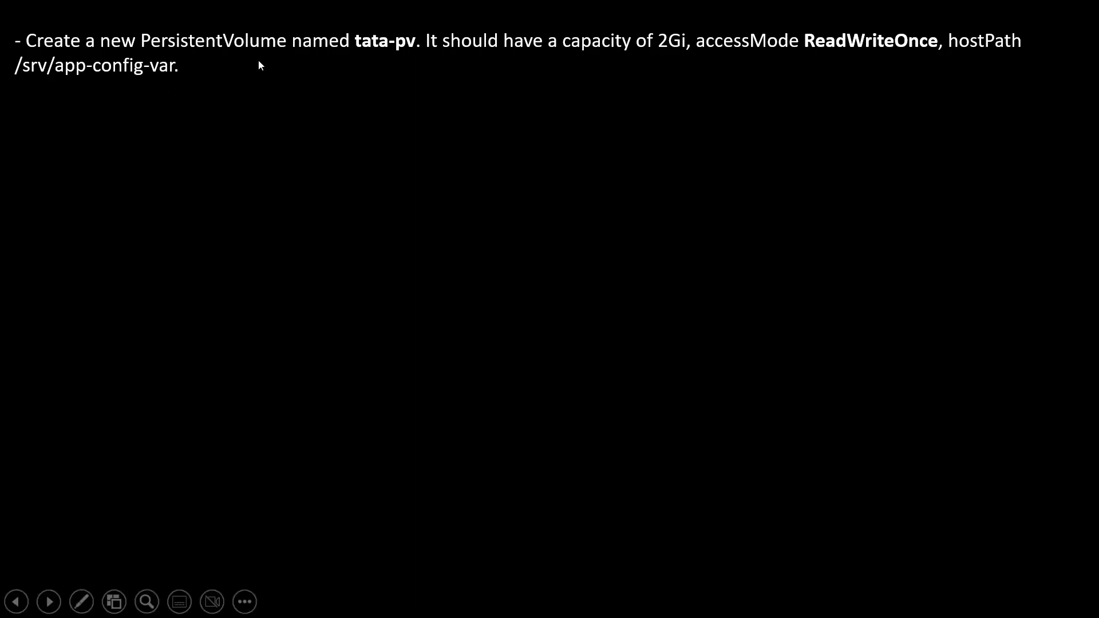
{"action": "mouse_move", "coordinate": [116, 388]}
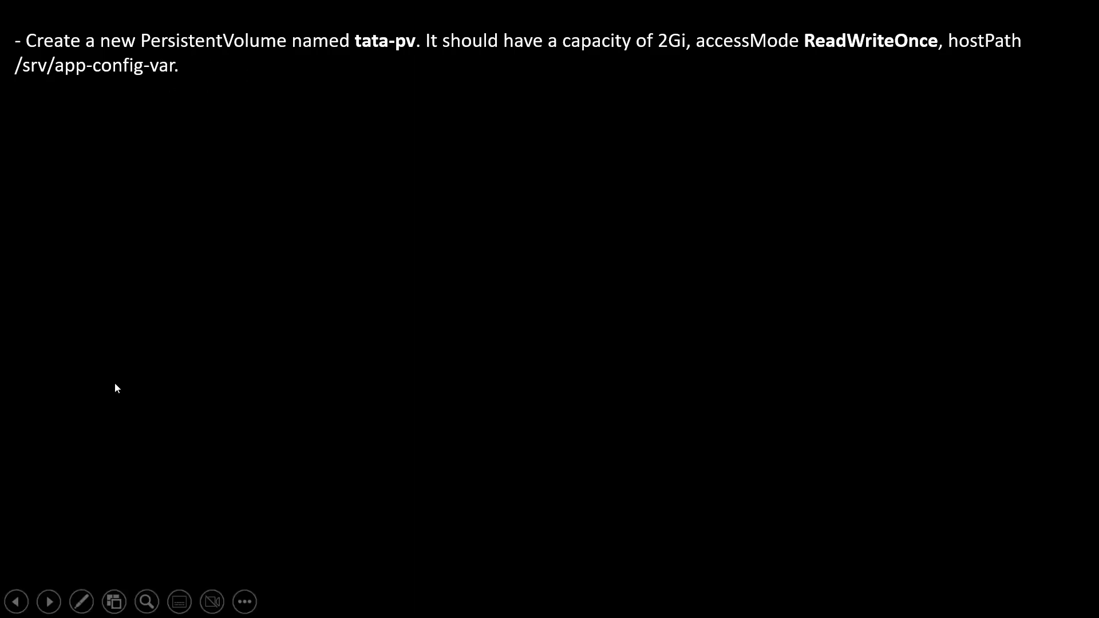
{"action": "mouse_move", "coordinate": [36, 183]}
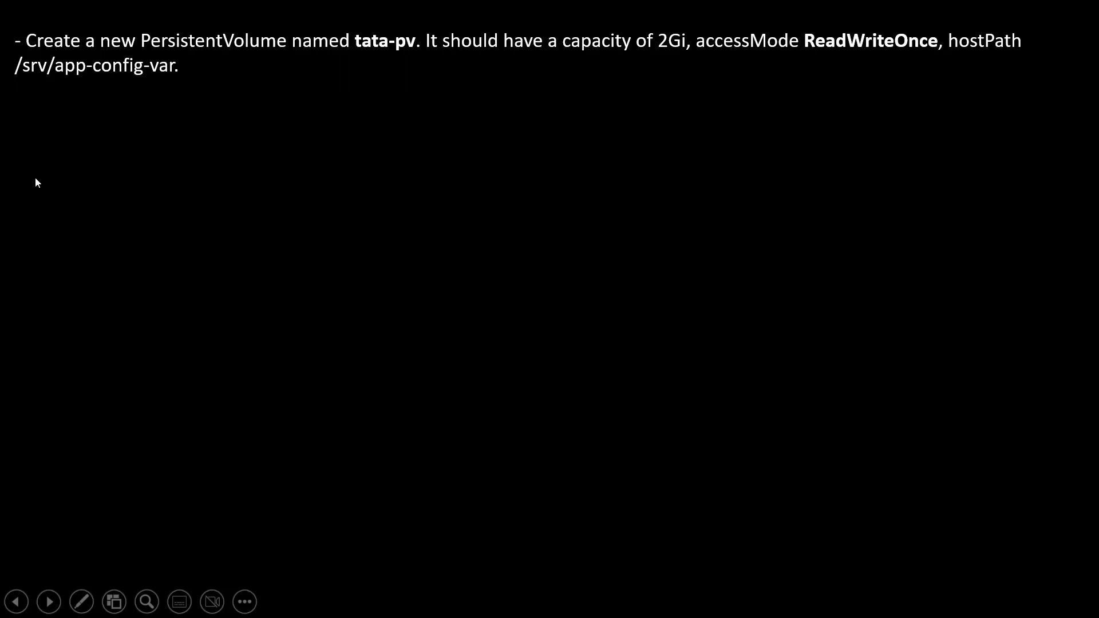
{"action": "mouse_move", "coordinate": [206, 82]}
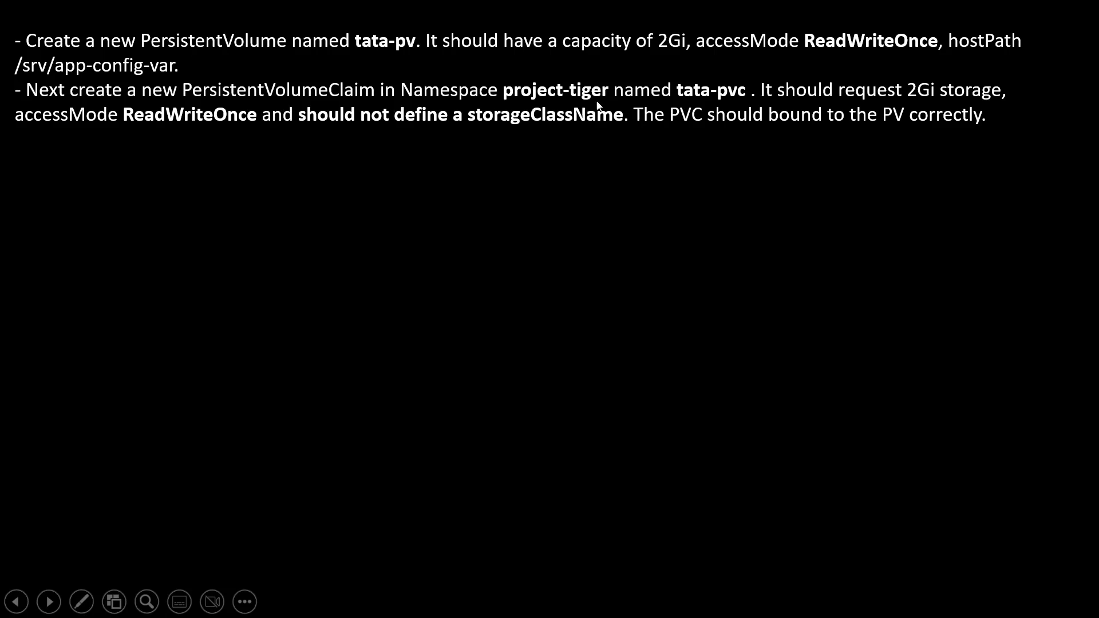
{"action": "mouse_move", "coordinate": [698, 100]}
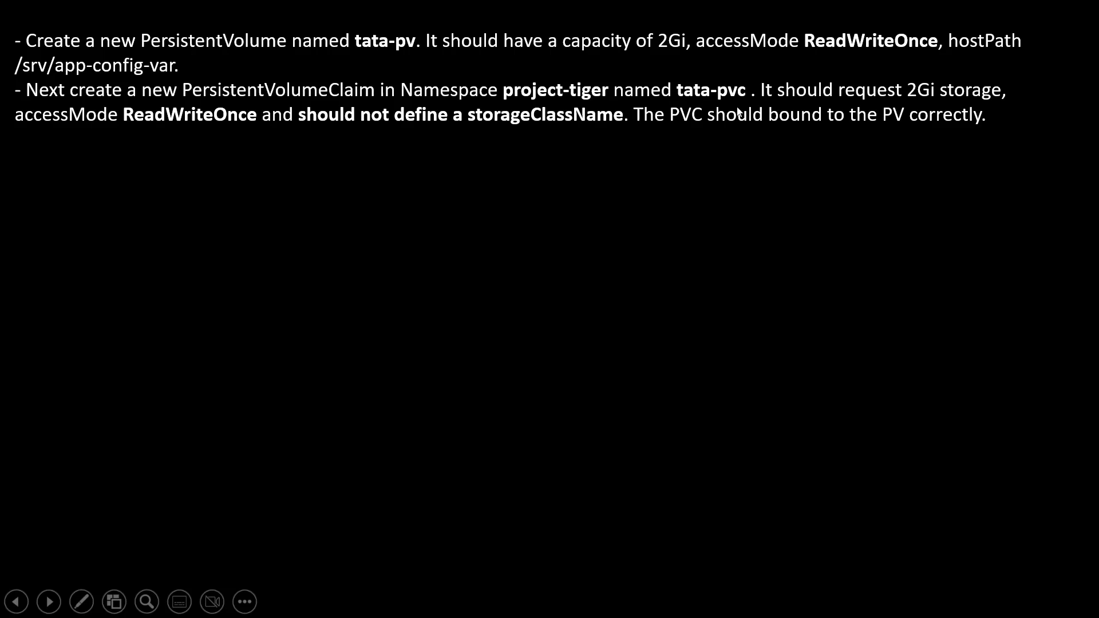
{"action": "mouse_move", "coordinate": [216, 130]}
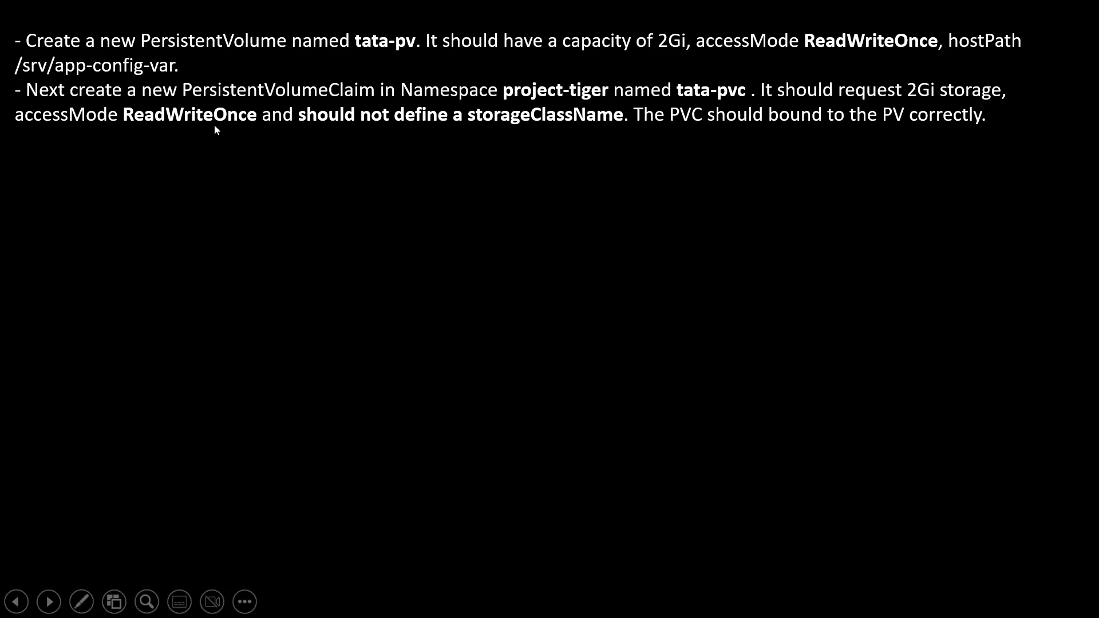
{"action": "mouse_move", "coordinate": [455, 129]}
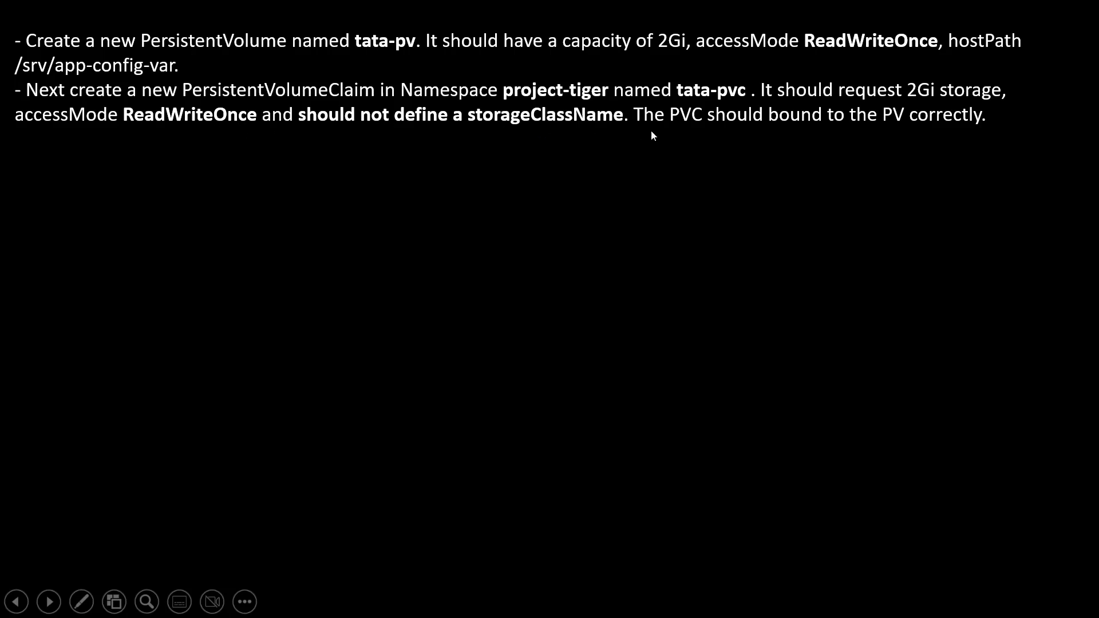
{"action": "mouse_move", "coordinate": [750, 143]}
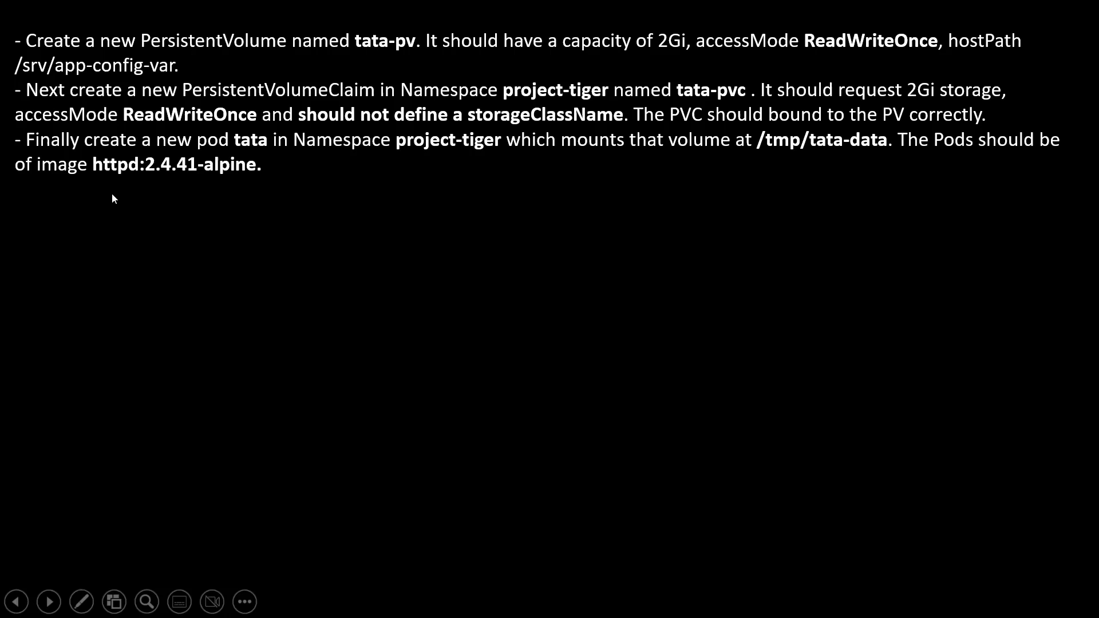
{"action": "mouse_move", "coordinate": [271, 157]}
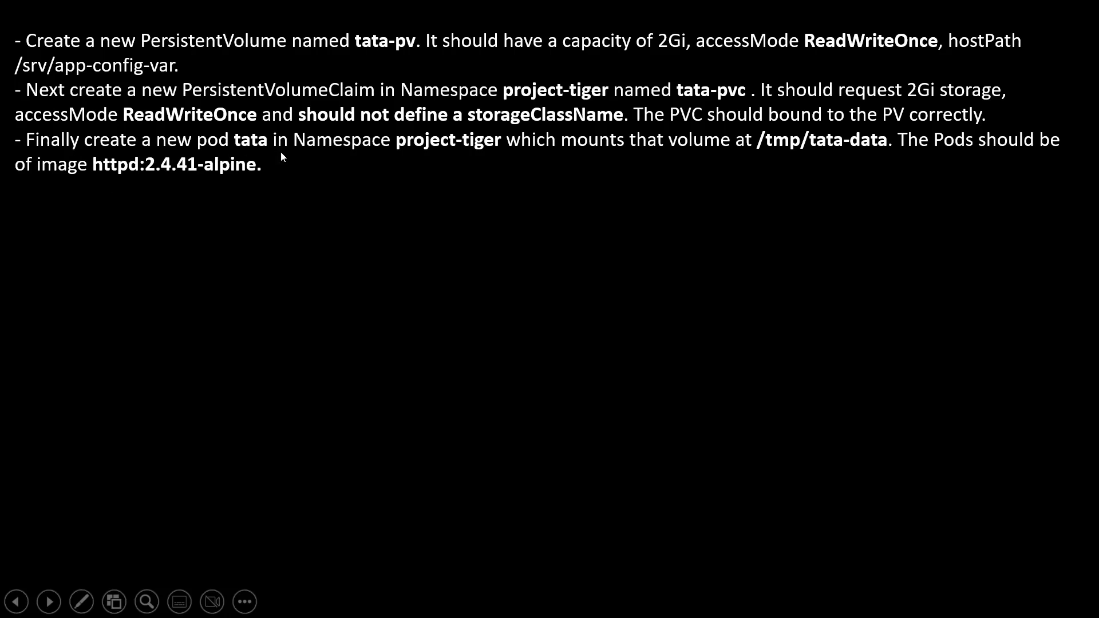
{"action": "mouse_move", "coordinate": [494, 160]}
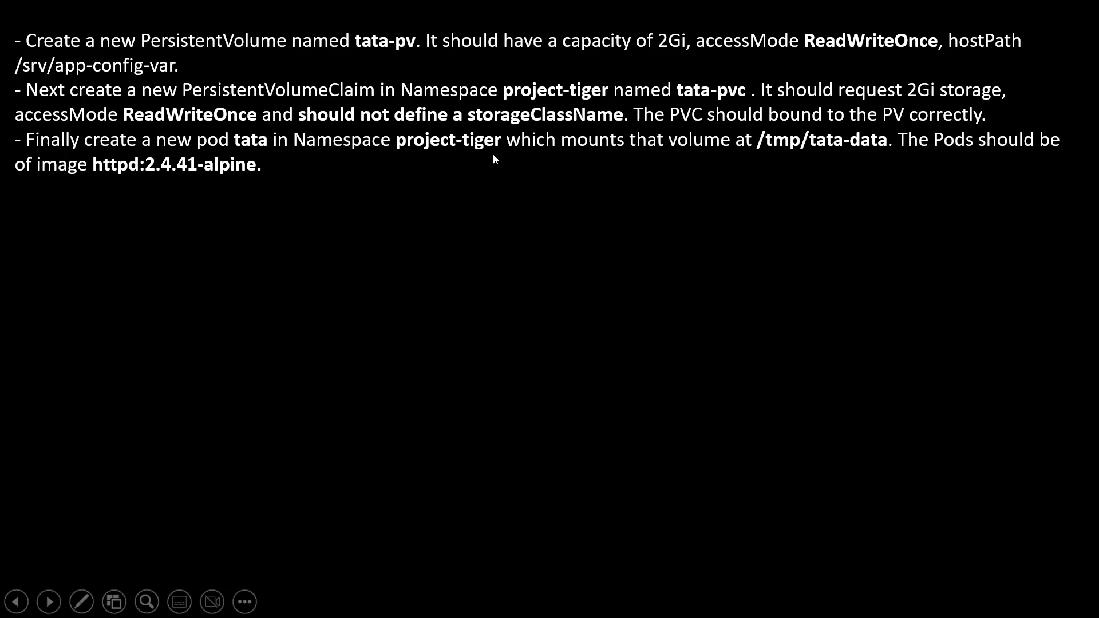
{"action": "mouse_move", "coordinate": [686, 155]}
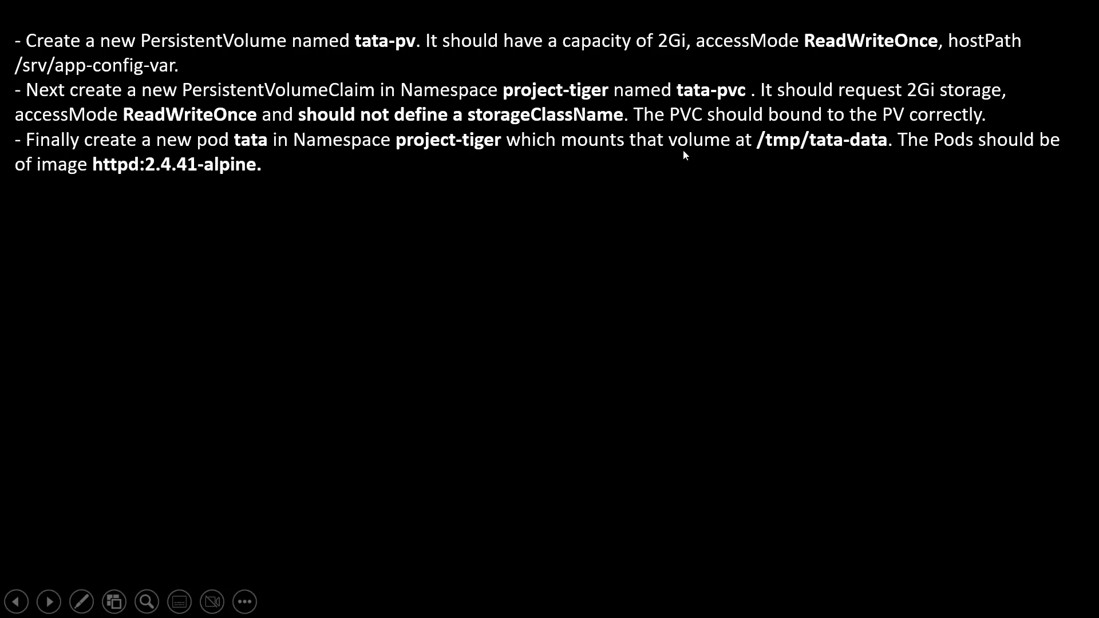
{"action": "mouse_move", "coordinate": [861, 158]}
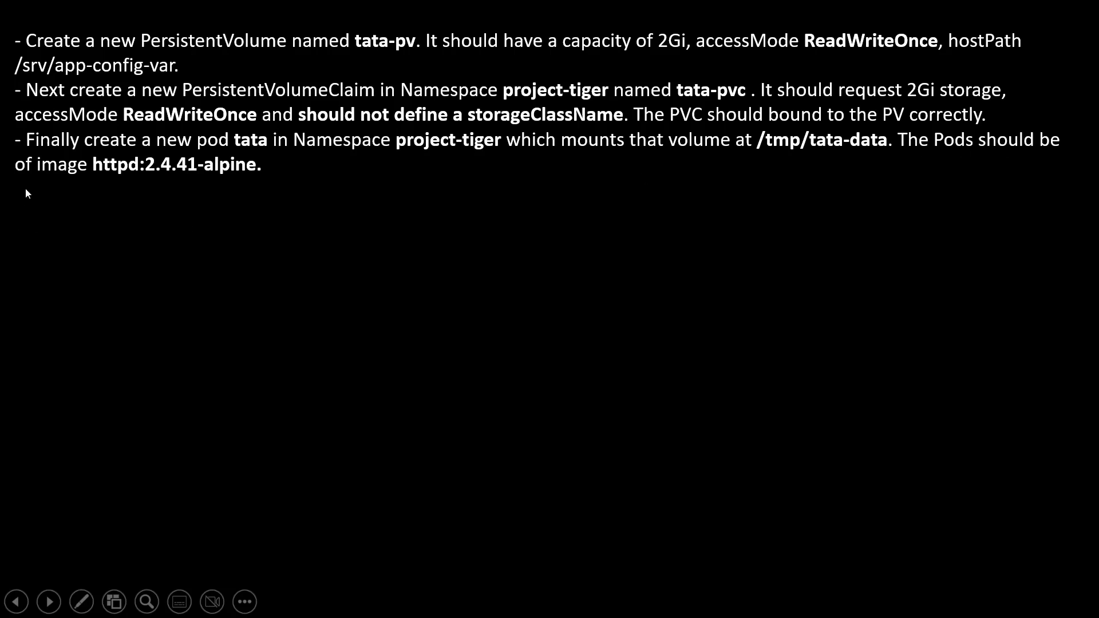
{"action": "mouse_move", "coordinate": [243, 180]}
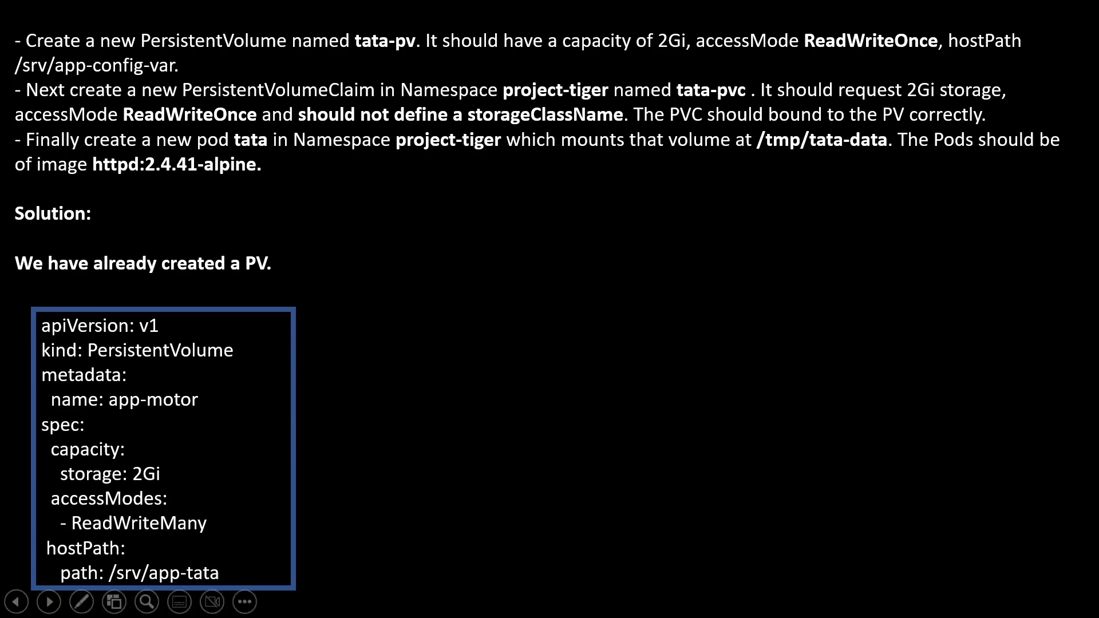
Step: Advance to the Solution slide noting the app-motor PV already exists
{"action": "left_click", "coordinate": [47, 602]}
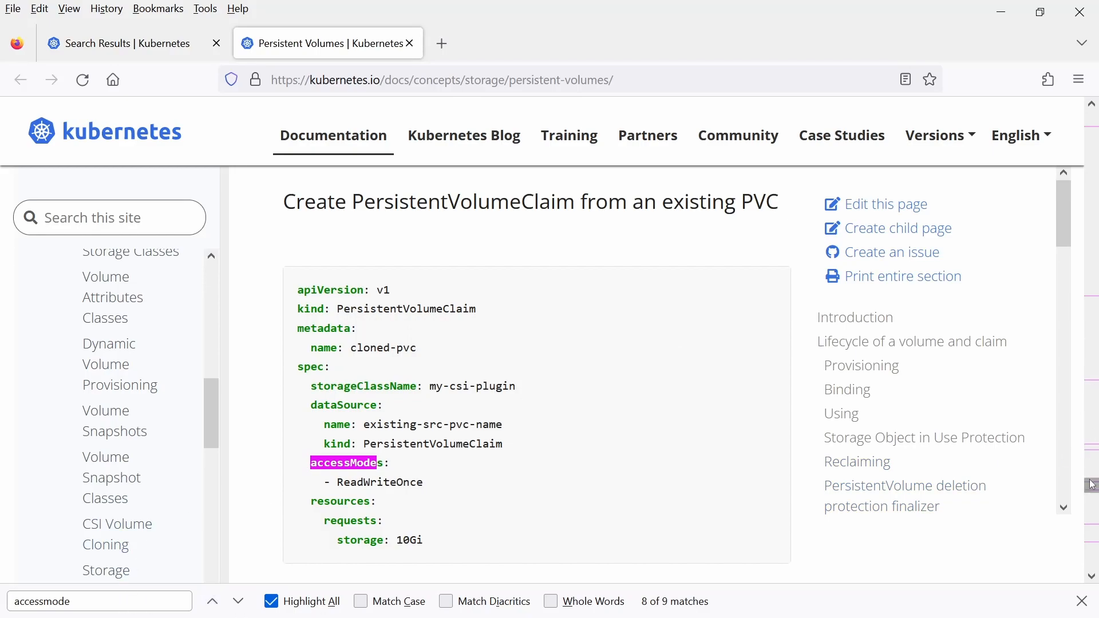
Step: Scroll the Persistent Volumes page and step through four successive 'accessmode' matches
{"action": "scroll", "scroll_direction": "down", "scroll_amount": 3}
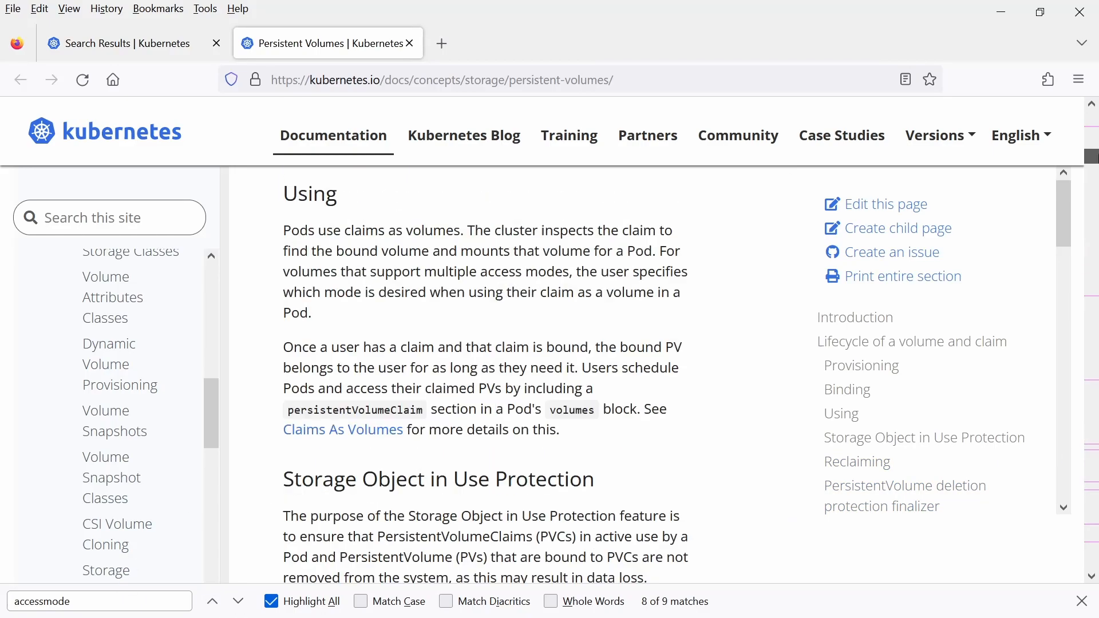
{"action": "scroll", "scroll_direction": "down", "scroll_amount": 3}
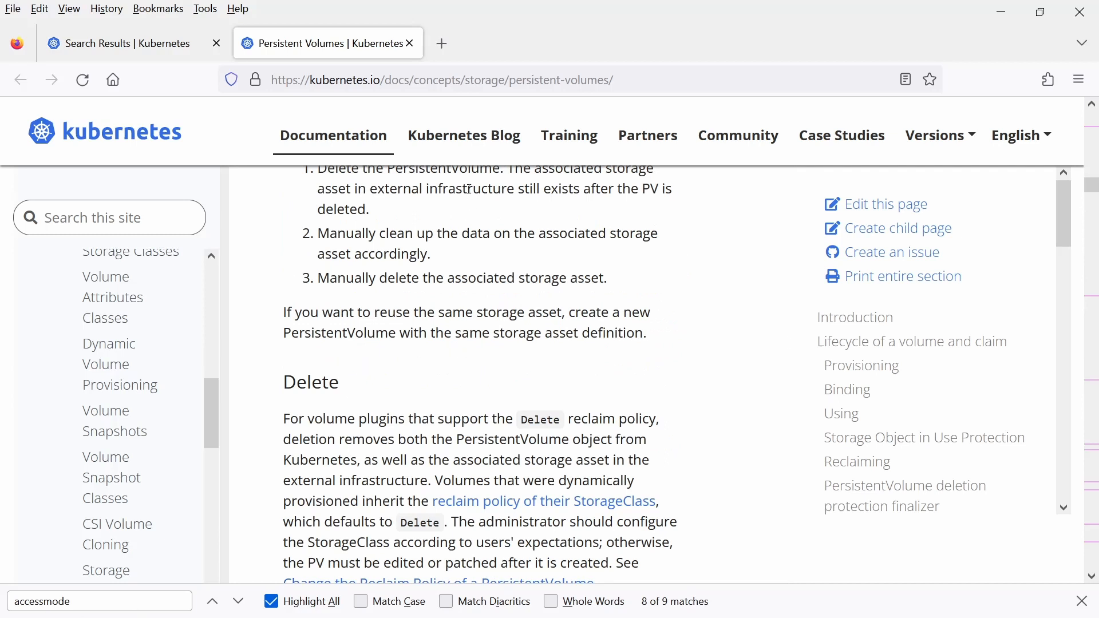
{"action": "left_click", "coordinate": [238, 601]}
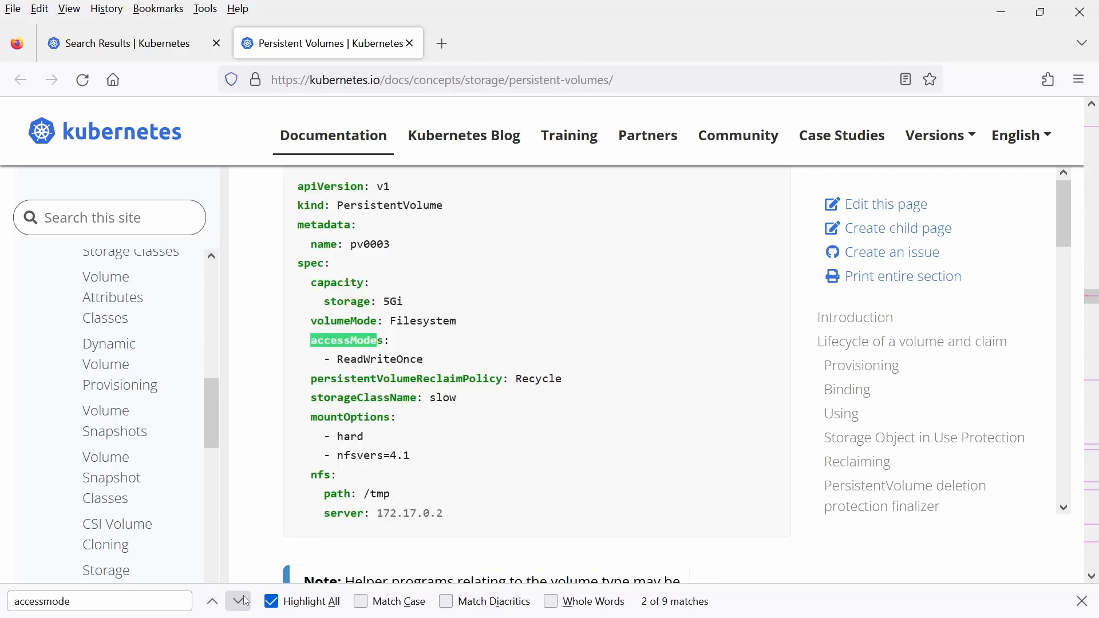
{"action": "left_click", "coordinate": [238, 601]}
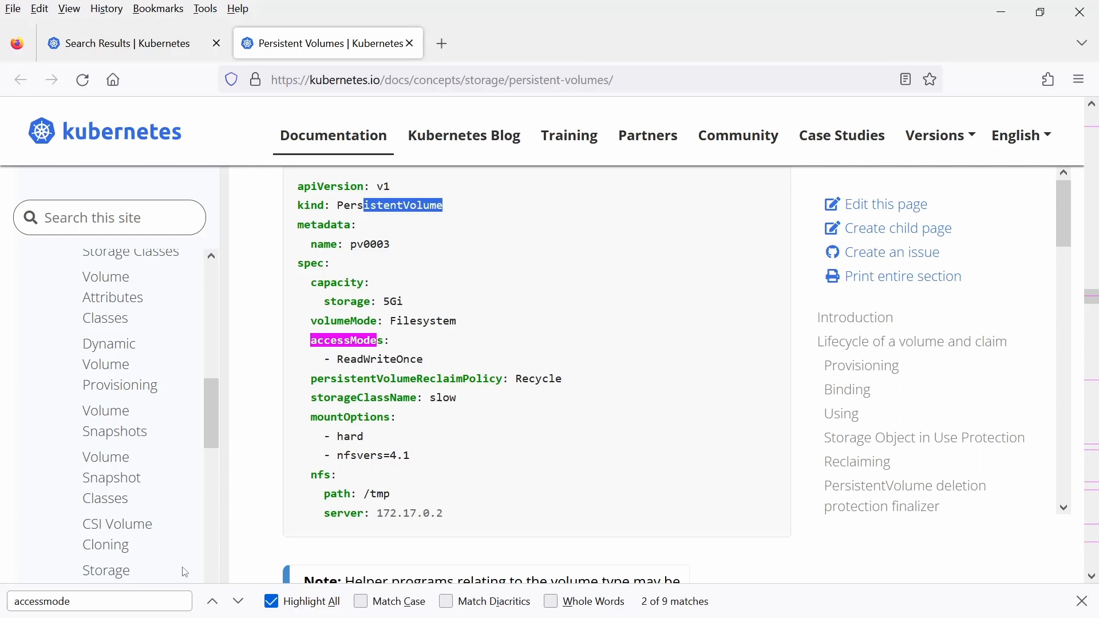
{"action": "left_click", "coordinate": [238, 601]}
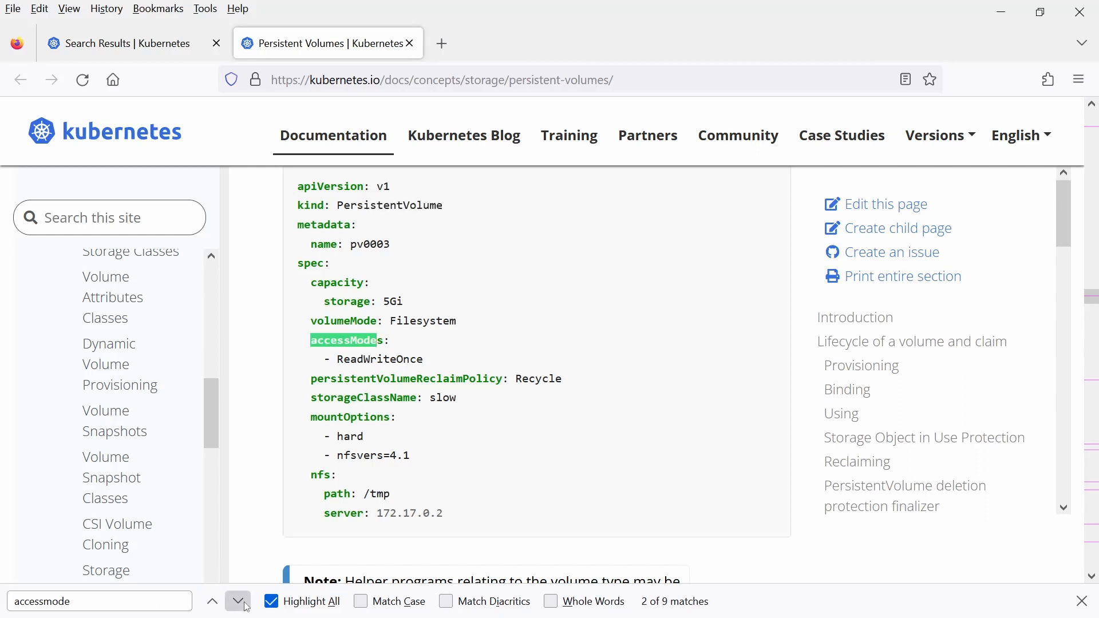
{"action": "left_click", "coordinate": [237, 600]}
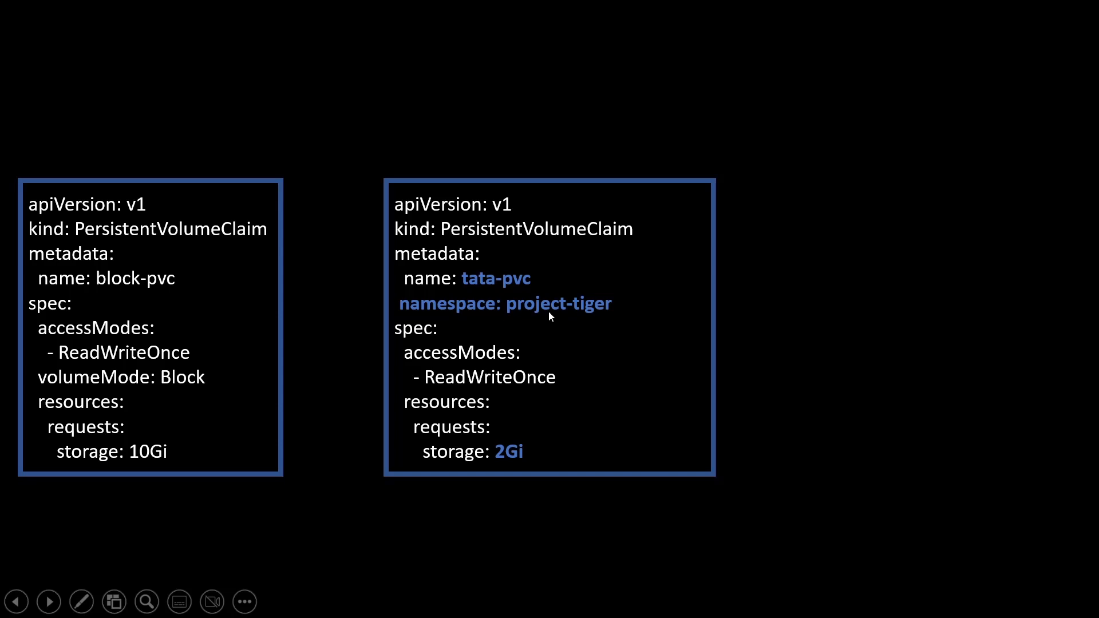
{"action": "mouse_move", "coordinate": [515, 484]}
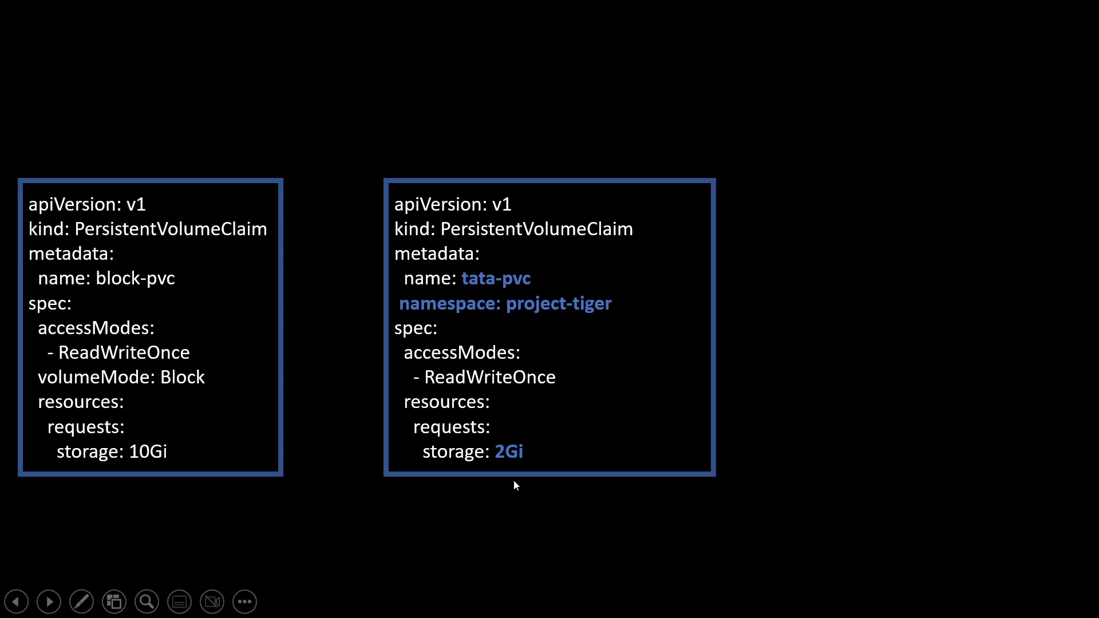
{"action": "mouse_move", "coordinate": [509, 393]}
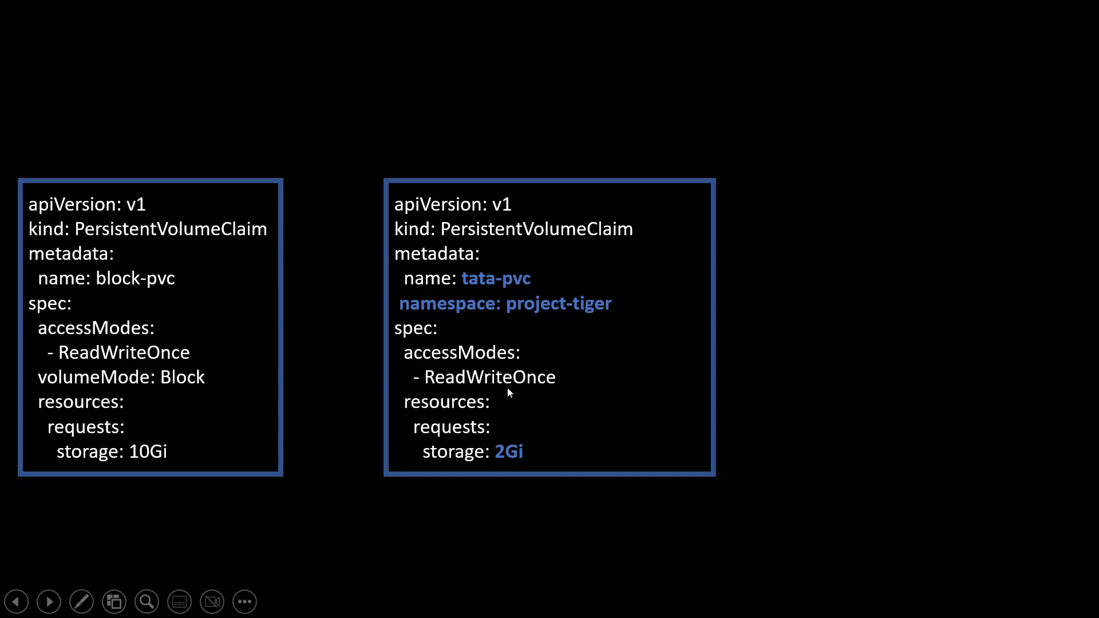
{"action": "mouse_move", "coordinate": [56, 385]}
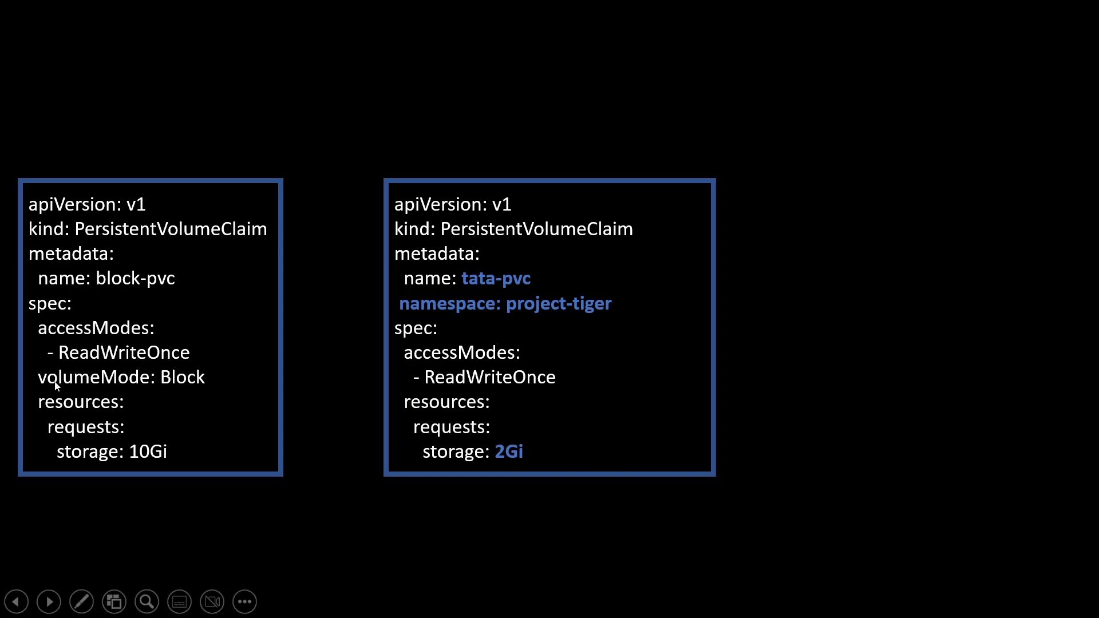
{"action": "mouse_move", "coordinate": [209, 396]}
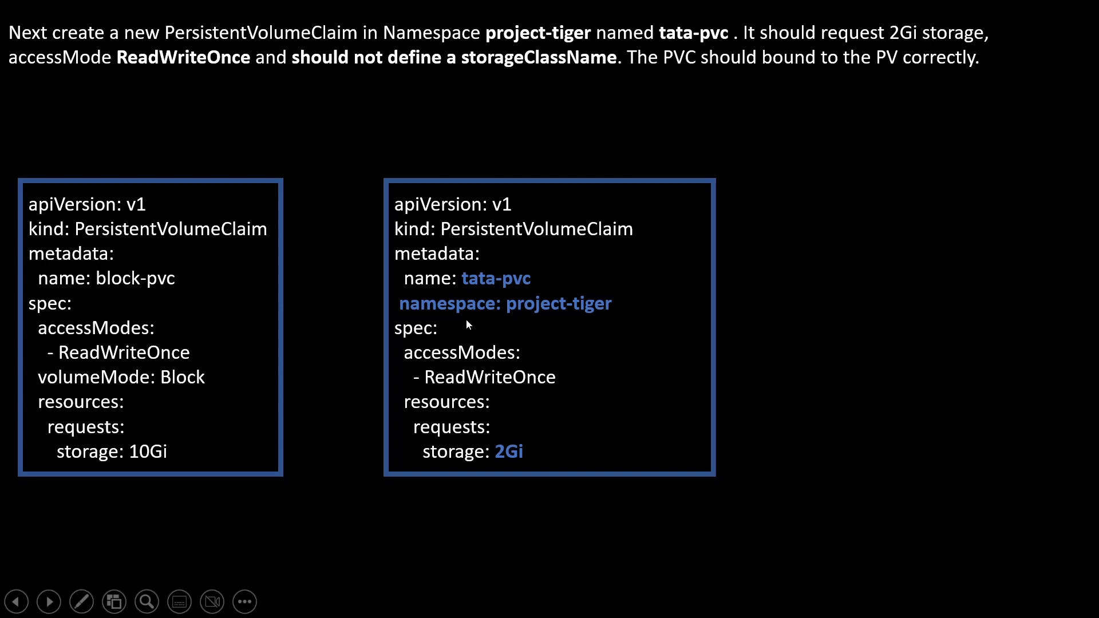
{"action": "mouse_move", "coordinate": [68, 44]}
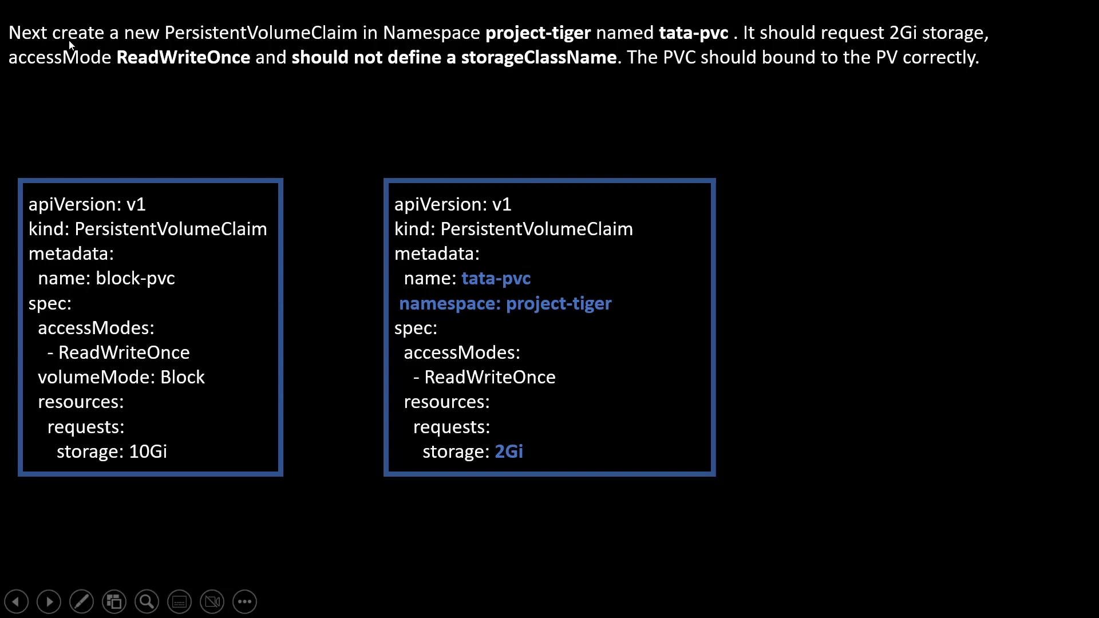
{"action": "mouse_move", "coordinate": [514, 47]}
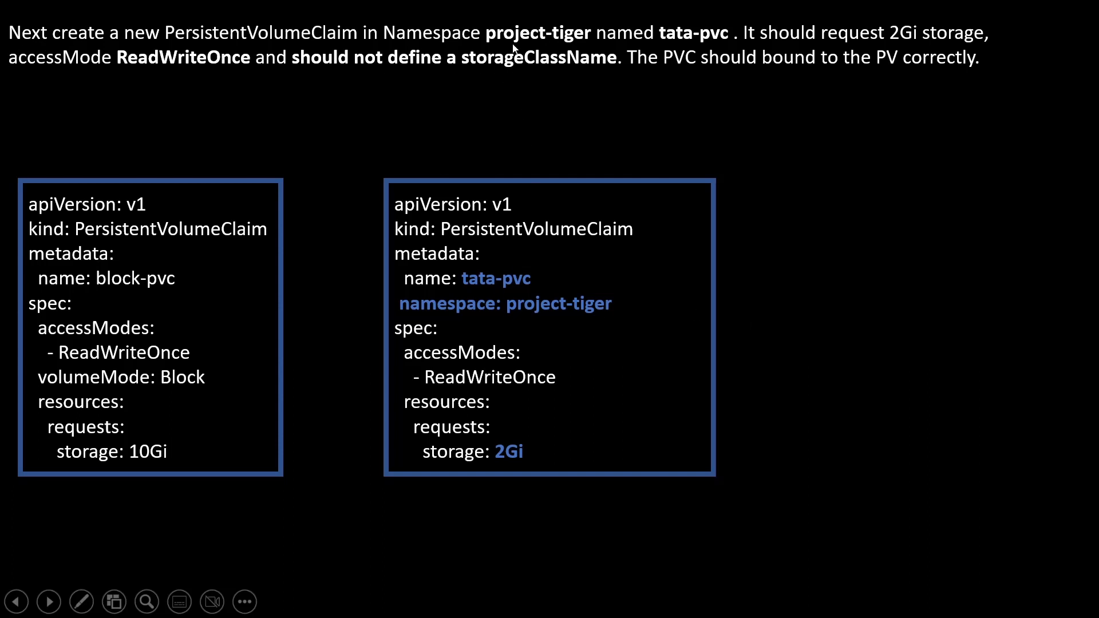
{"action": "mouse_move", "coordinate": [673, 47]}
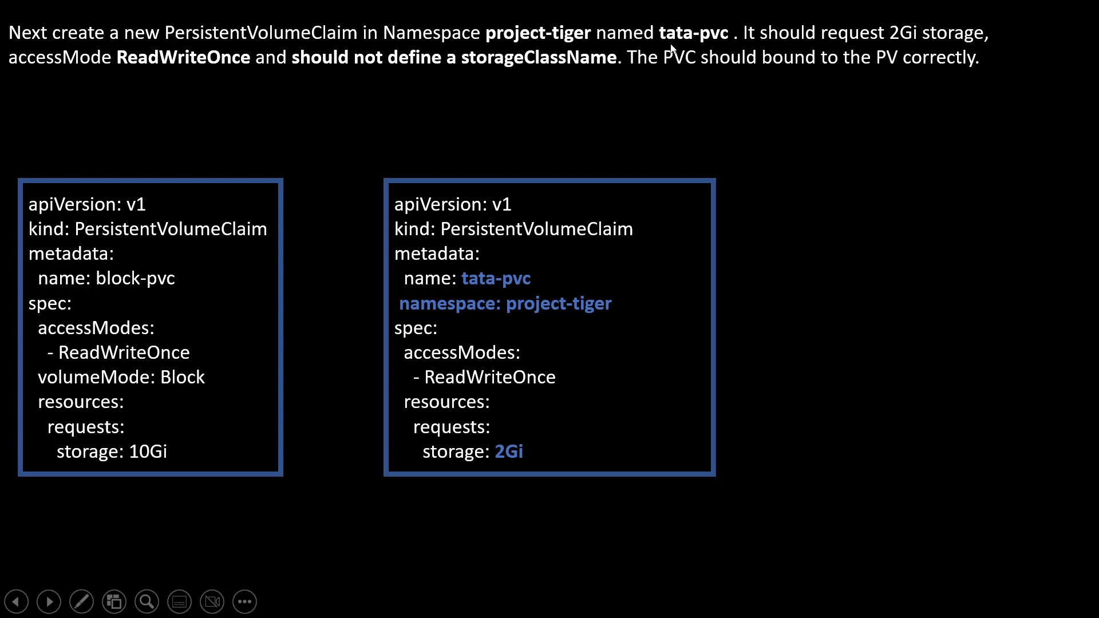
{"action": "mouse_move", "coordinate": [518, 294]}
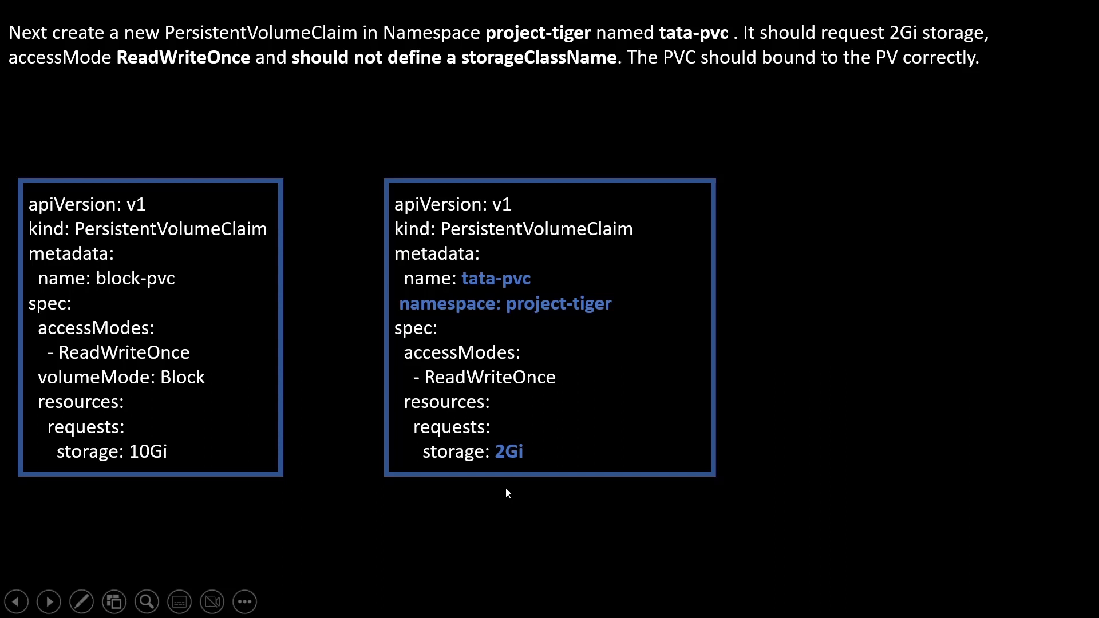
{"action": "mouse_move", "coordinate": [223, 99]}
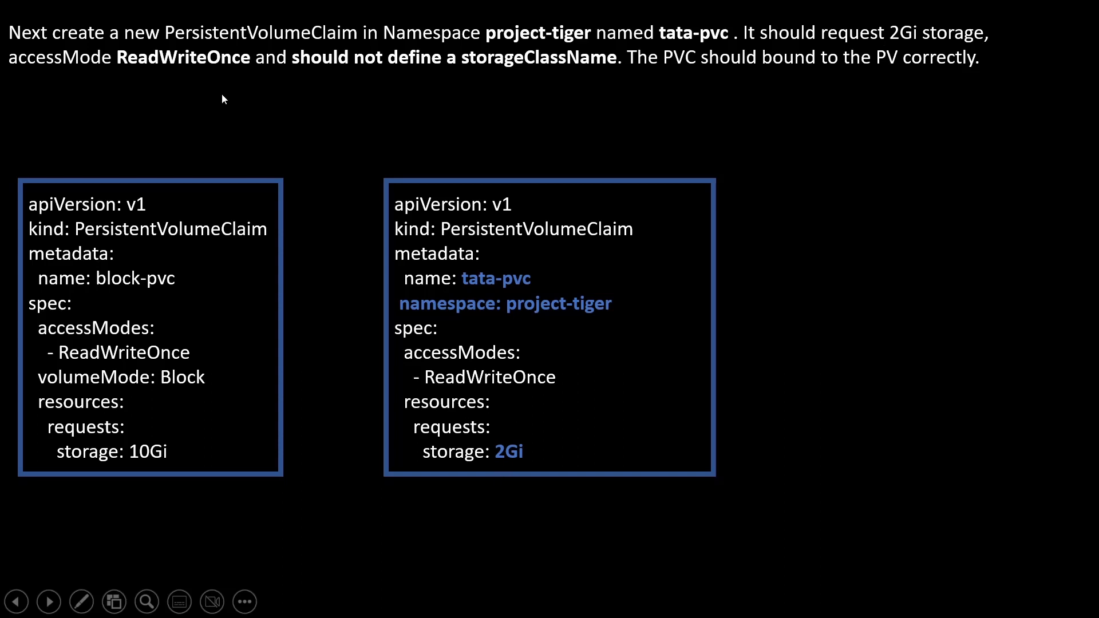
{"action": "mouse_move", "coordinate": [572, 379]}
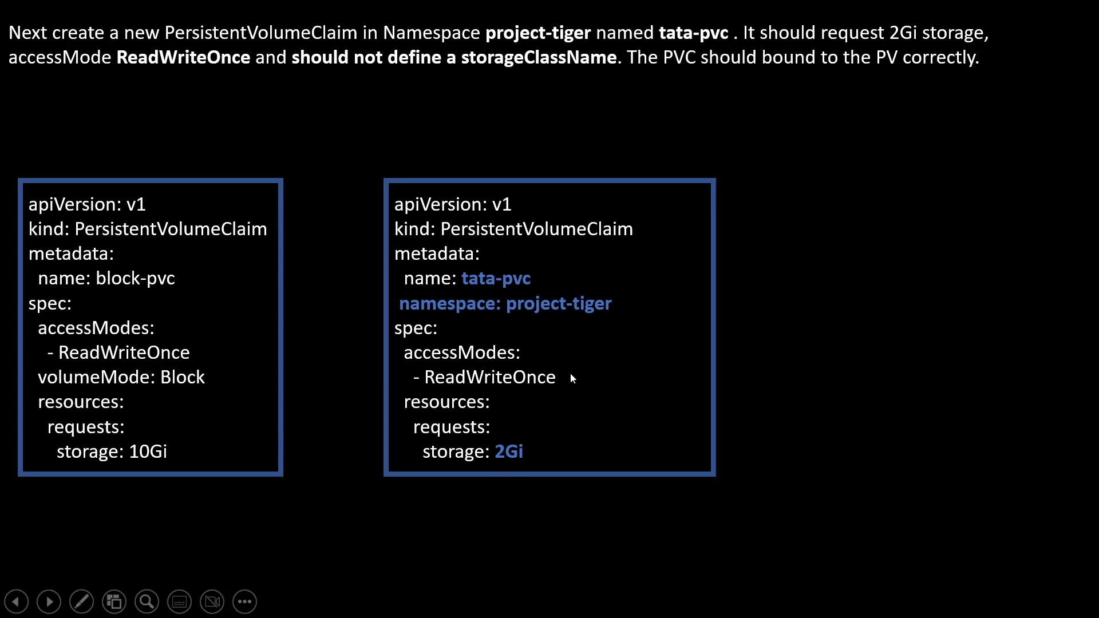
{"action": "mouse_move", "coordinate": [461, 53]}
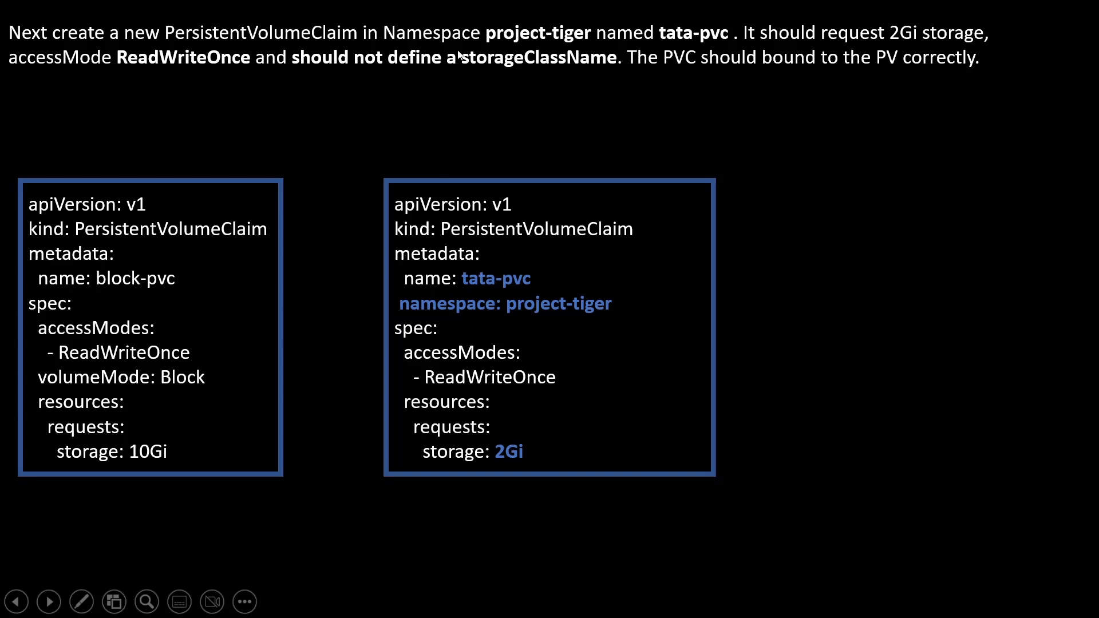
{"action": "mouse_move", "coordinate": [174, 297]}
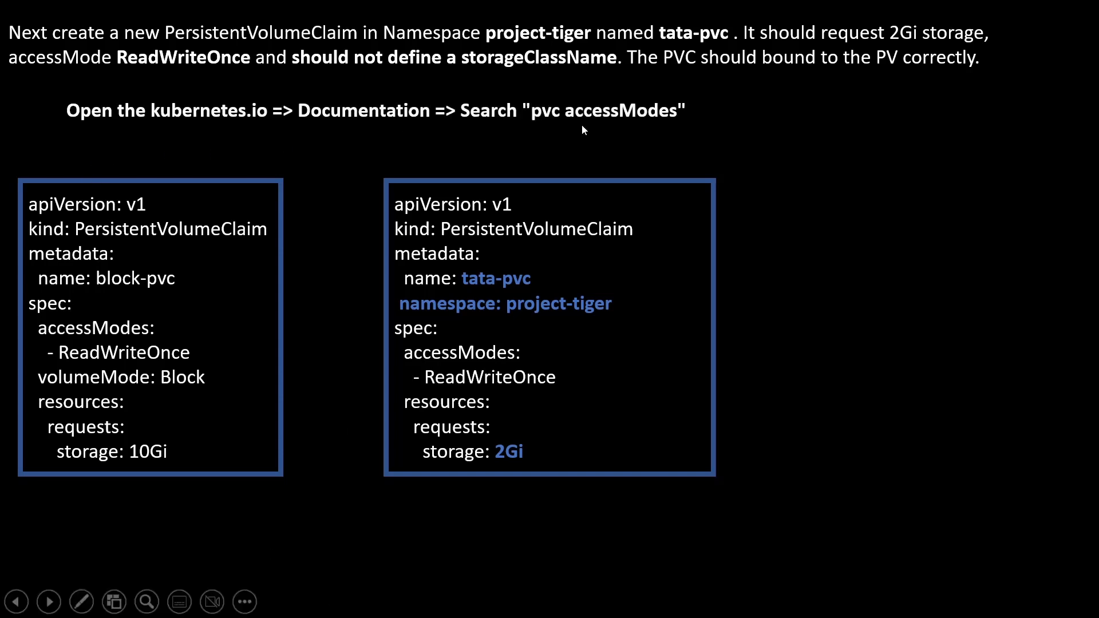
{"action": "mouse_move", "coordinate": [684, 130]}
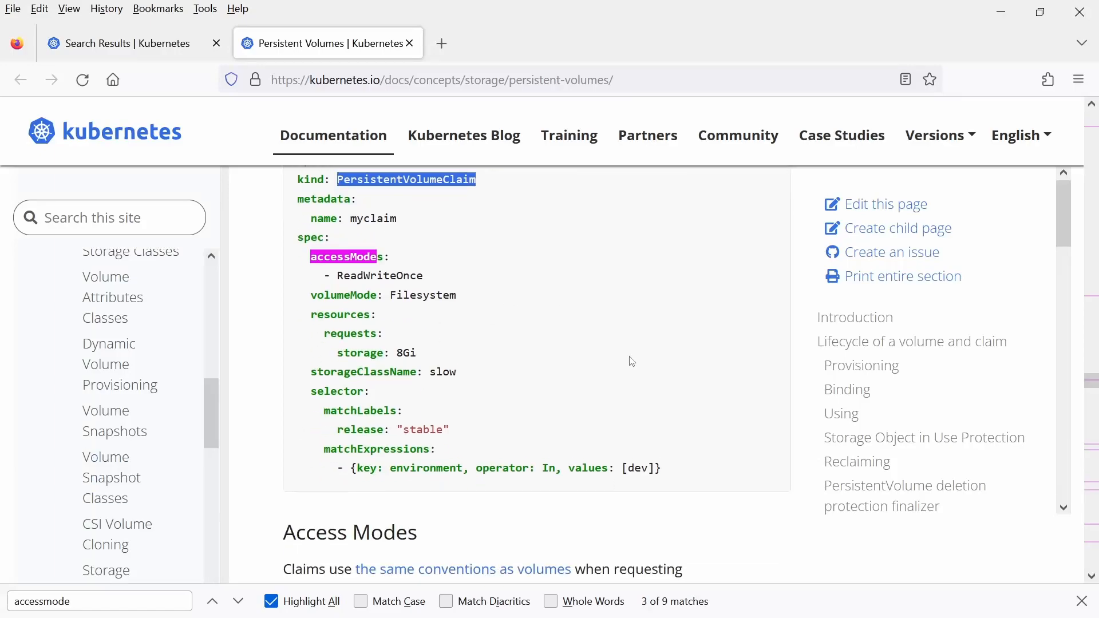
Step: Scroll past the claim example to the Pod manifest mounting myclaim
{"action": "scroll", "scroll_direction": "down", "scroll_amount": 3}
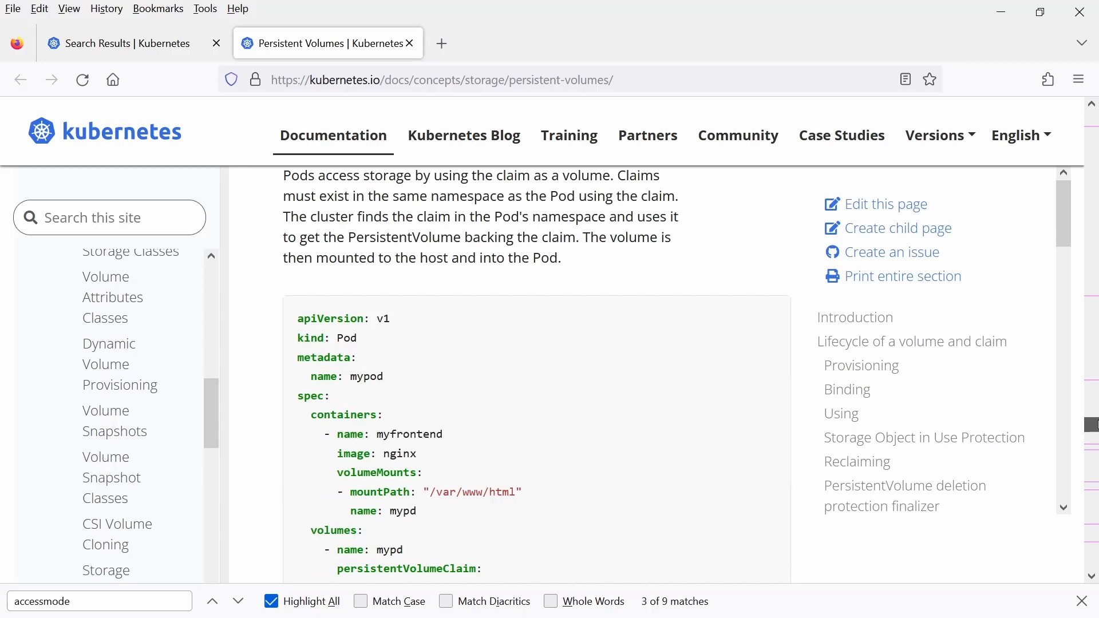
{"action": "scroll", "scroll_direction": "down", "scroll_amount": 3}
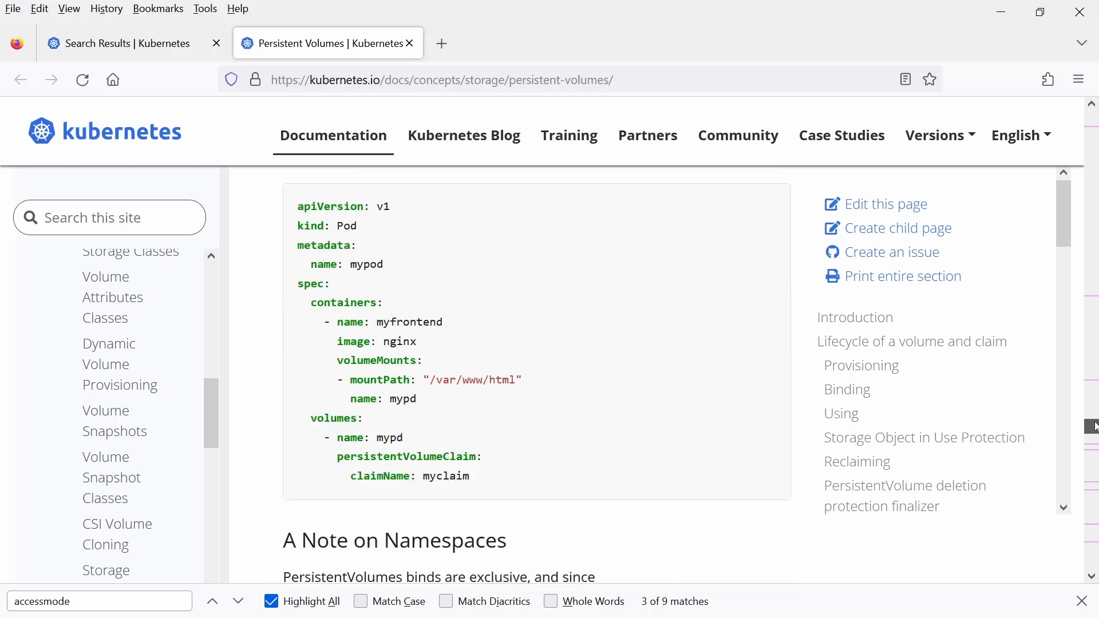
{"action": "mouse_move", "coordinate": [474, 484]}
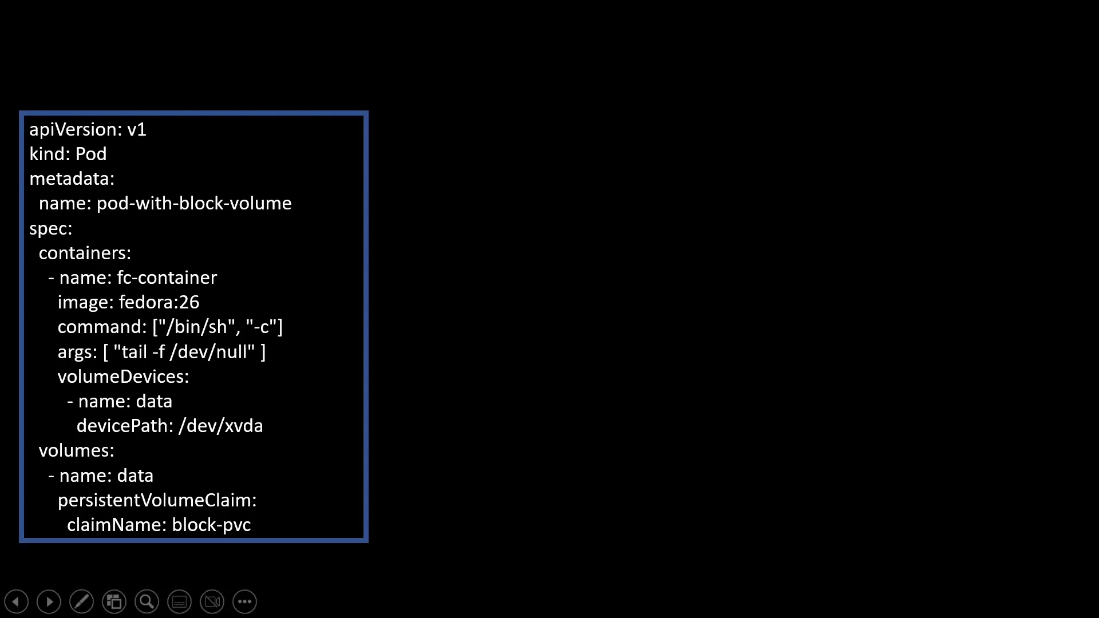
Step: Advance to the slide showing tata-pv, tata-pvc and pod tata mounting /tmp/tata-data
{"action": "left_click", "coordinate": [47, 601]}
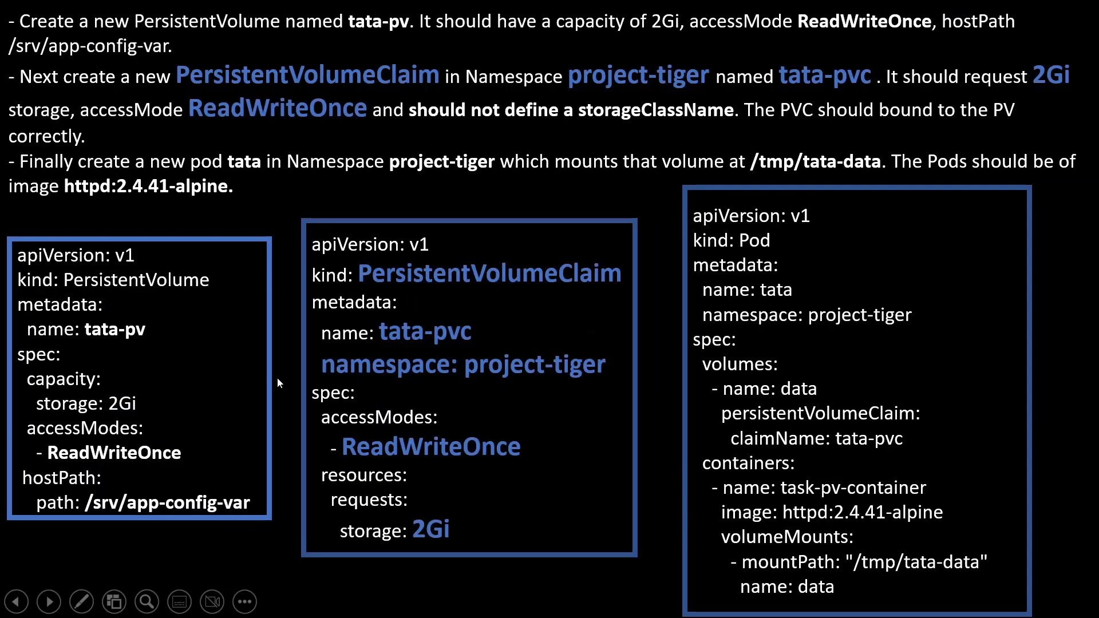
{"action": "mouse_move", "coordinate": [391, 283]}
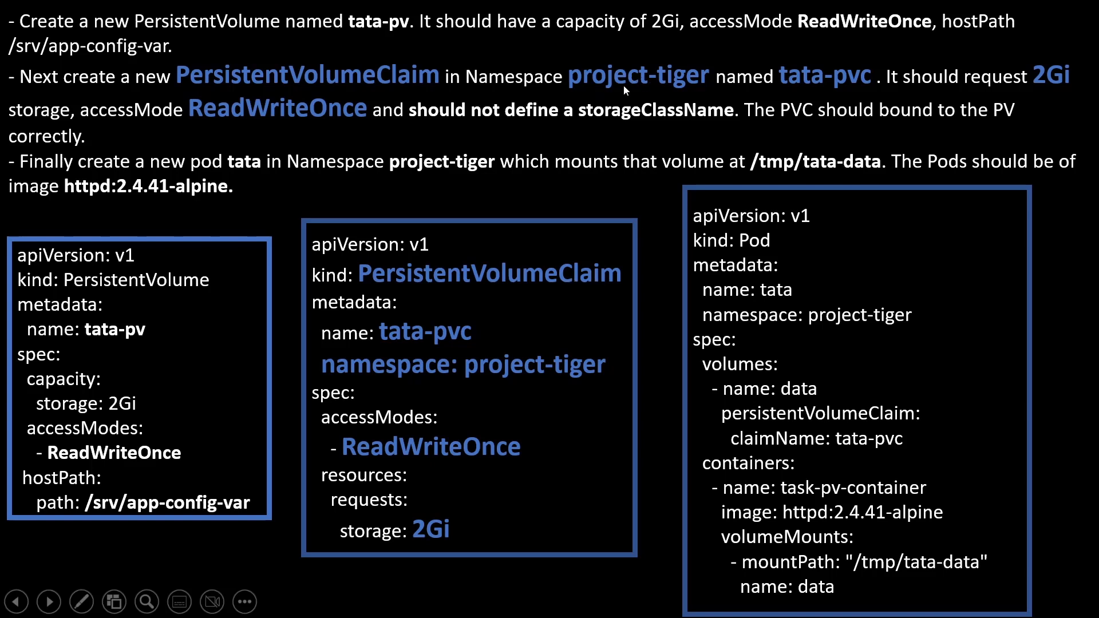
{"action": "mouse_move", "coordinate": [425, 361]}
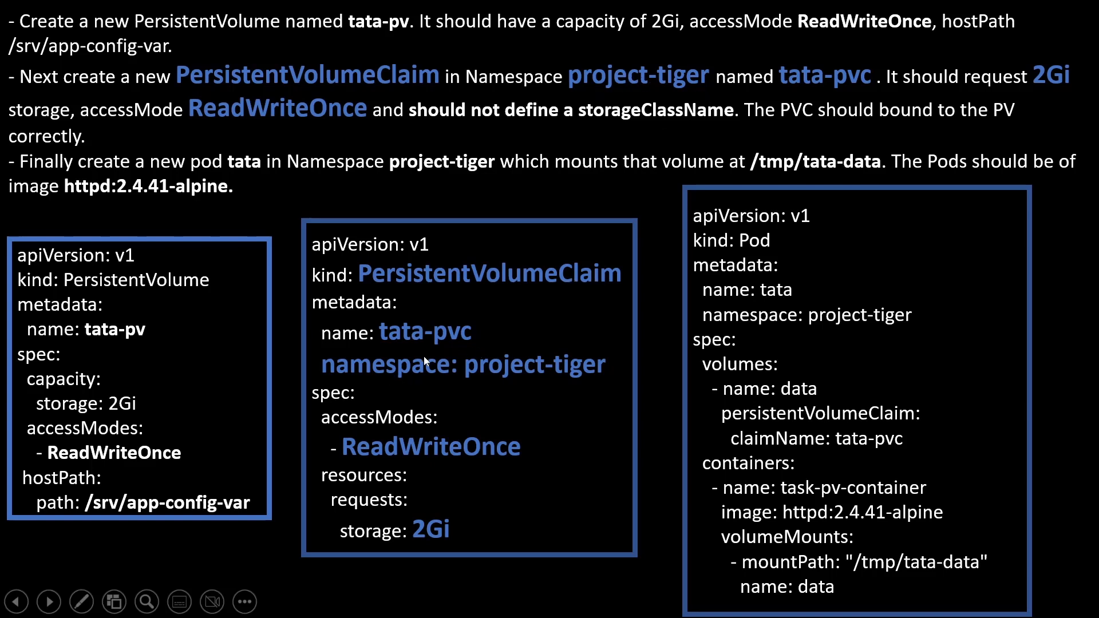
{"action": "mouse_move", "coordinate": [1085, 92]}
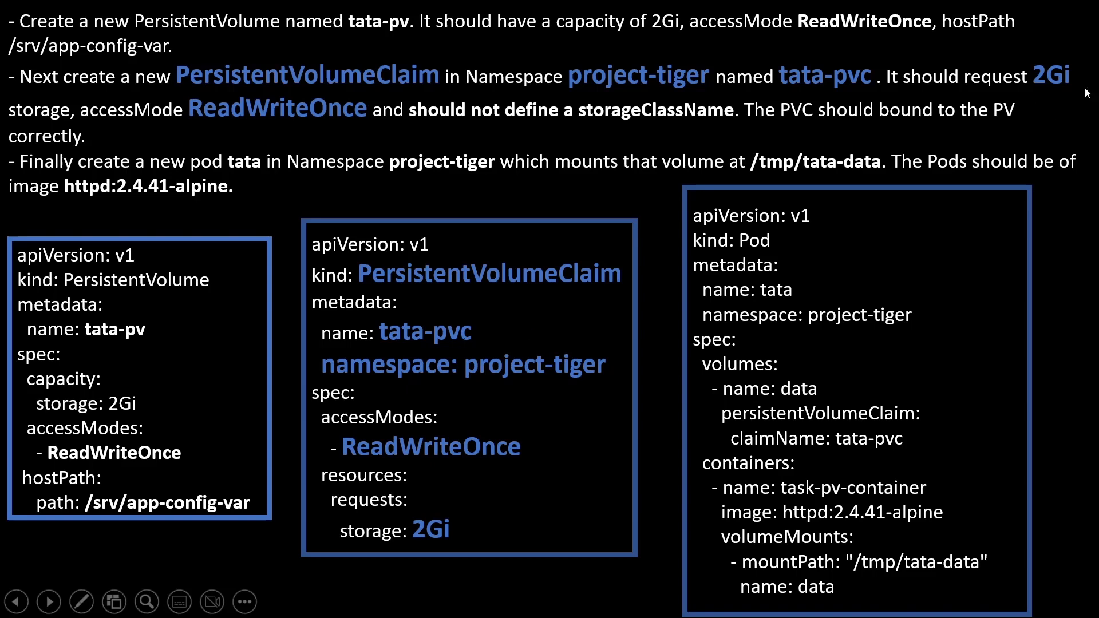
{"action": "mouse_move", "coordinate": [418, 487]}
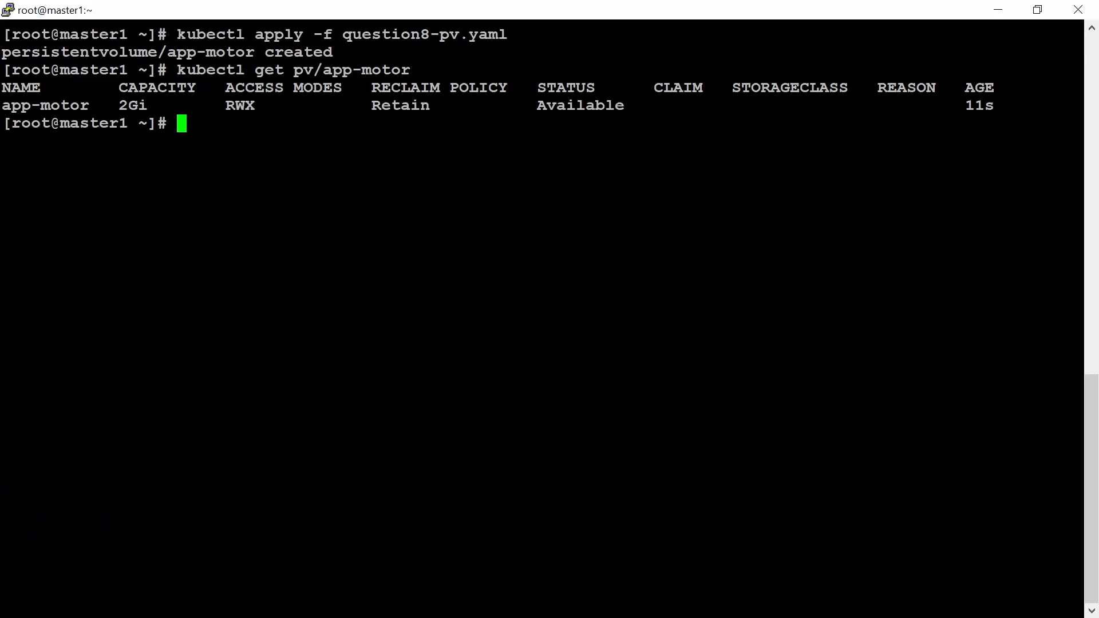
Step: Save the tata-pv PersistentVolume manifest to pv-pod.yaml
{"action": "type", "text": "cat >"}
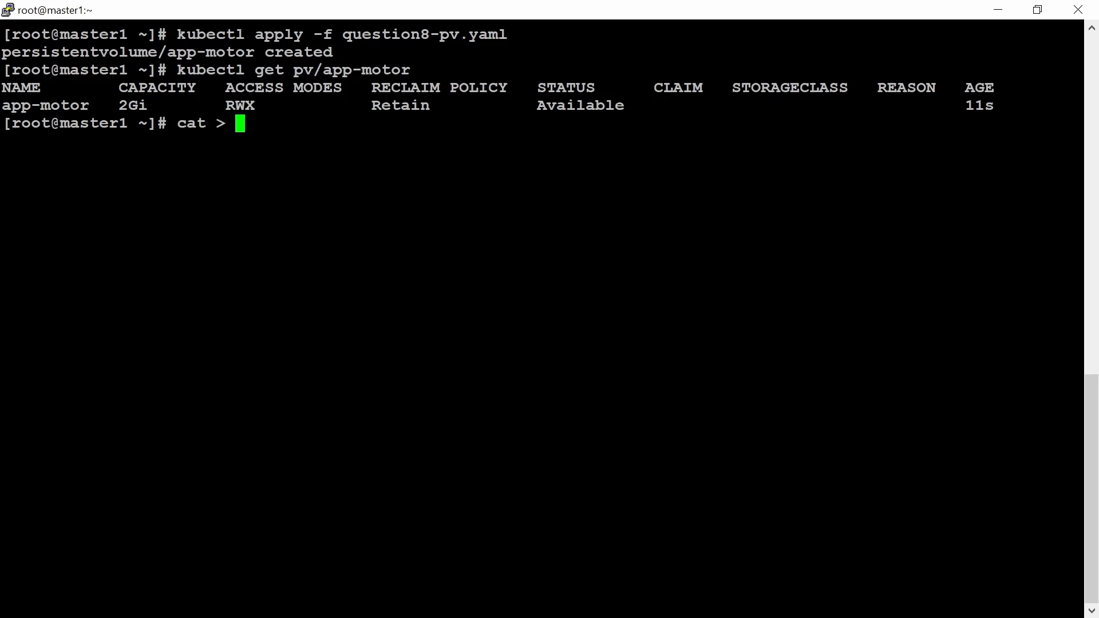
{"action": "type", "text": "pv-"}
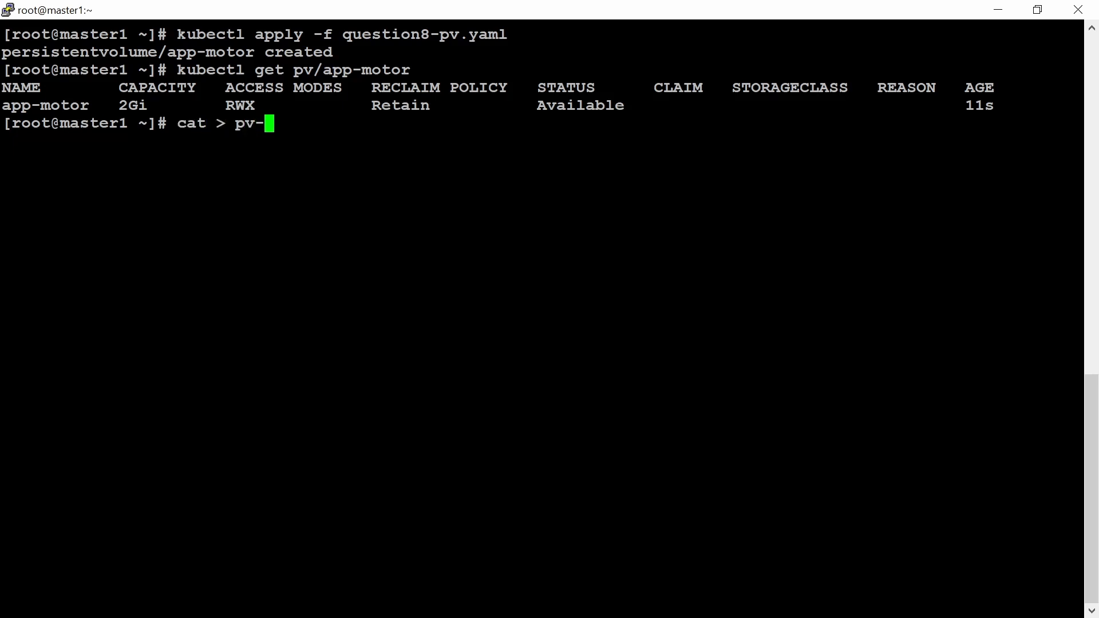
{"action": "type", "text": "pod.yaml"}
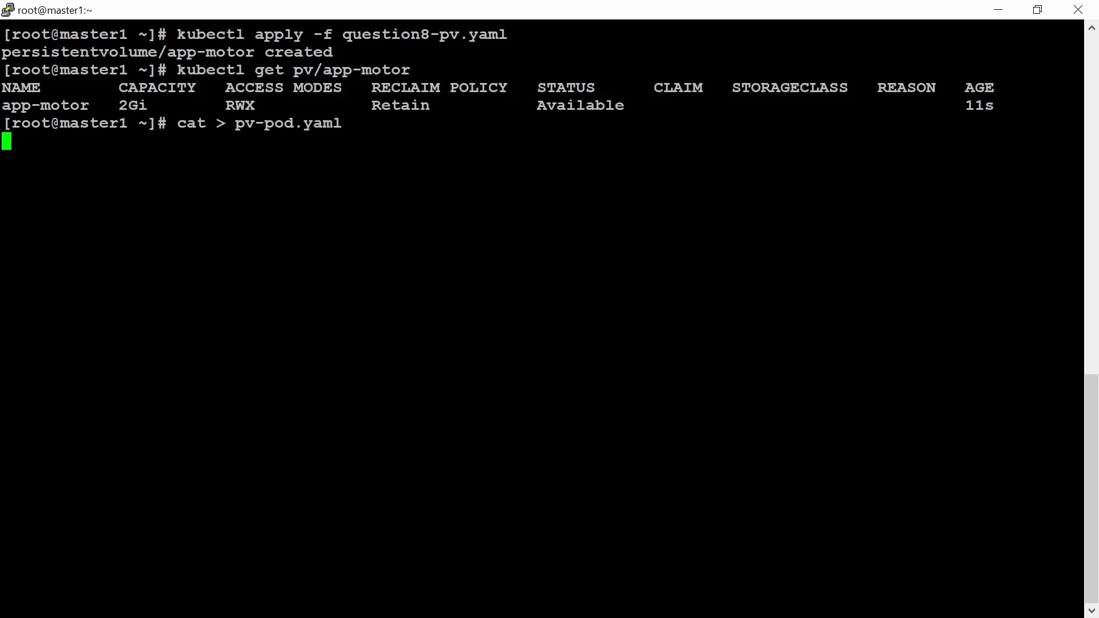
{"action": "type", "text": "apiVersion: v1"}
{"action": "type", "text": "kubectl"}
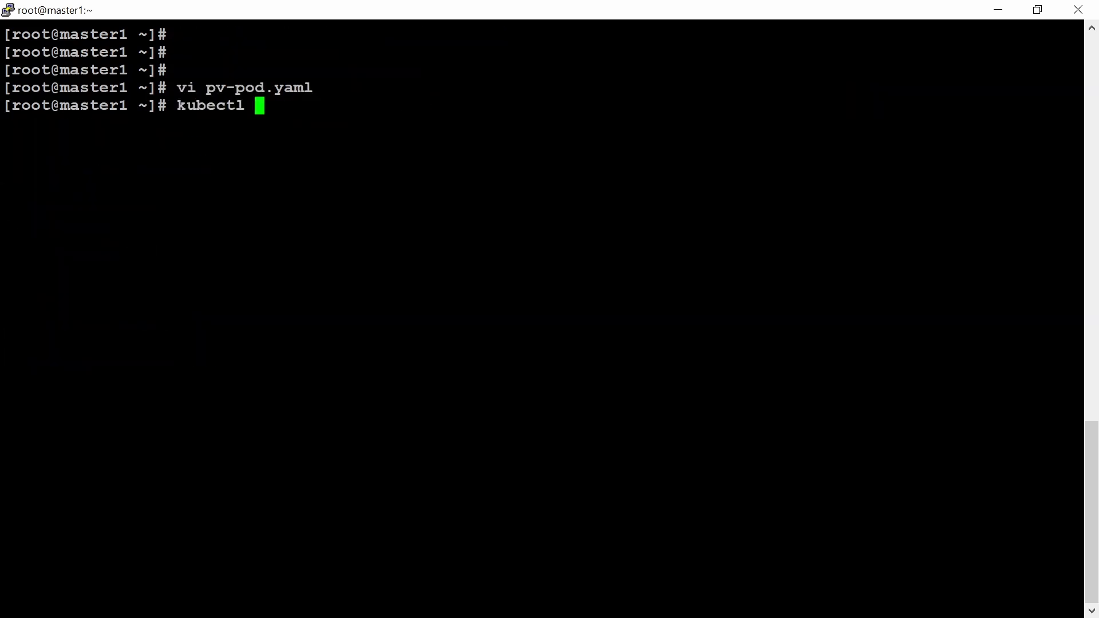
Step: Apply pv-pod.yaml and check that tata-pv is Available at 2Gi RWO
{"action": "type", "text": "app"}
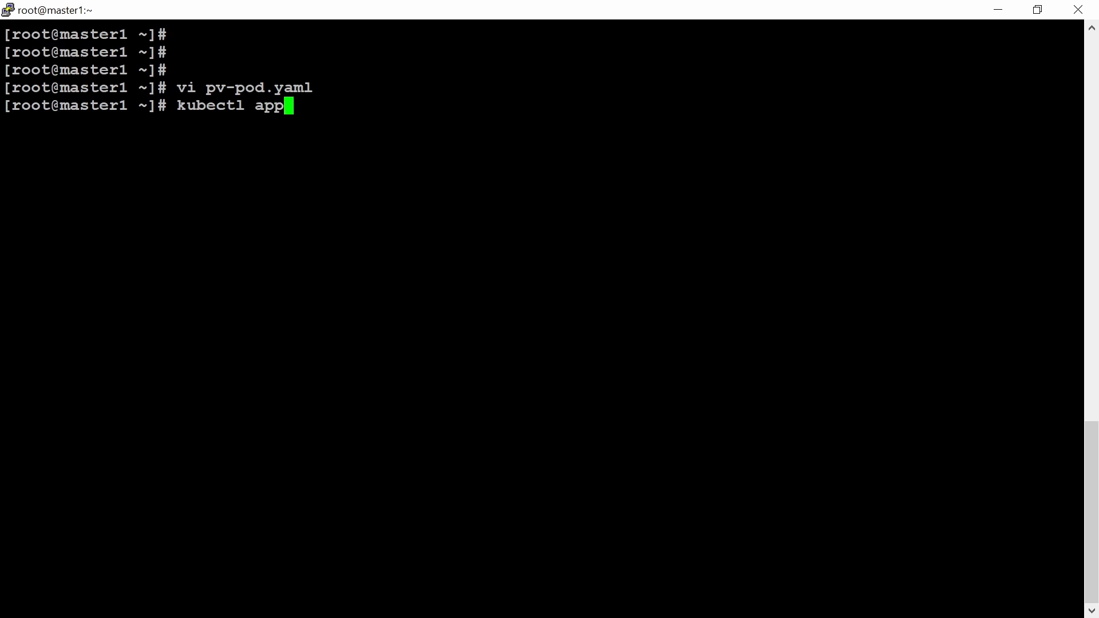
{"action": "type", "text": "ly -f"}
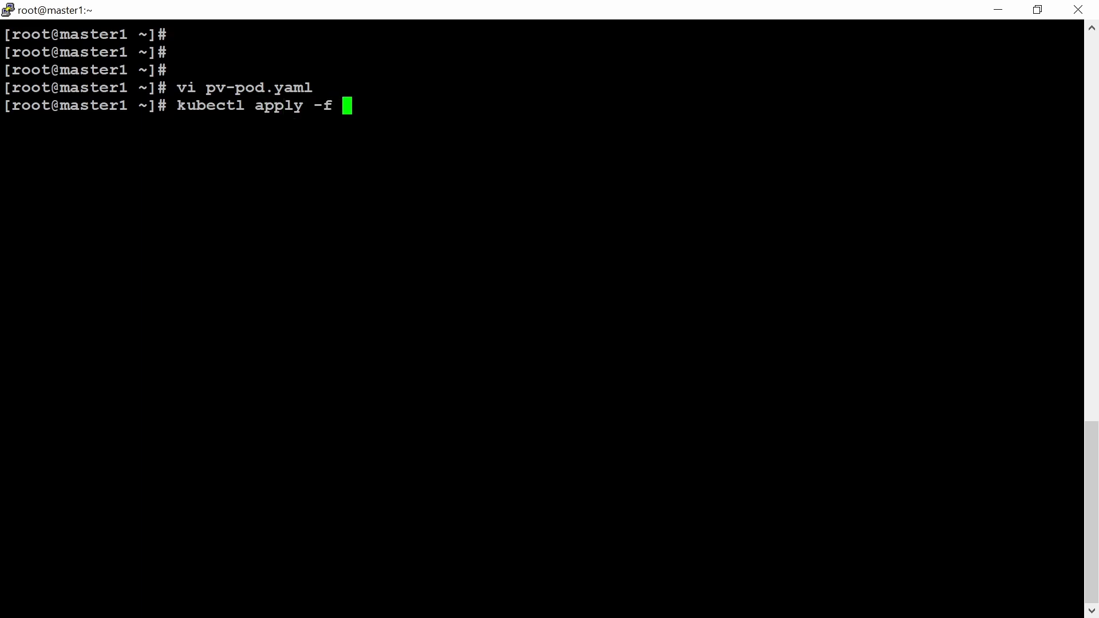
{"action": "type", "text": "pv-pod.yaml"}
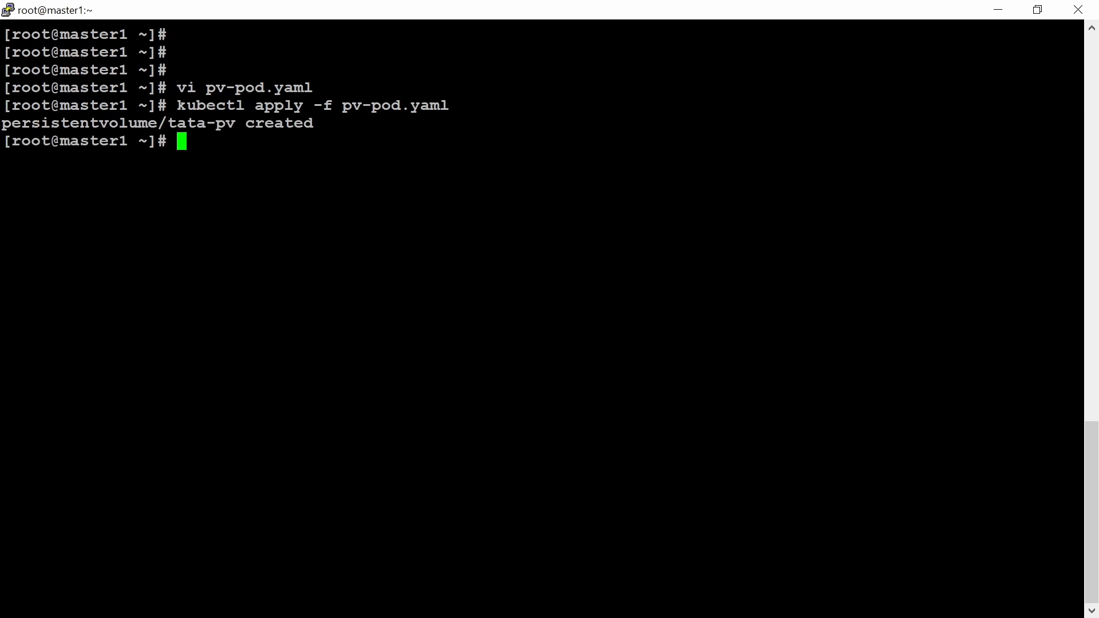
{"action": "type", "text": "kubectl"}
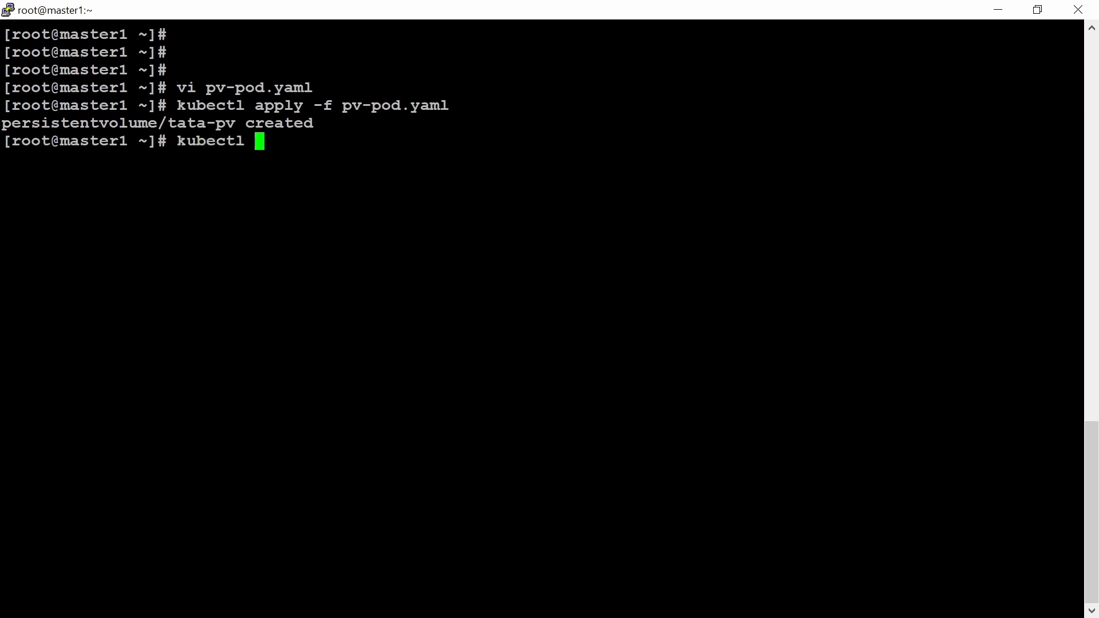
{"action": "type", "text": "get"}
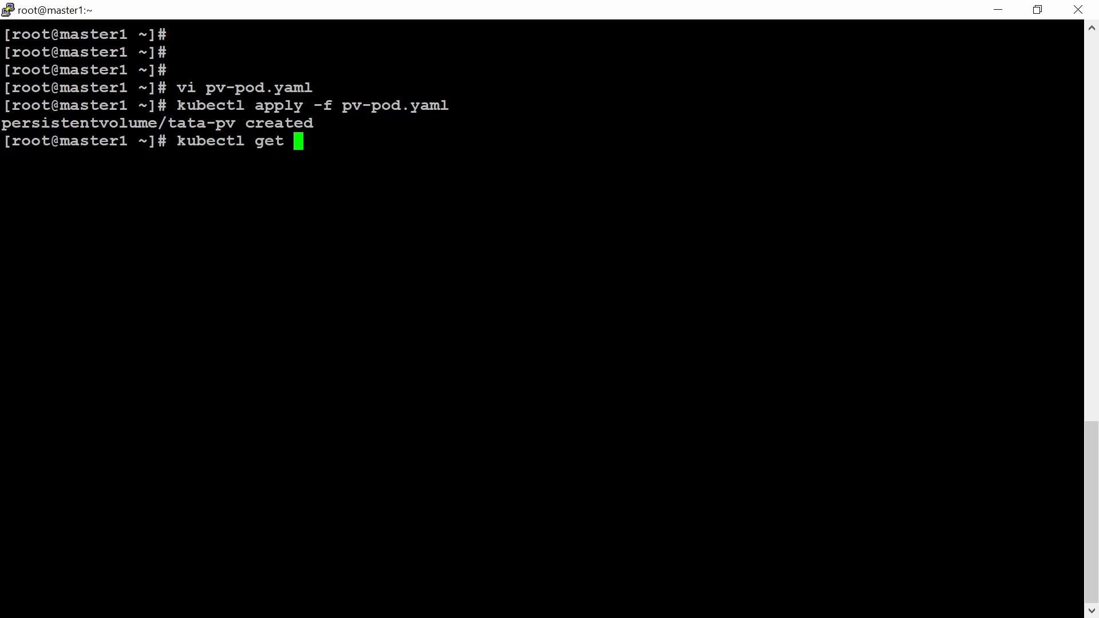
{"action": "type", "text": "pv/tata-pv"}
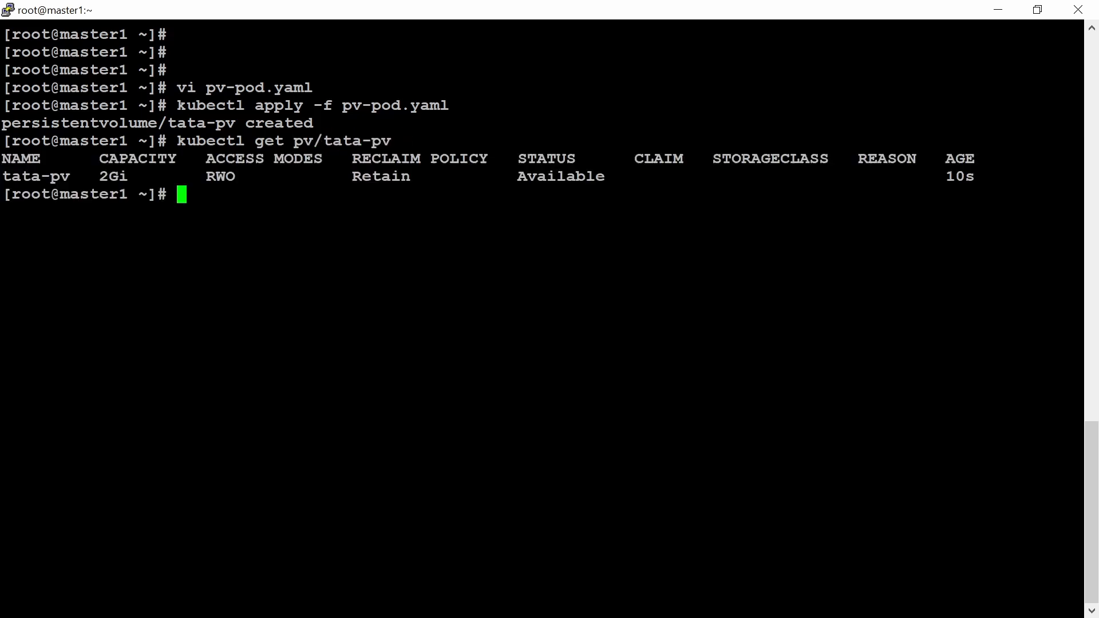
Step: Save the tata-pvc claim manifest for project-tiger to pvc-pod.yaml
{"action": "type", "text": "cat >"}
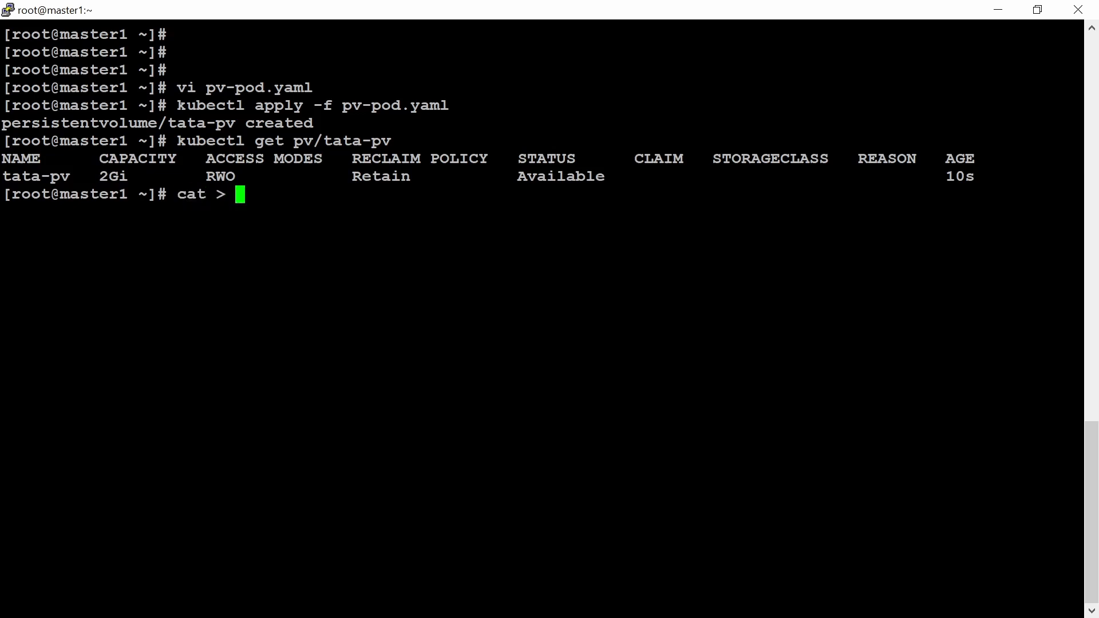
{"action": "type", "text": "p"}
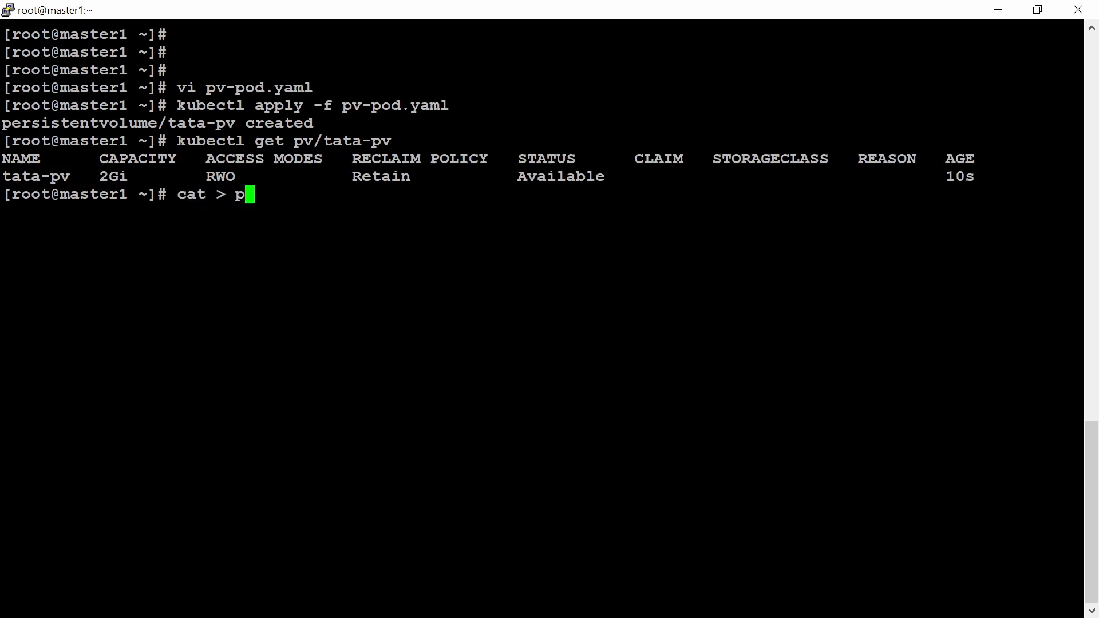
{"action": "type", "text": "vc-pod."}
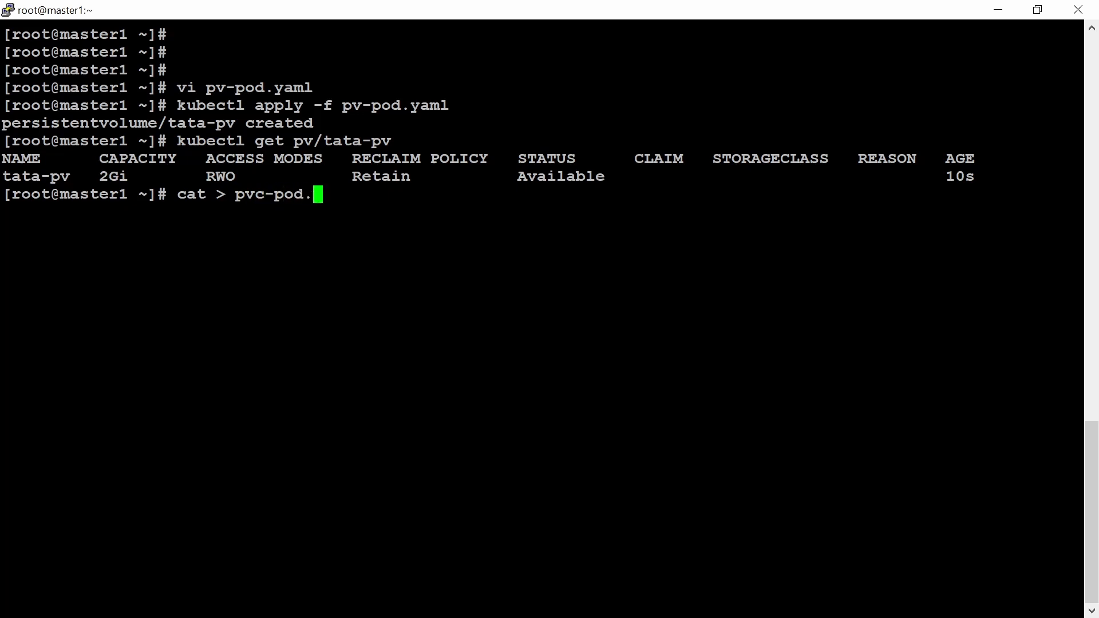
{"action": "type", "text": "yaml"}
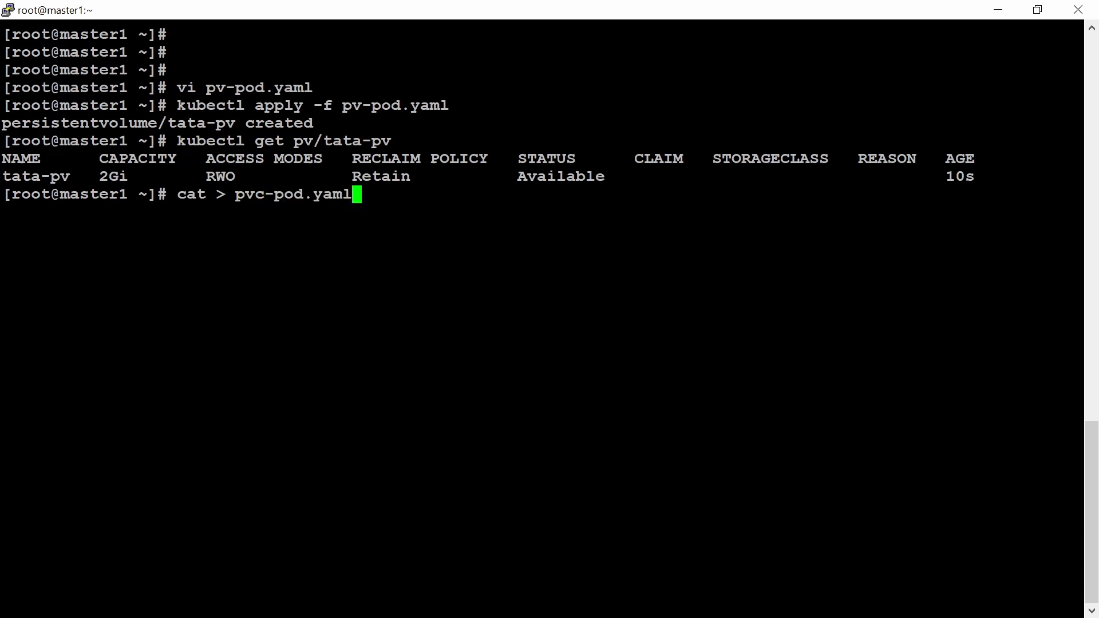
{"action": "key", "text": "enter"}
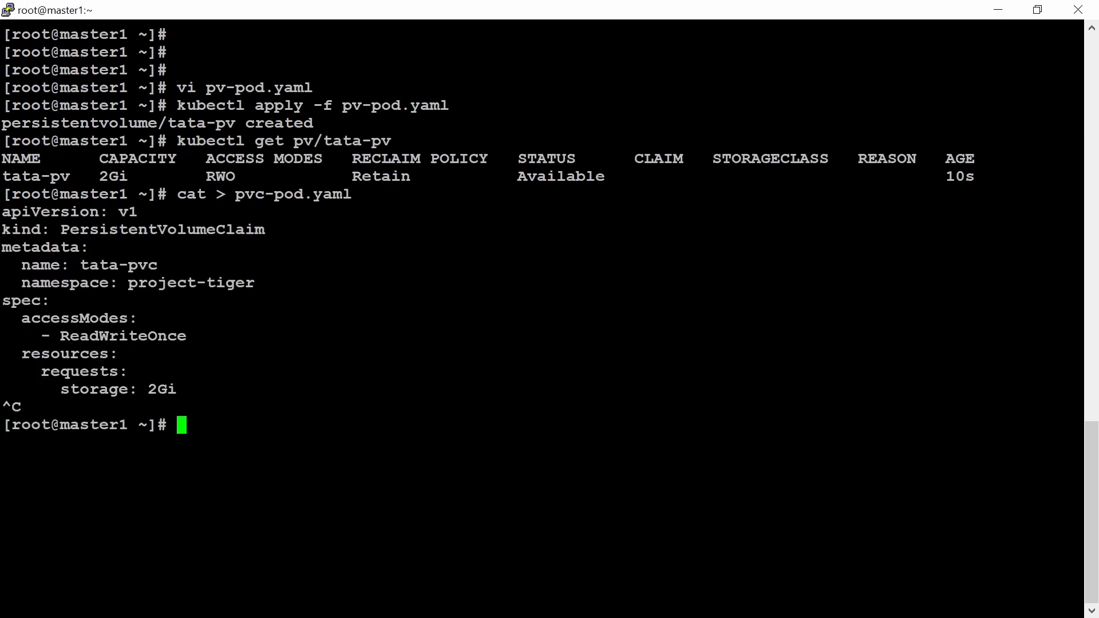
{"action": "type", "text": "kubectl apply"}
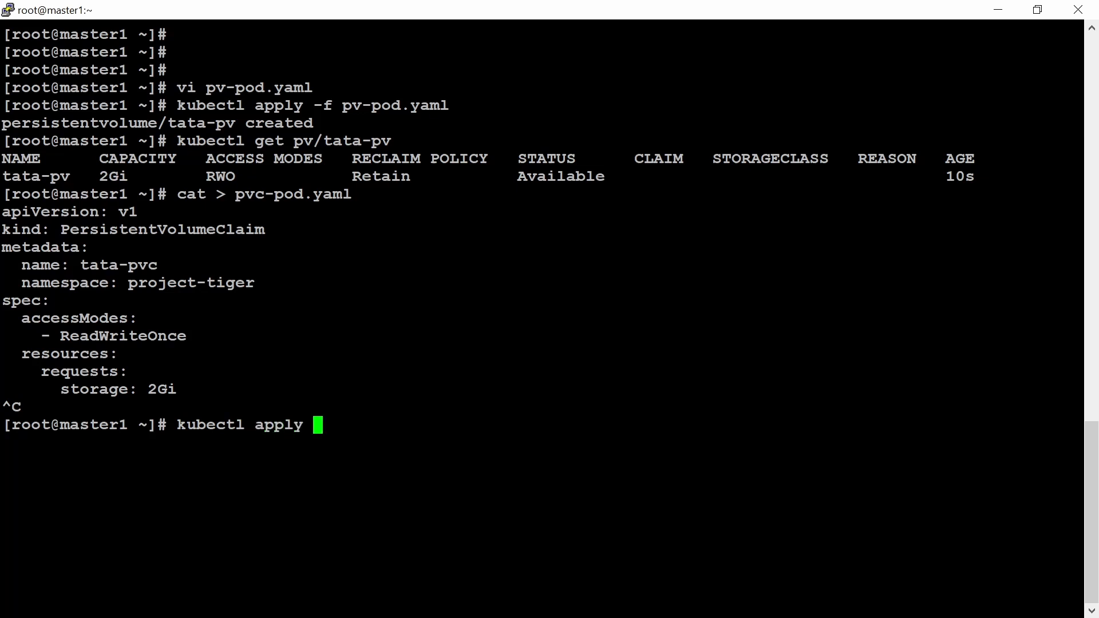
{"action": "type", "text": "-f pvc"}
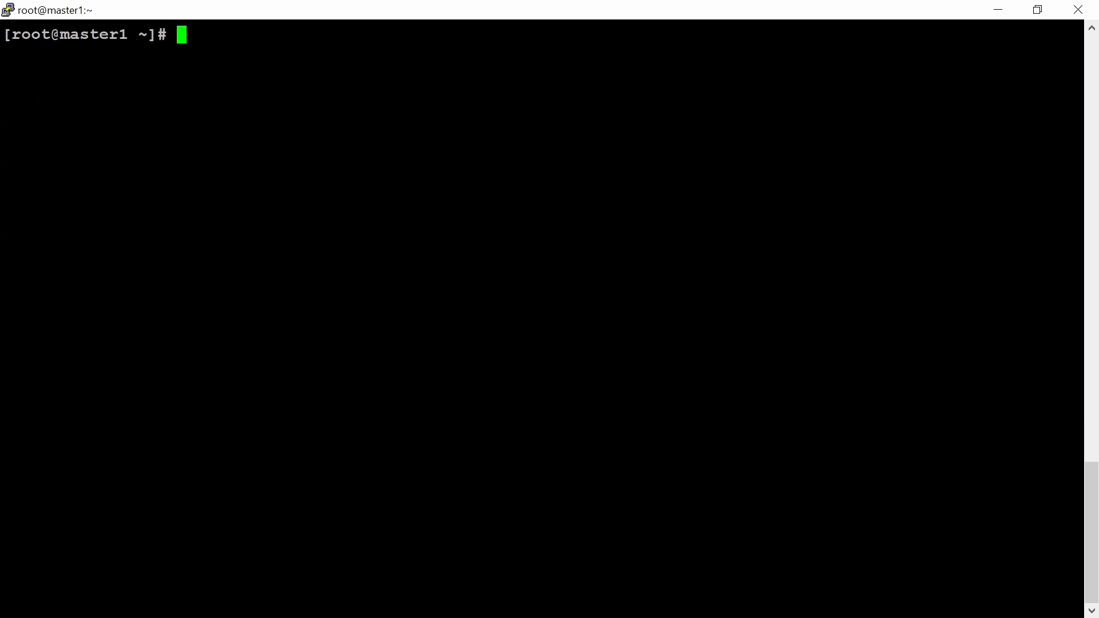
Step: Create the project-tiger namespace and apply pvc-pod.yaml
{"action": "type", "text": "kubectl"}
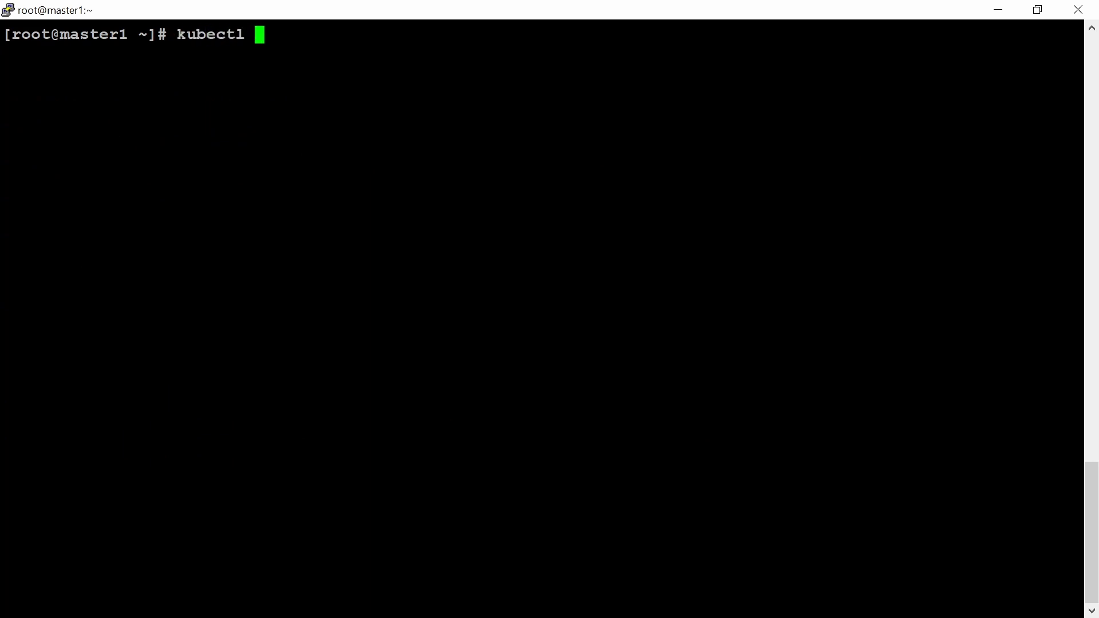
{"action": "type", "text": "create namespace"}
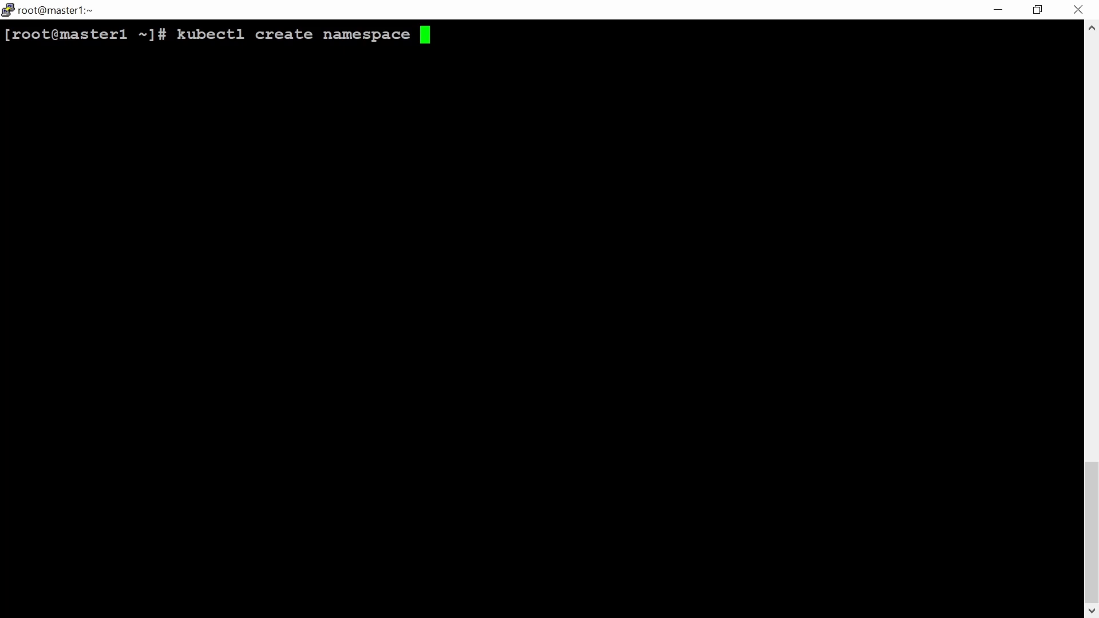
{"action": "type", "text": "project-tiger"}
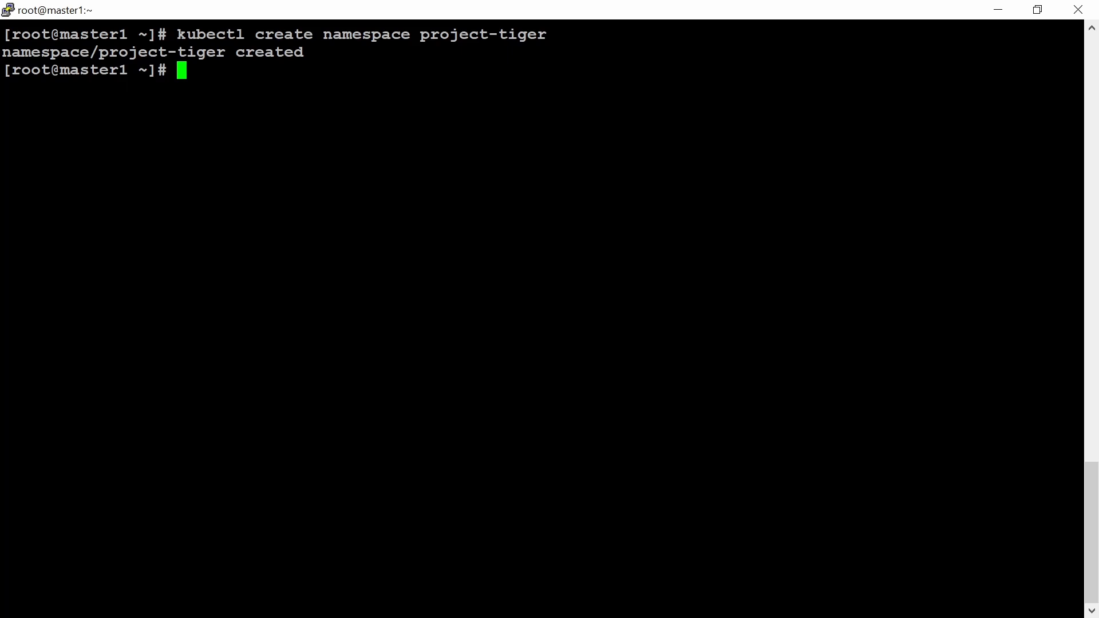
{"action": "type", "text": "kubectl apply -f pvc-pod.yaml"}
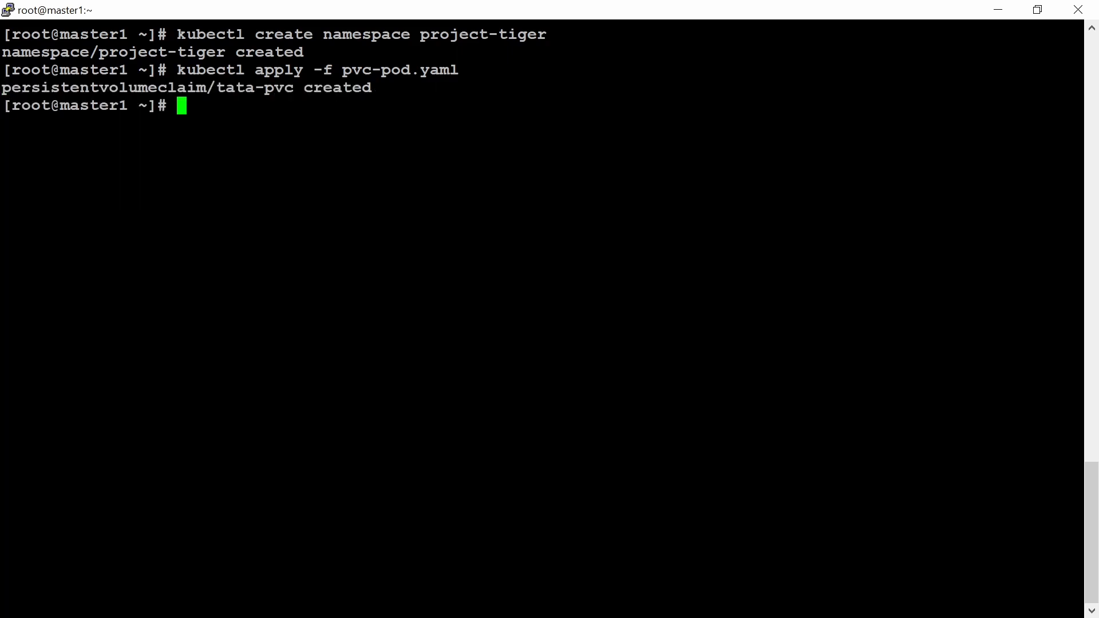
Step: Confirm tata-pv and tata-pvc in project-tiger are both Bound at 2Gi RWO
{"action": "type", "text": "kub"}
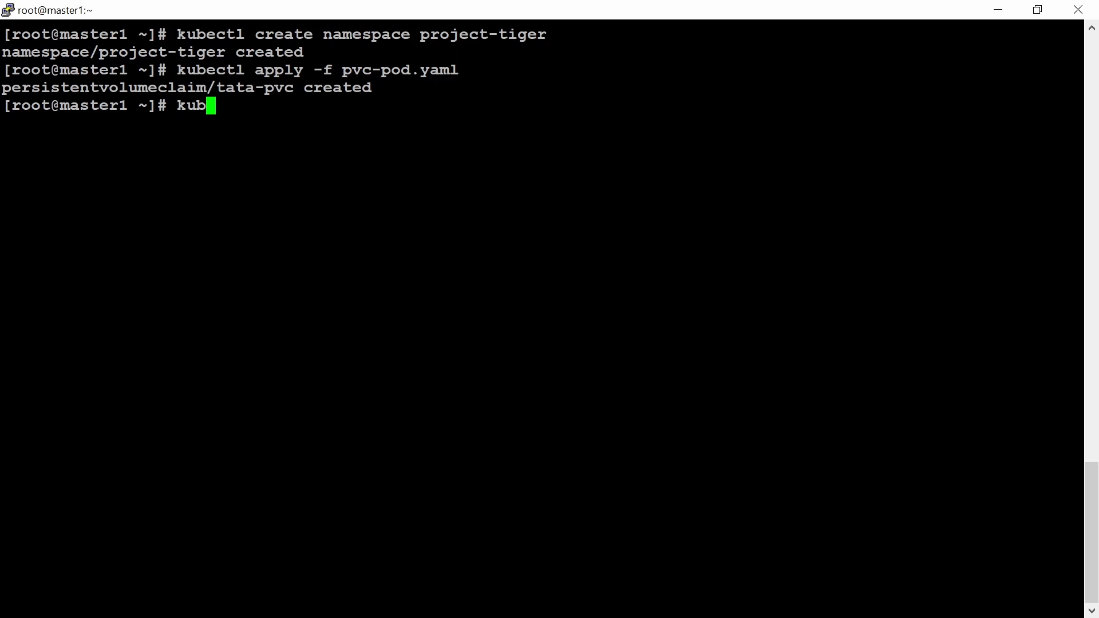
{"action": "type", "text": "ectl get pv"}
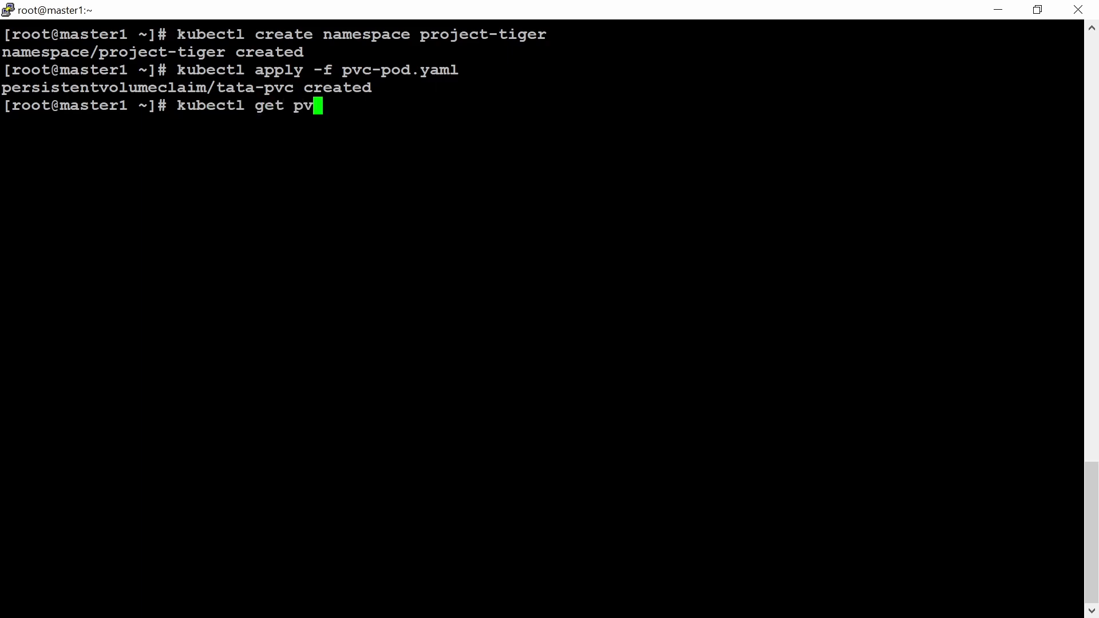
{"action": "type", "text": "/tata-pv"}
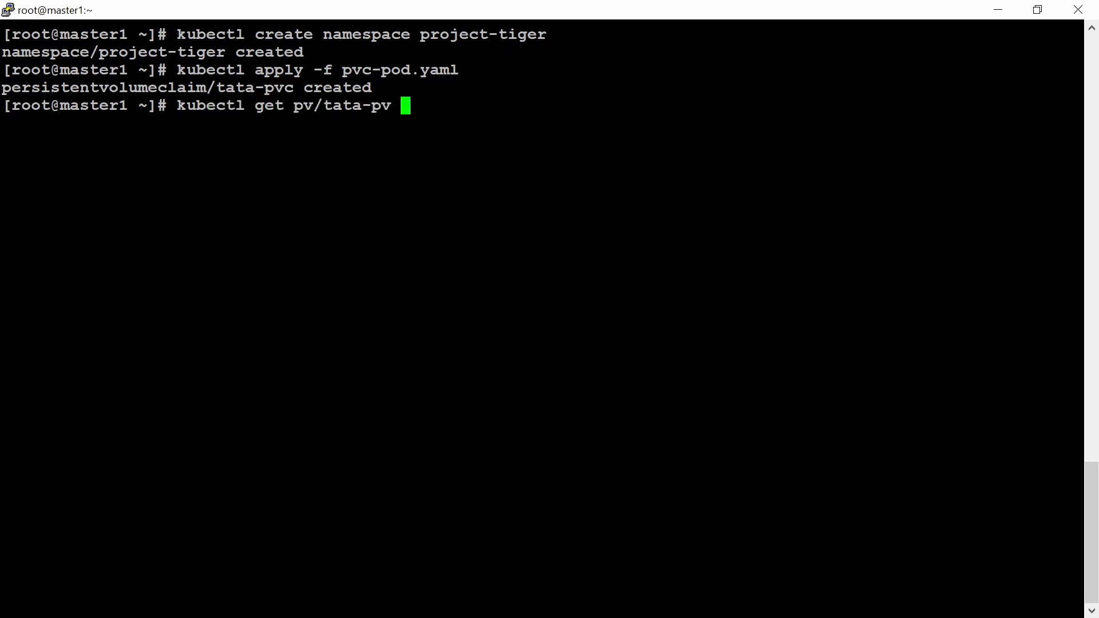
{"action": "key", "text": "Enter"}
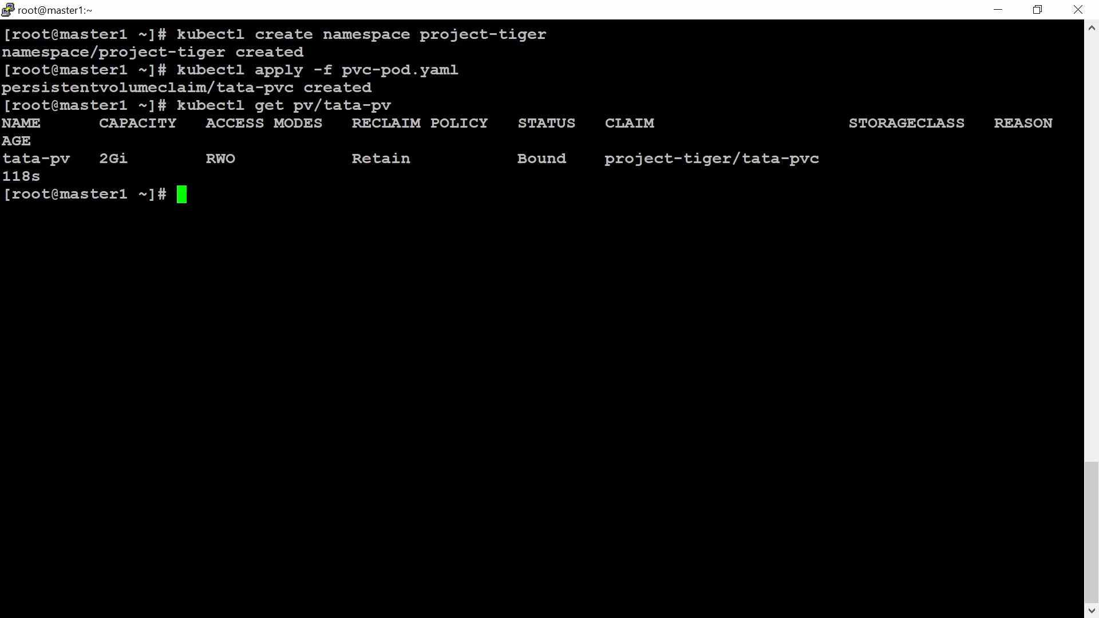
{"action": "type", "text": "kubectl get pv/tata-pvc"}
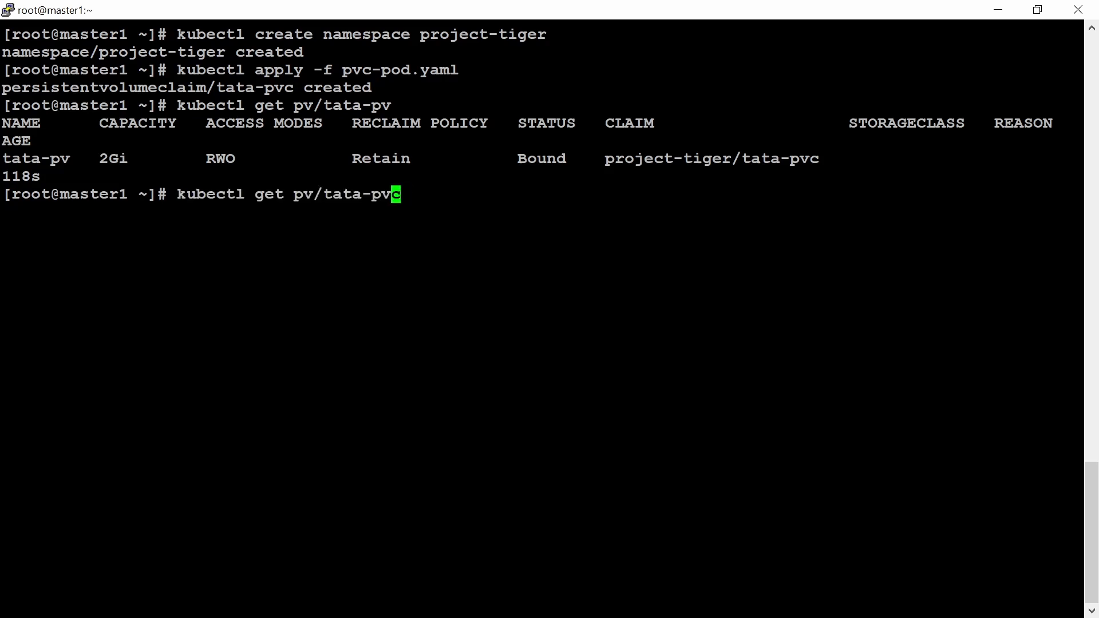
{"action": "type", "text": "pvc/tata-pvc"}
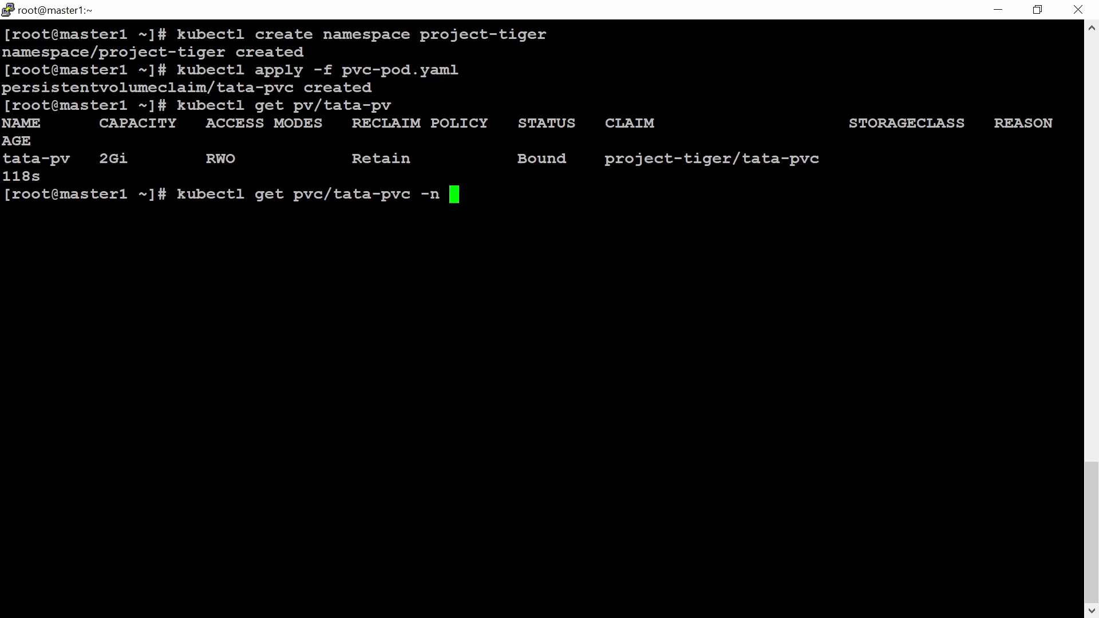
{"action": "type", "text": "project-tiger"}
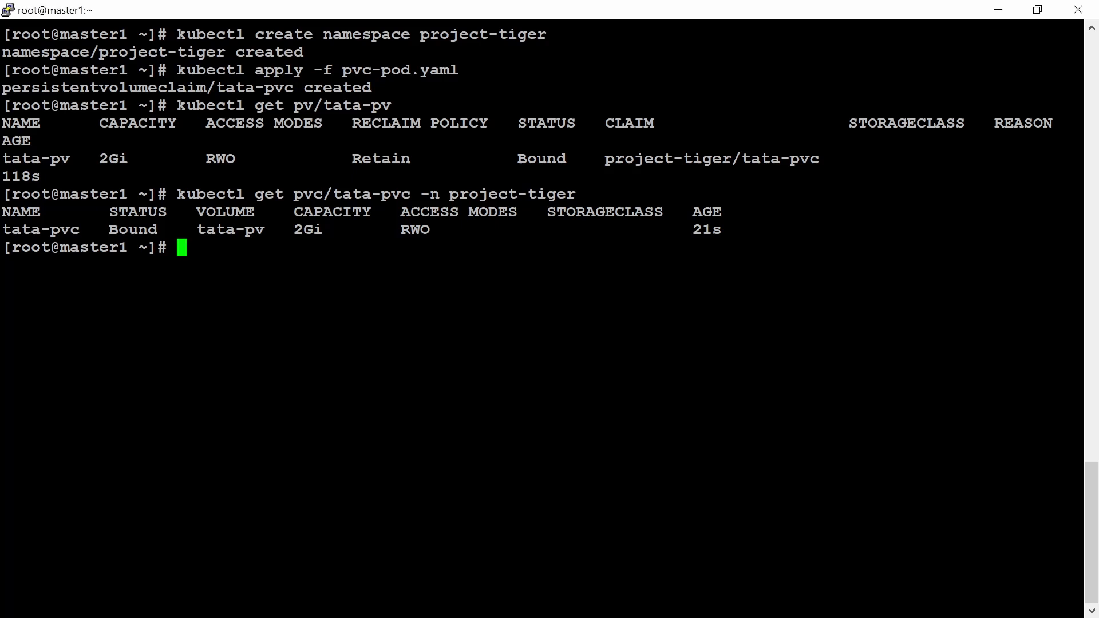
Step: Save the tata pod manifest, mounting tata-pvc at /tmp/tata-data, to pods-pvc.yaml
{"action": "type", "text": "cat >"}
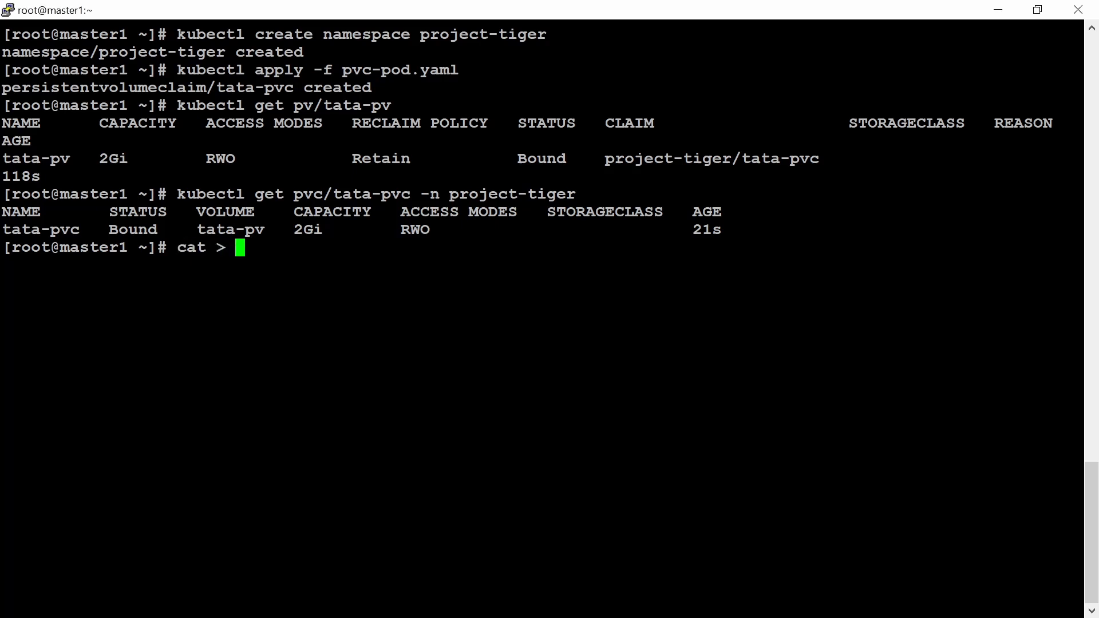
{"action": "type", "text": "pods"}
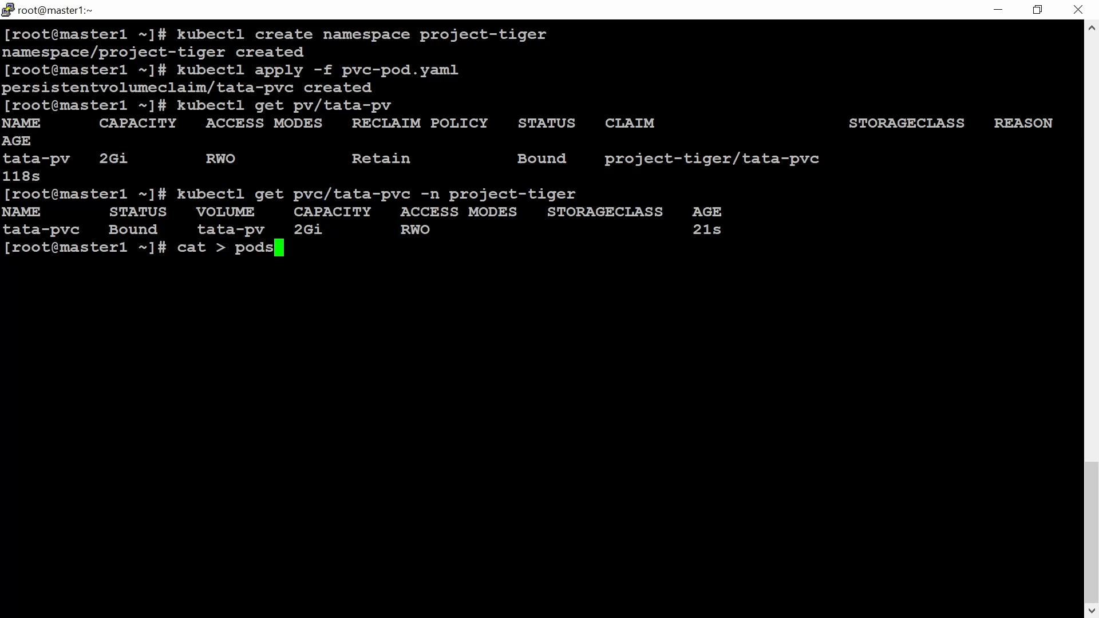
{"action": "type", "text": "-pvc.yaml"}
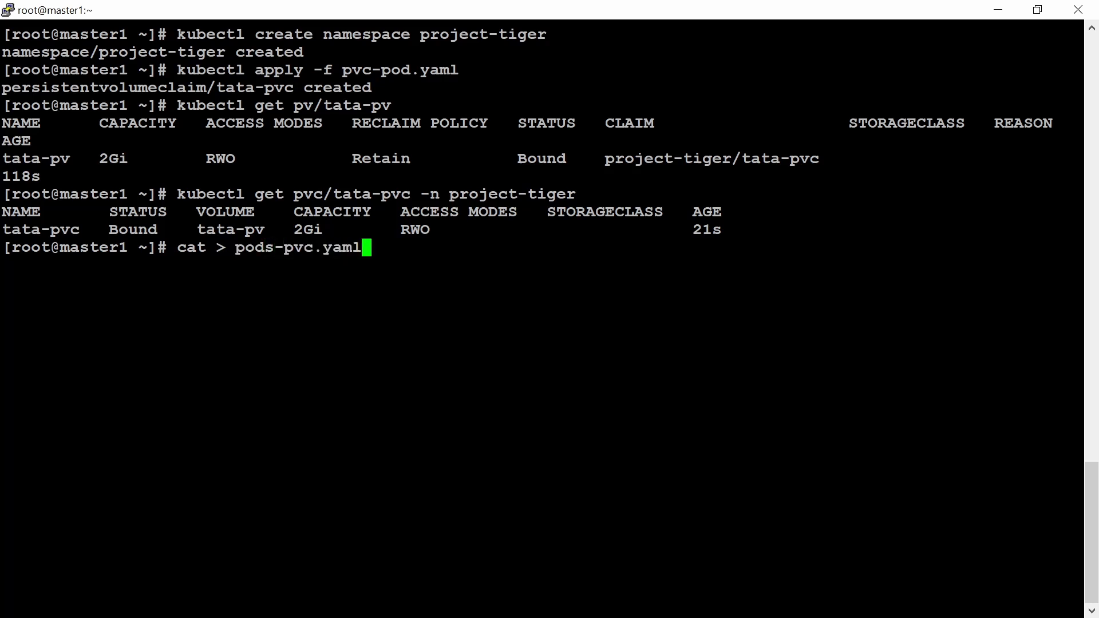
{"action": "type", "text": "apiVersion: v1"}
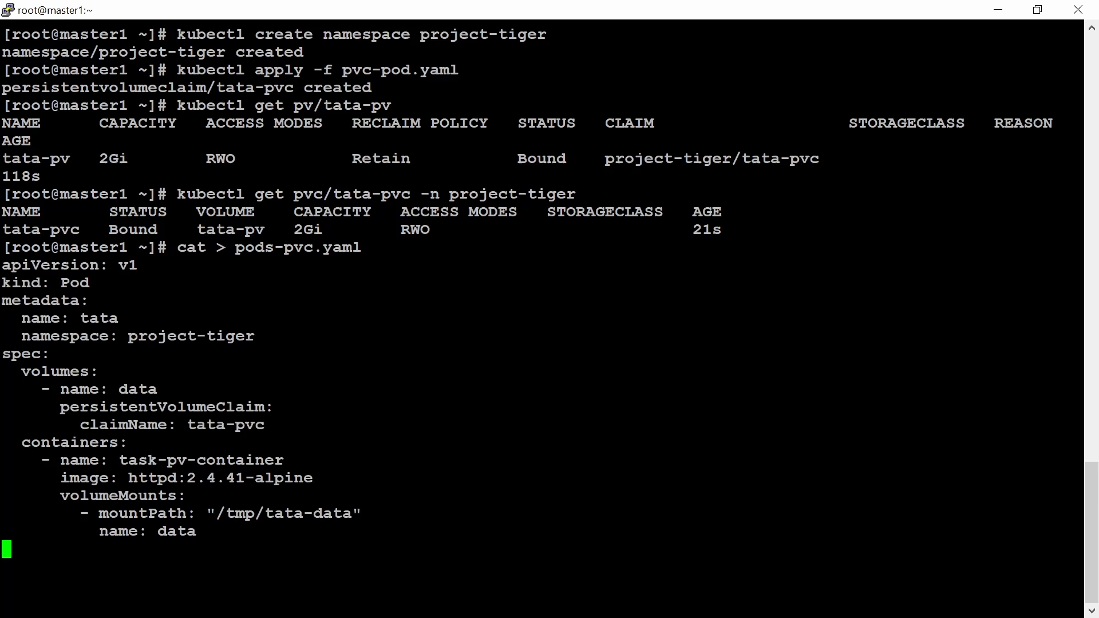
{"action": "key", "text": "ctrl+c"}
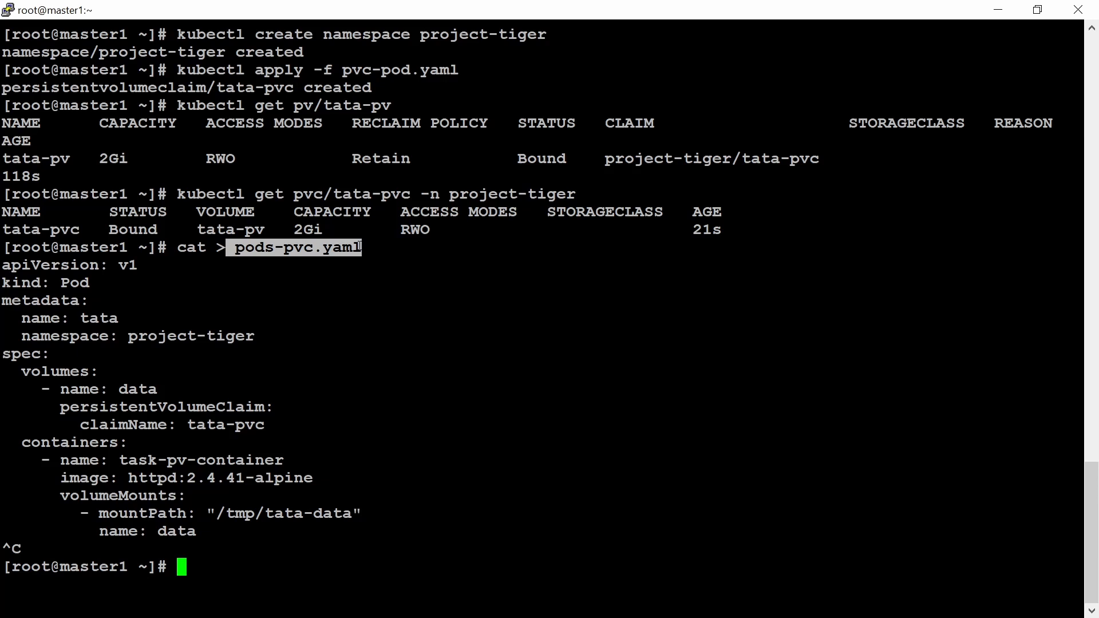
Step: Create the pod from pods-pvc.yaml and confirm tata is Running 1/1 in project-tiger
{"action": "type", "text": "kubectl create"}
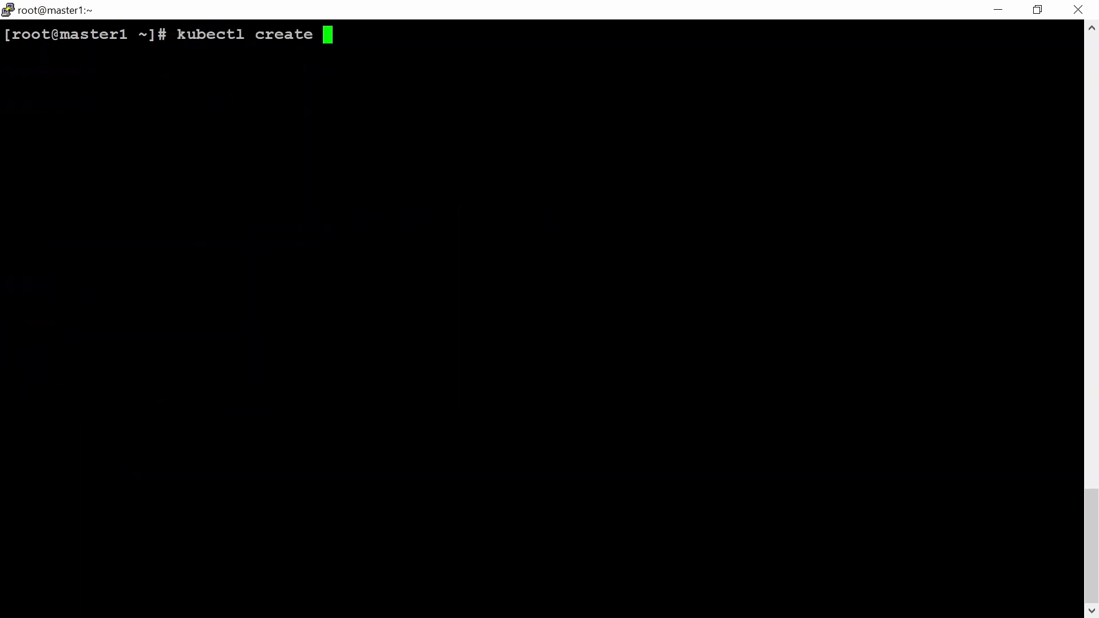
{"action": "type", "text": "-f"}
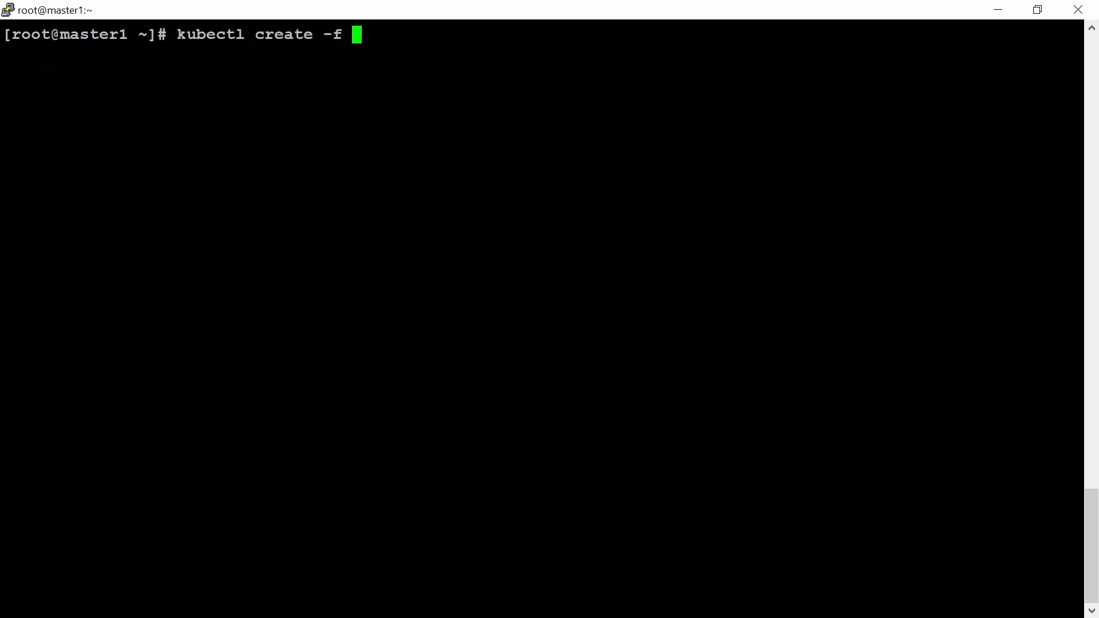
{"action": "type", "text": "pods-pvc.yaml"}
{"action": "type", "text": "kubec"}
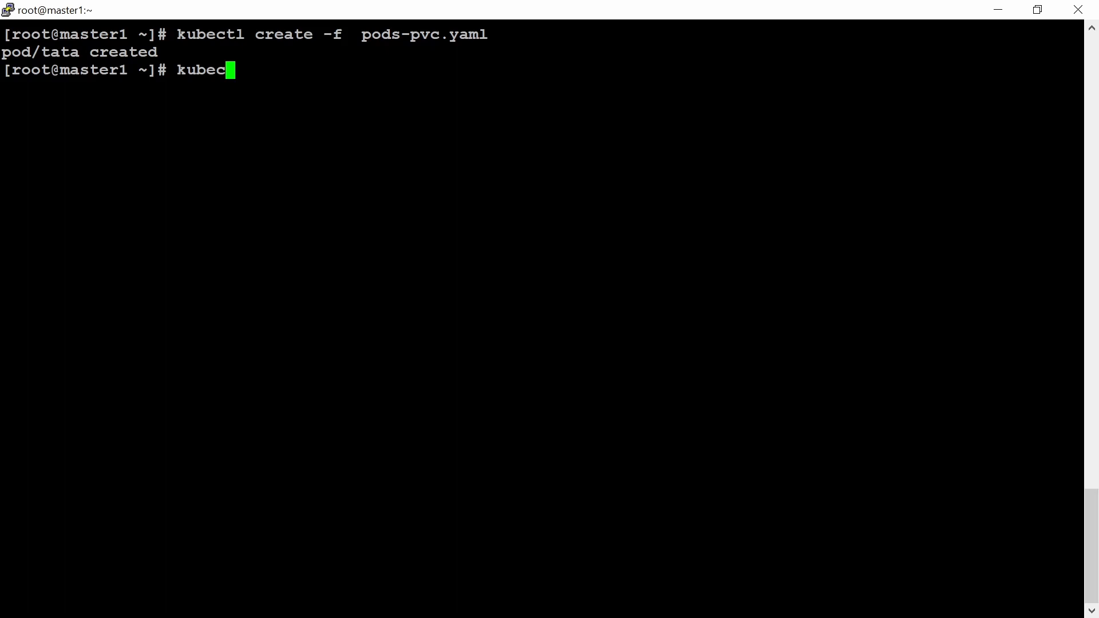
{"action": "type", "text": "tl"}
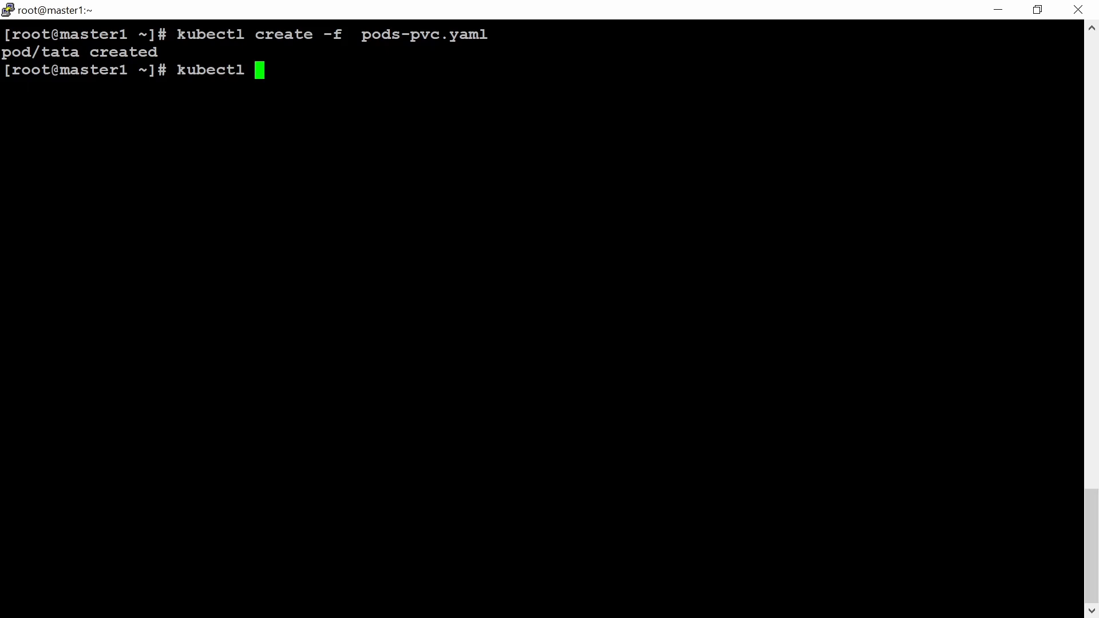
{"action": "type", "text": "-n project-"}
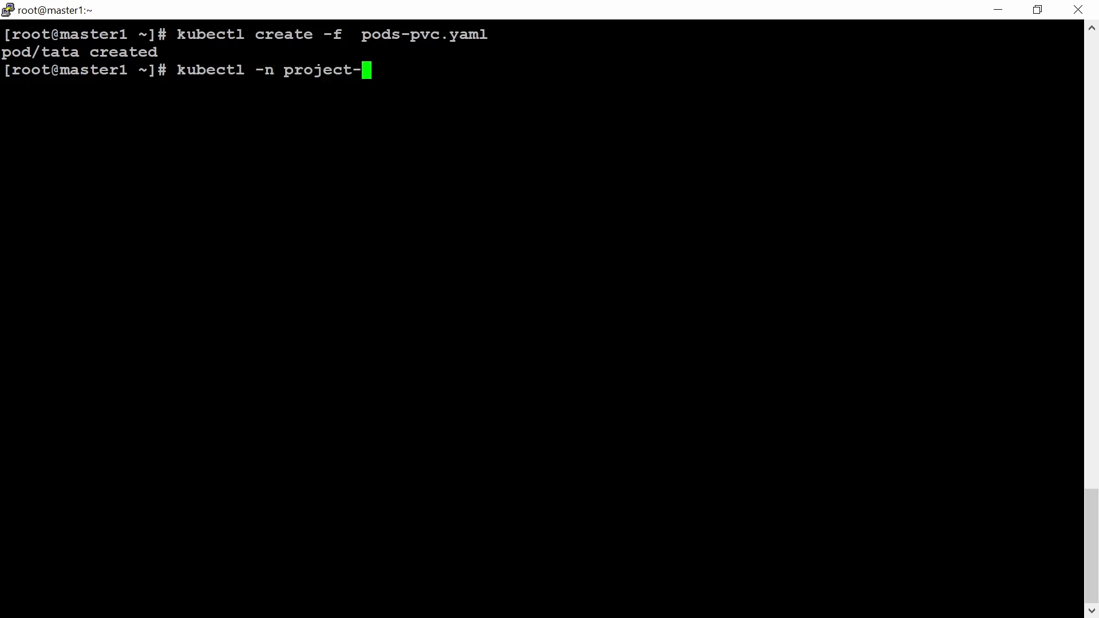
{"action": "type", "text": "tiger"}
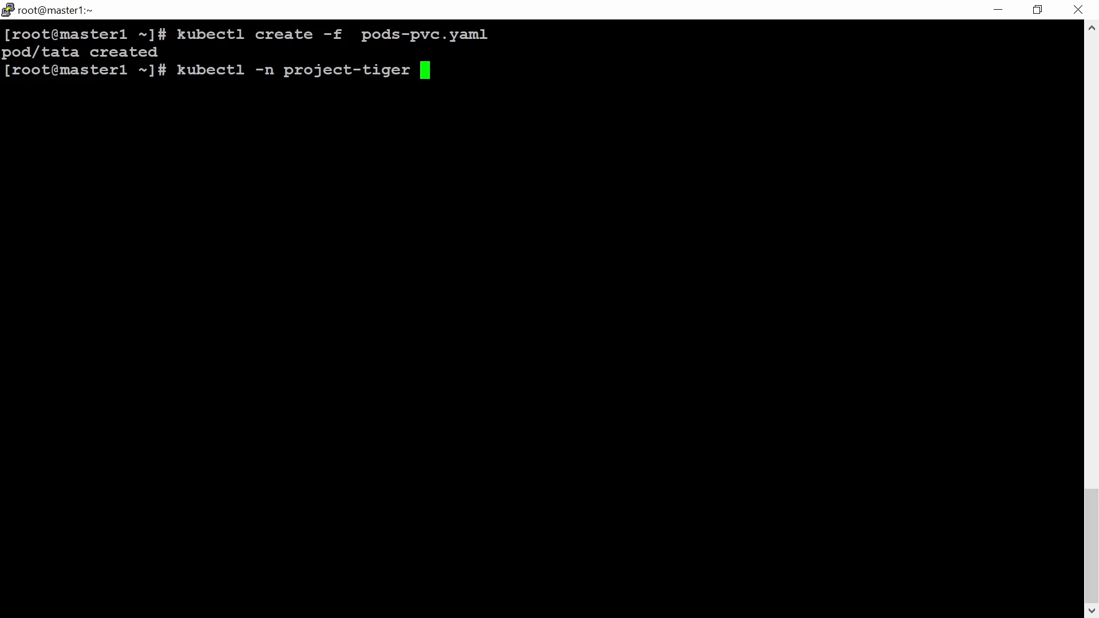
{"action": "type", "text": "get pods"}
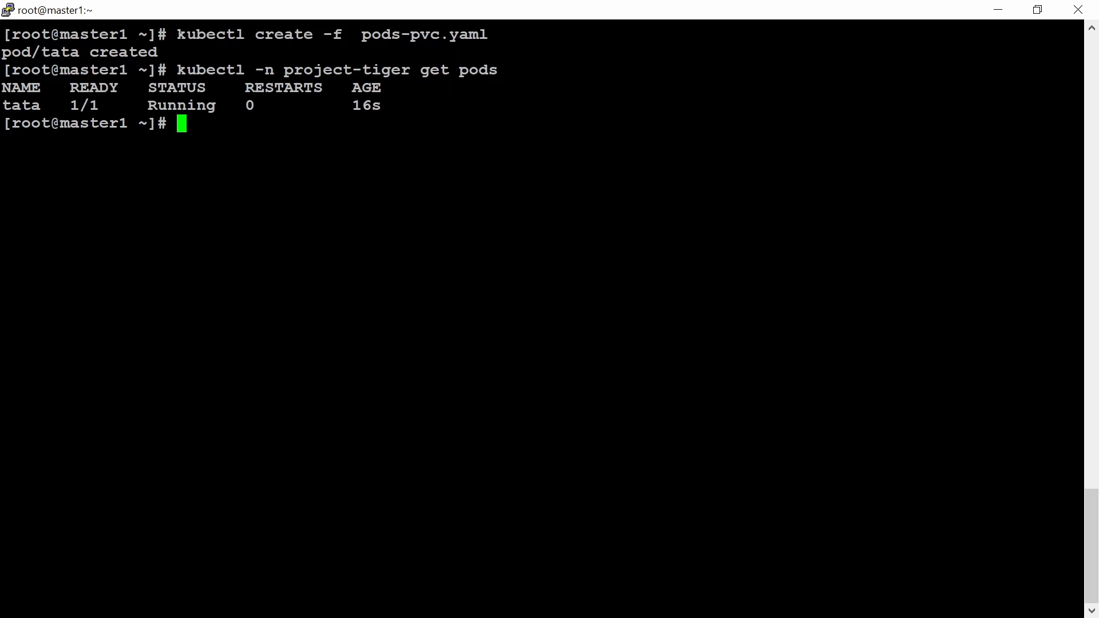
Step: Exec into pod tata in project-tiger with /bin/bash and run df -h
{"action": "double_click", "coordinate": [181, 105]}
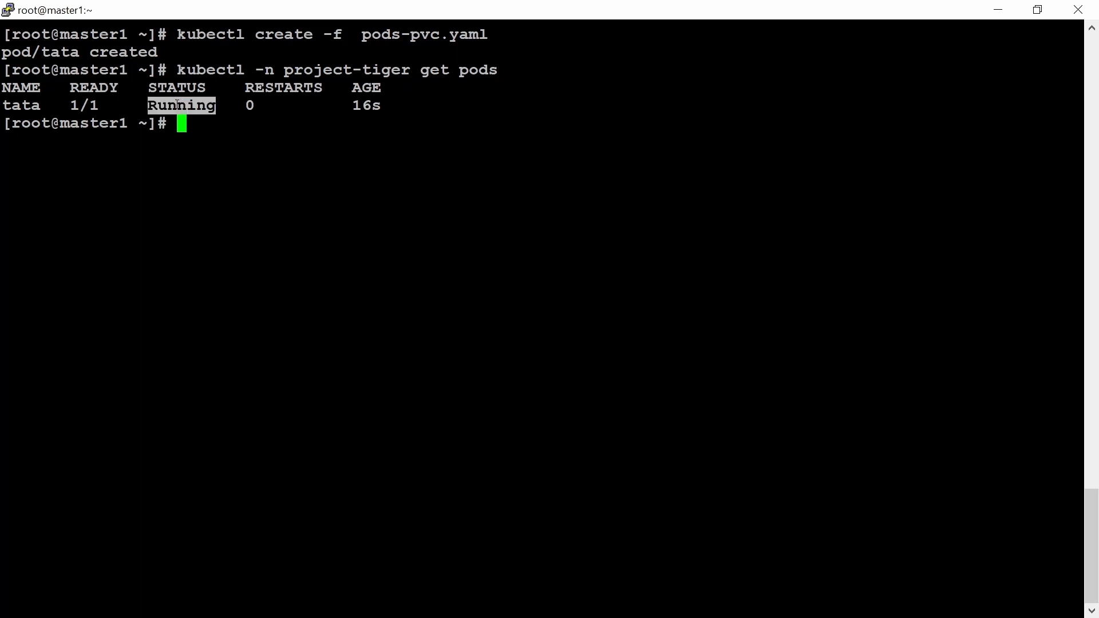
{"action": "type", "text": "kubectl"}
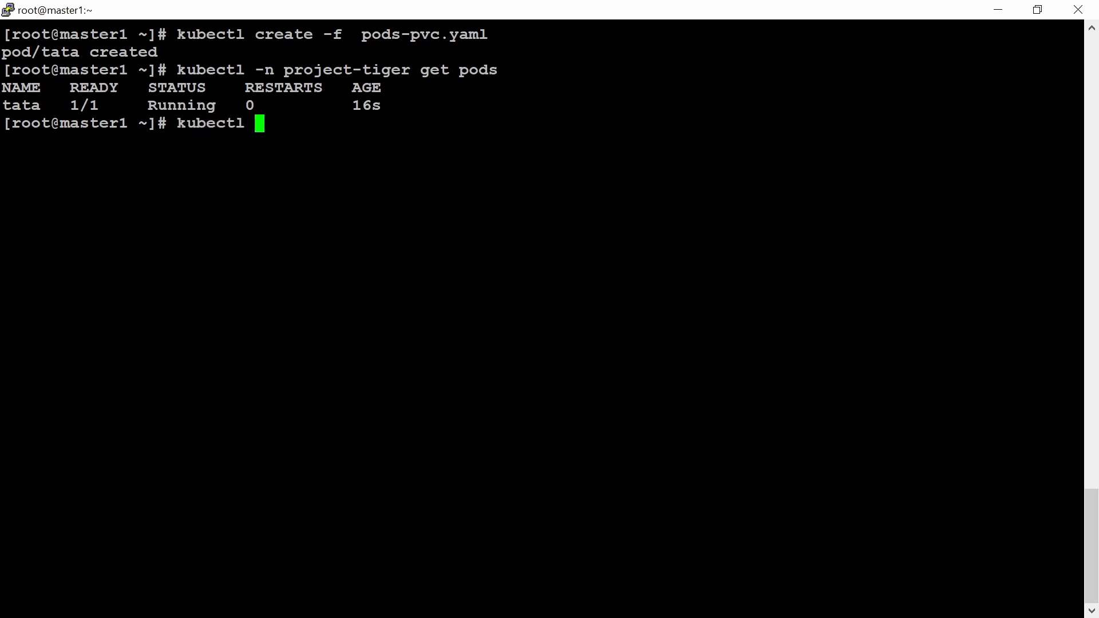
{"action": "type", "text": "exec"}
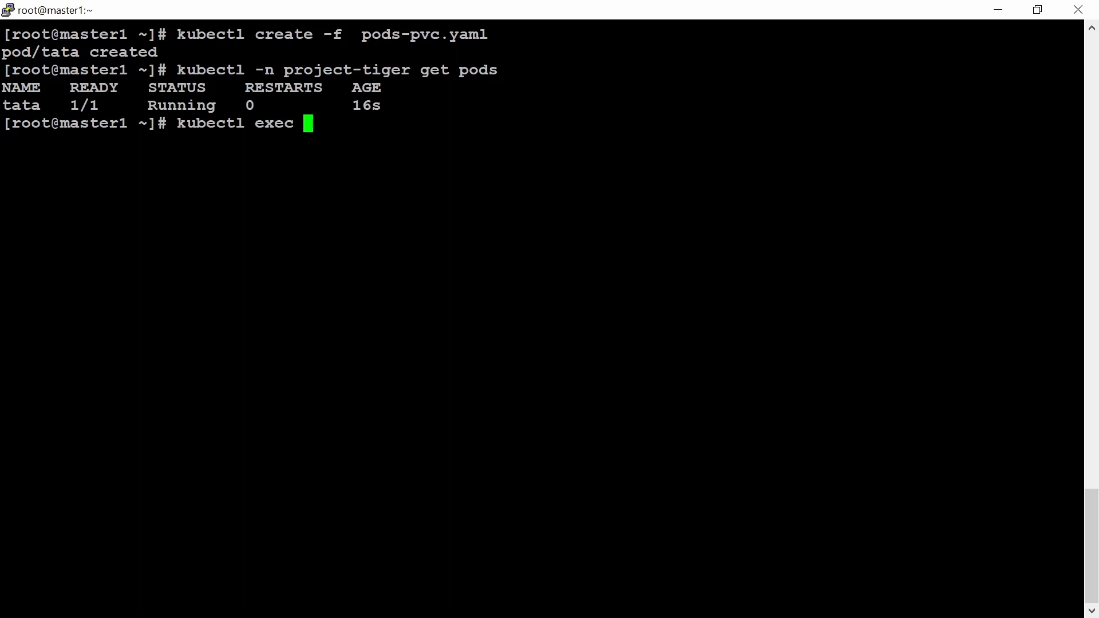
{"action": "type", "text": "-it tata"}
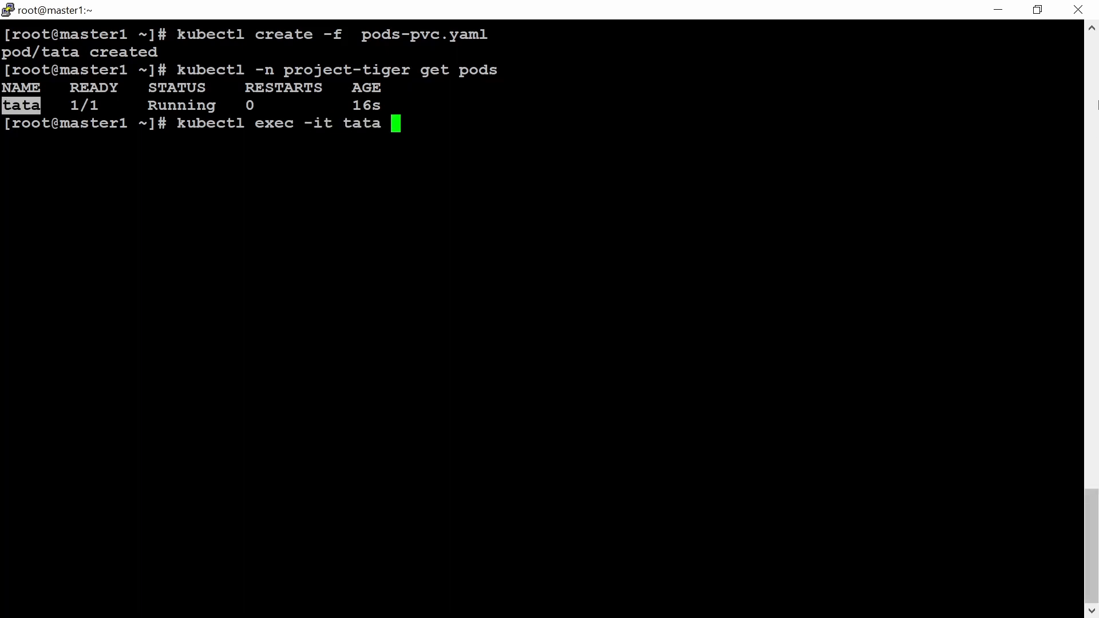
{"action": "type", "text": "-n"}
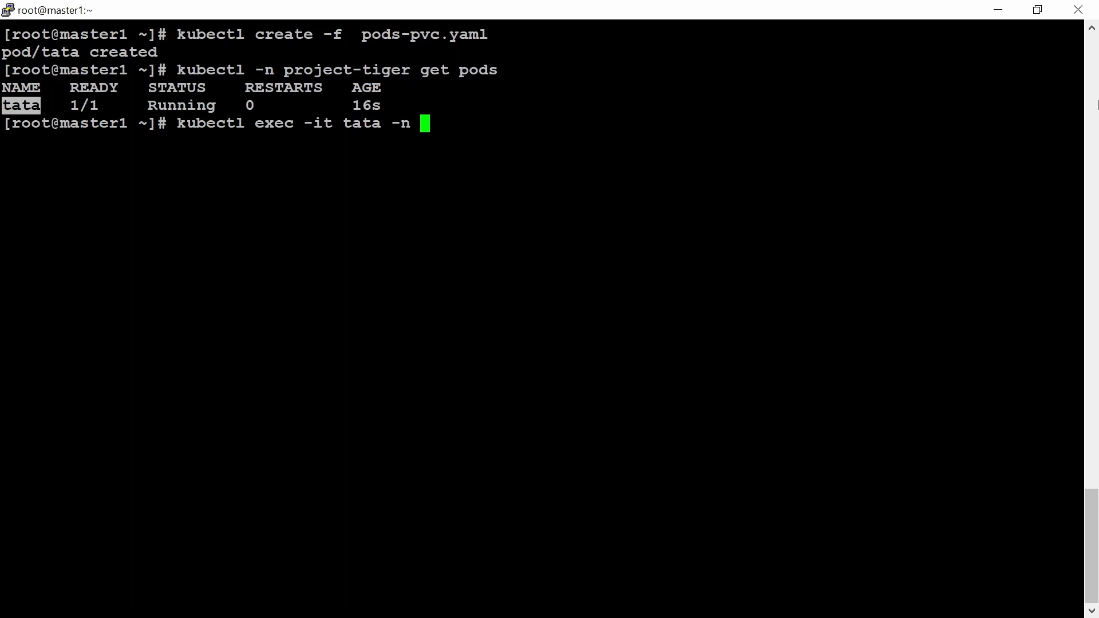
{"action": "type", "text": "project-tiger"}
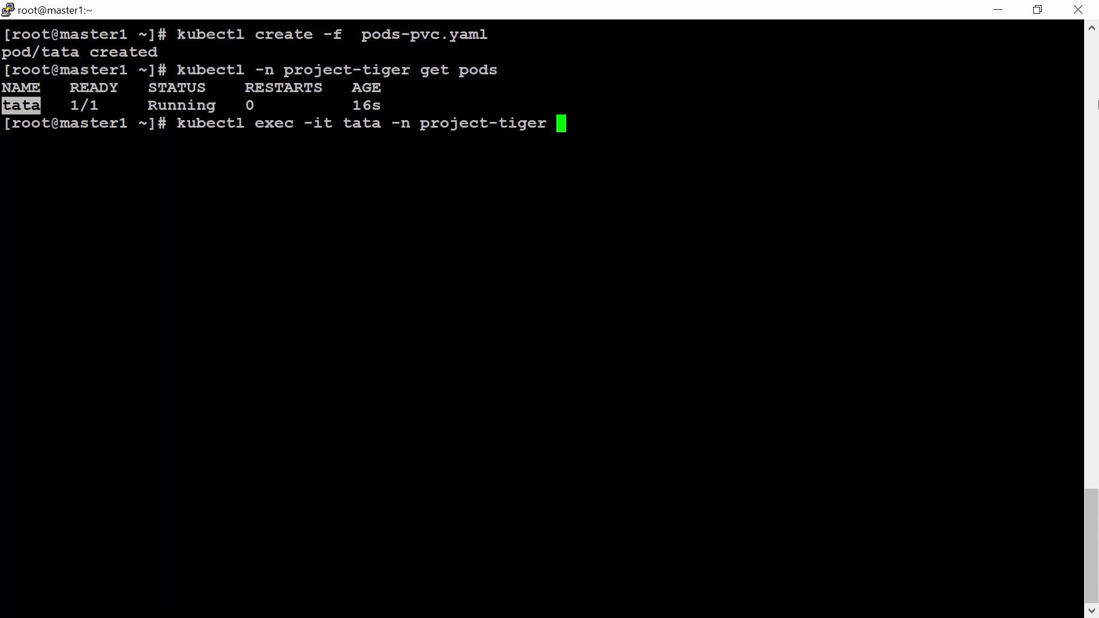
{"action": "type", "text": "-- /bin/"}
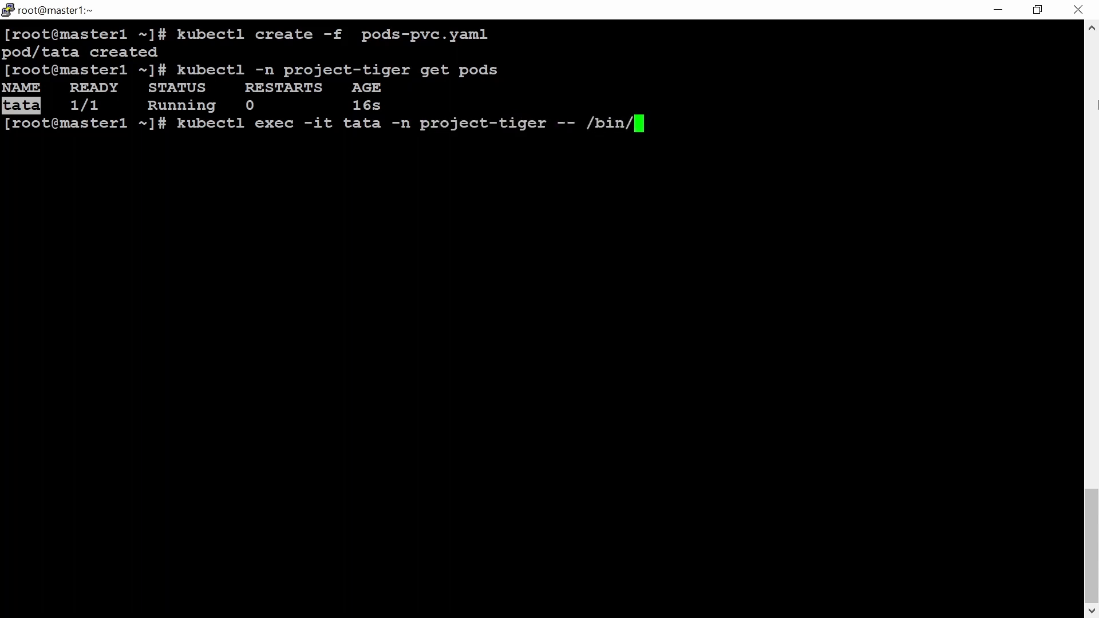
{"action": "type", "text": "bash"}
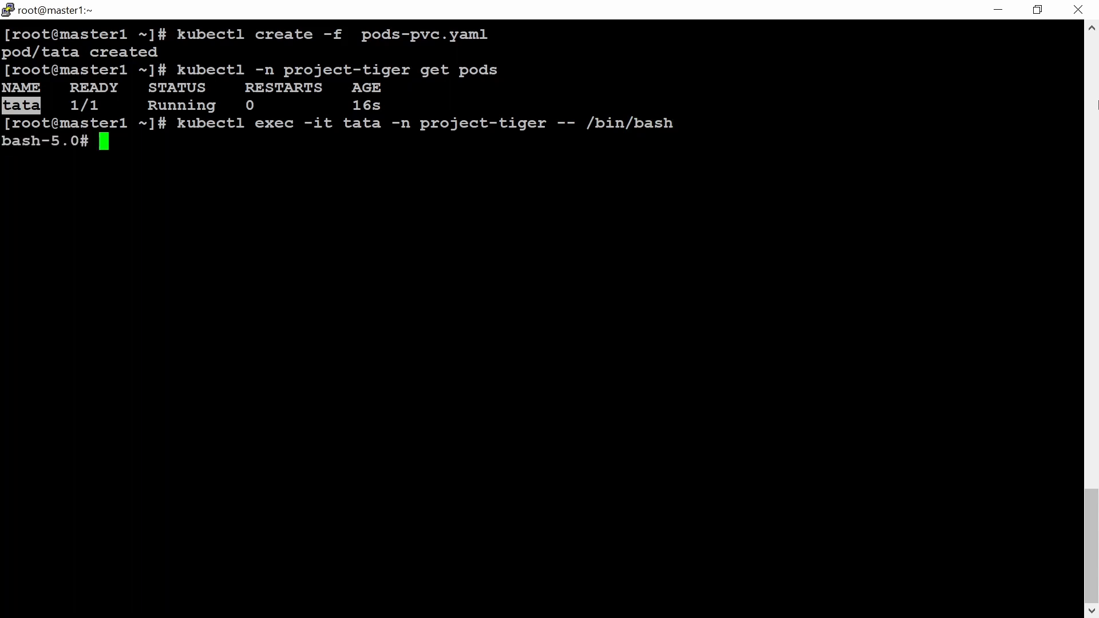
{"action": "type", "text": "df -h"}
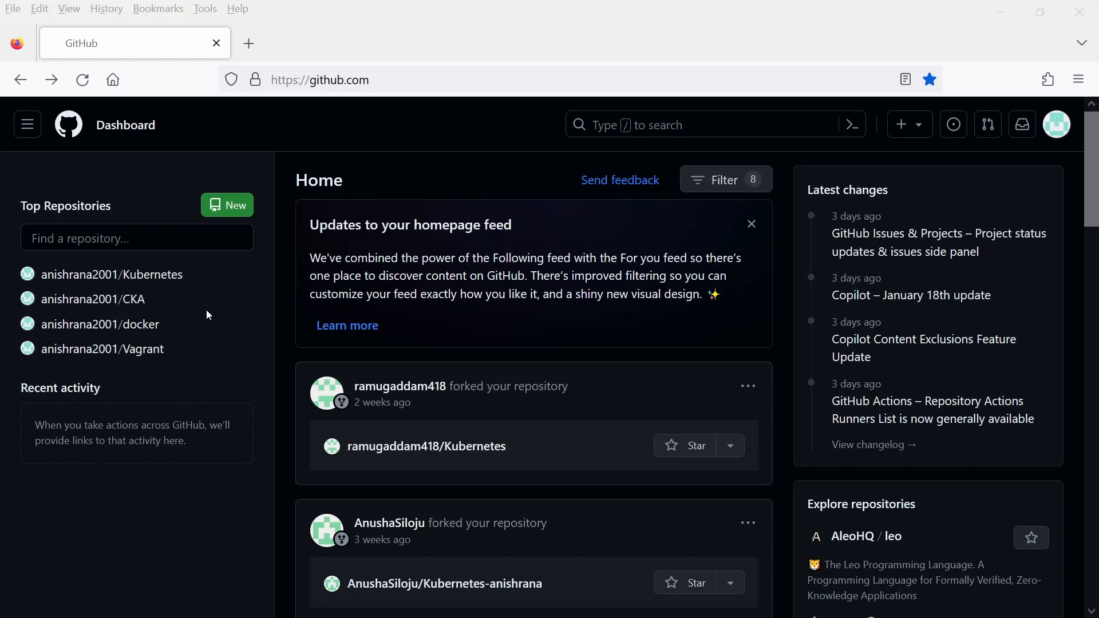
{"action": "mouse_move", "coordinate": [219, 310]}
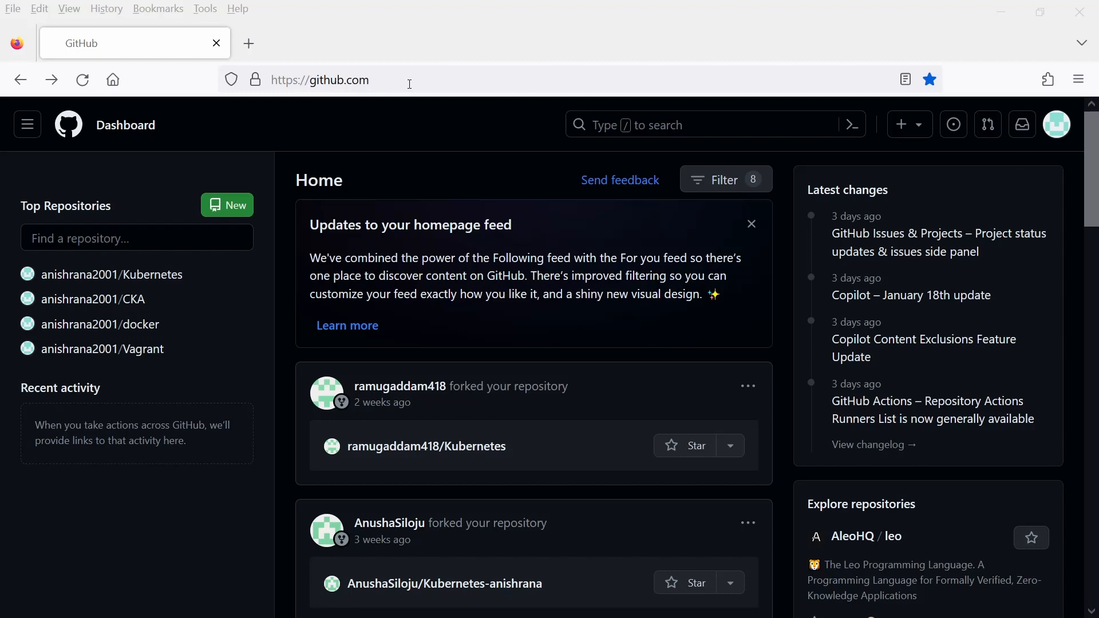
{"action": "mouse_move", "coordinate": [93, 299]}
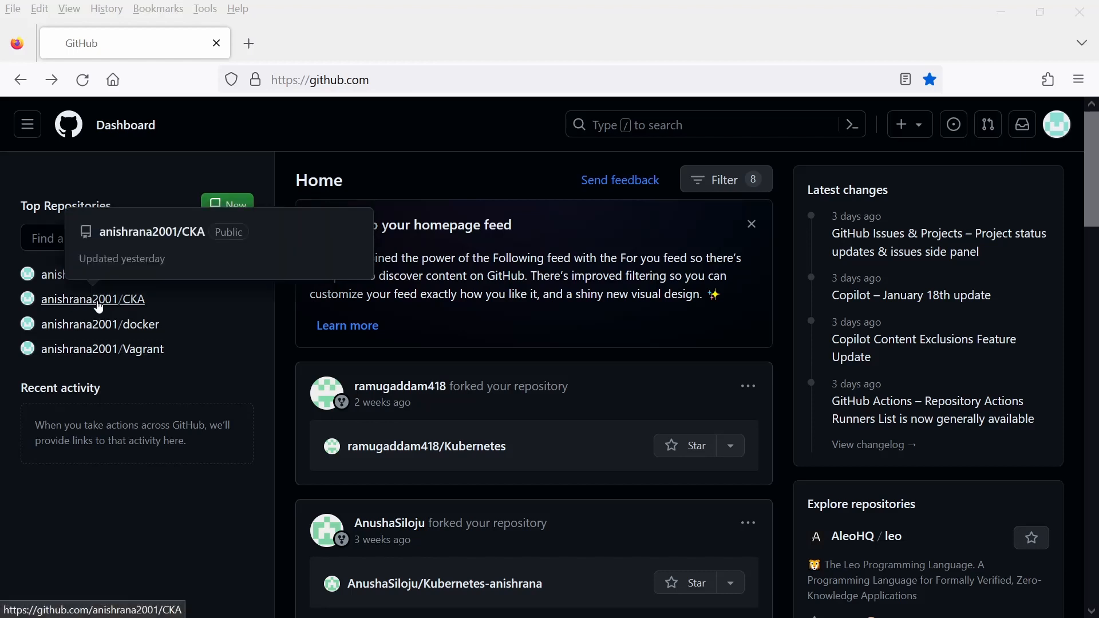
Step: Open the anishrana2001/CKA repository from Top Repositories to list its files
{"action": "left_click", "coordinate": [92, 299]}
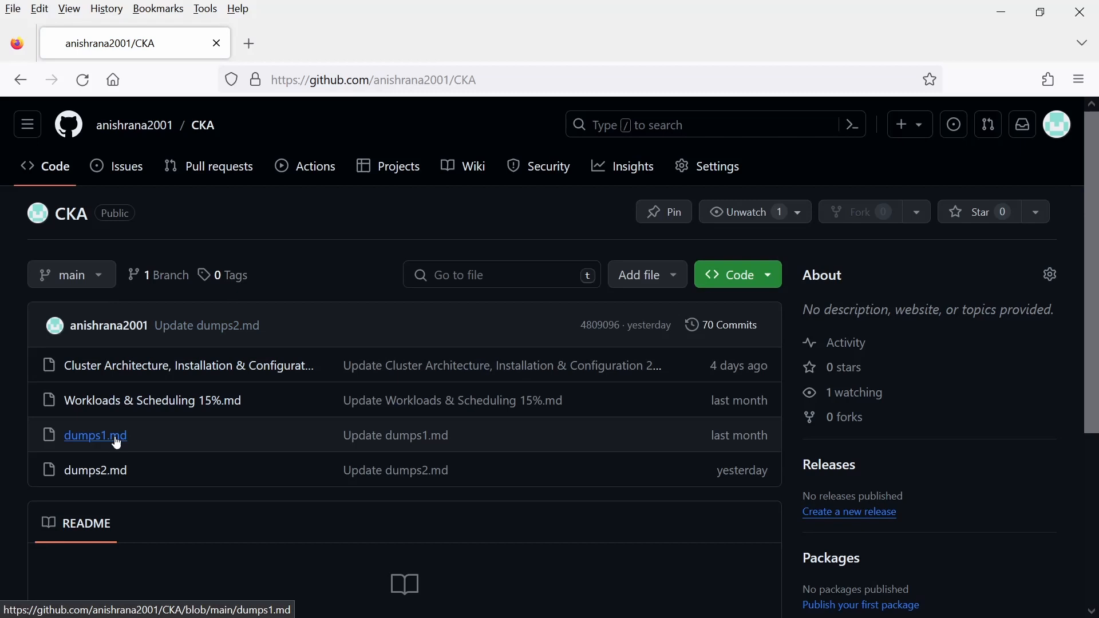
{"action": "mouse_move", "coordinate": [152, 400]}
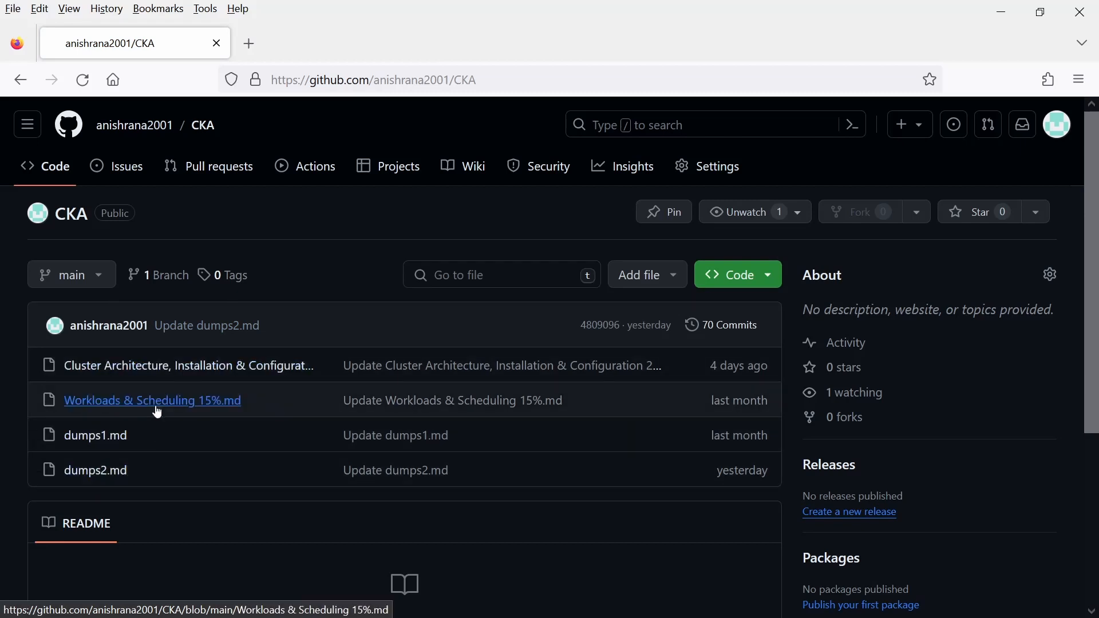
{"action": "mouse_move", "coordinate": [94, 471]}
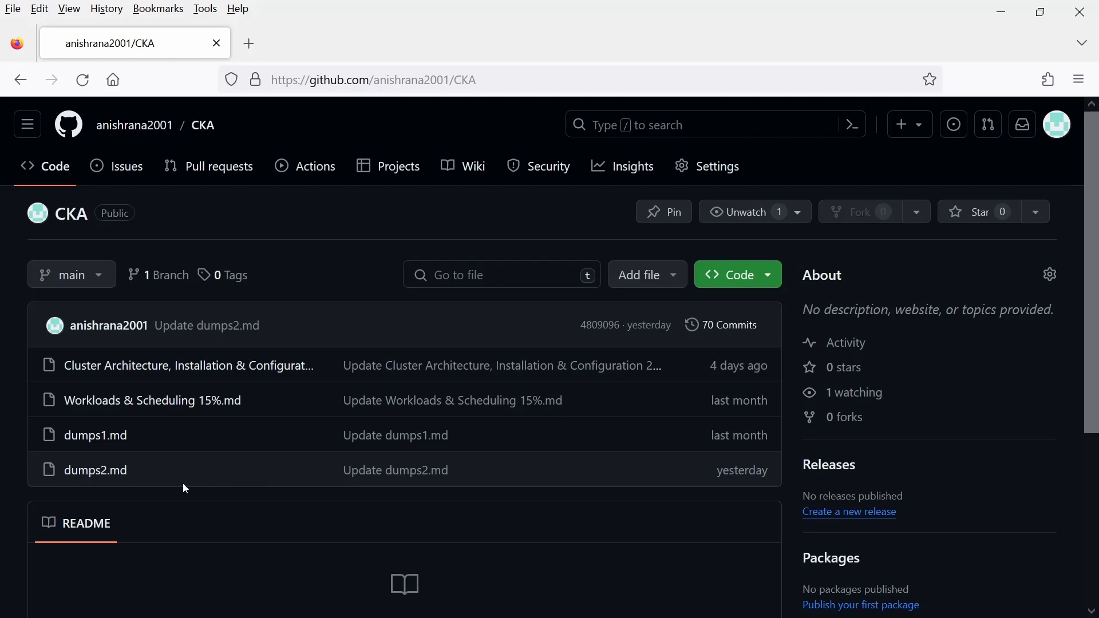
{"action": "mouse_move", "coordinate": [205, 480]}
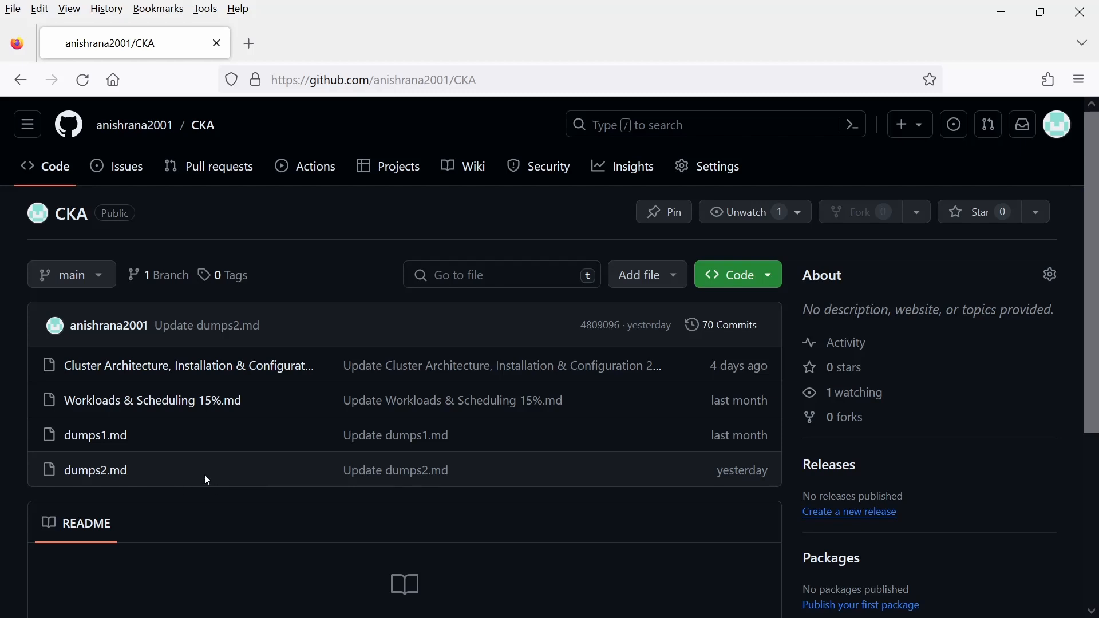